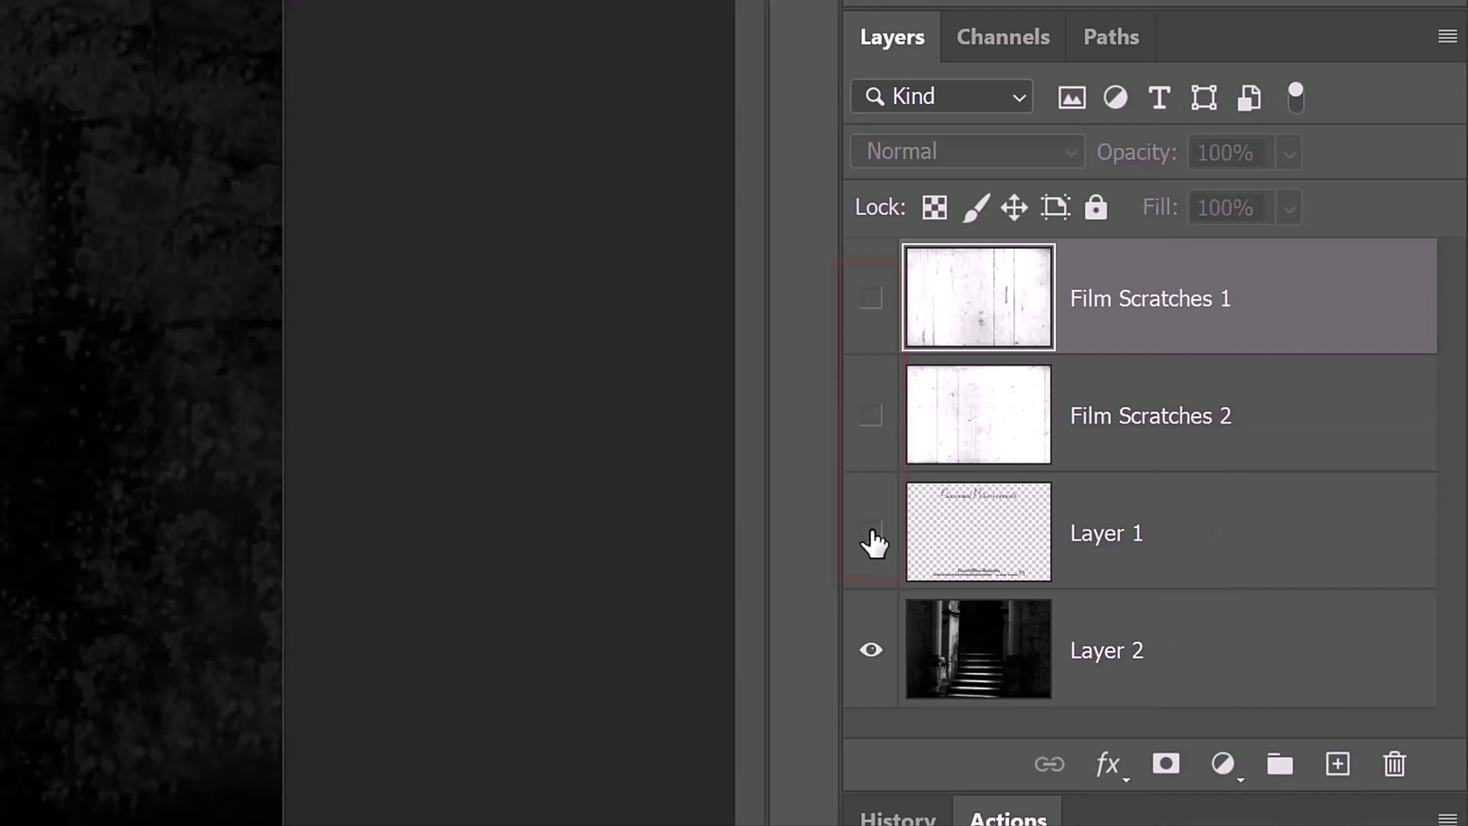
Add a new layer above the staircase photo layer and name it 'Fog mist'.
left_click(978, 649)
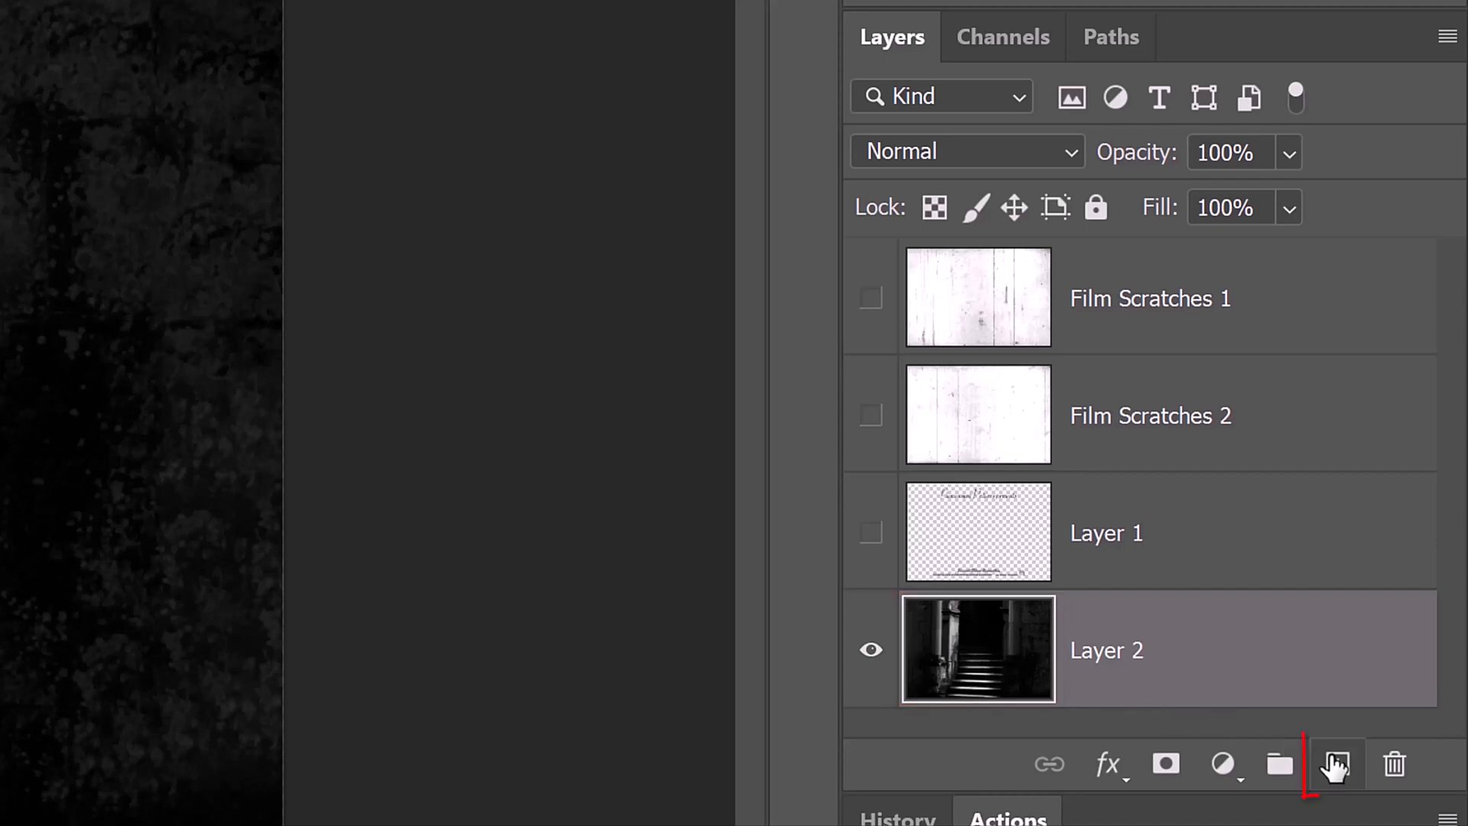
left_click(1338, 765)
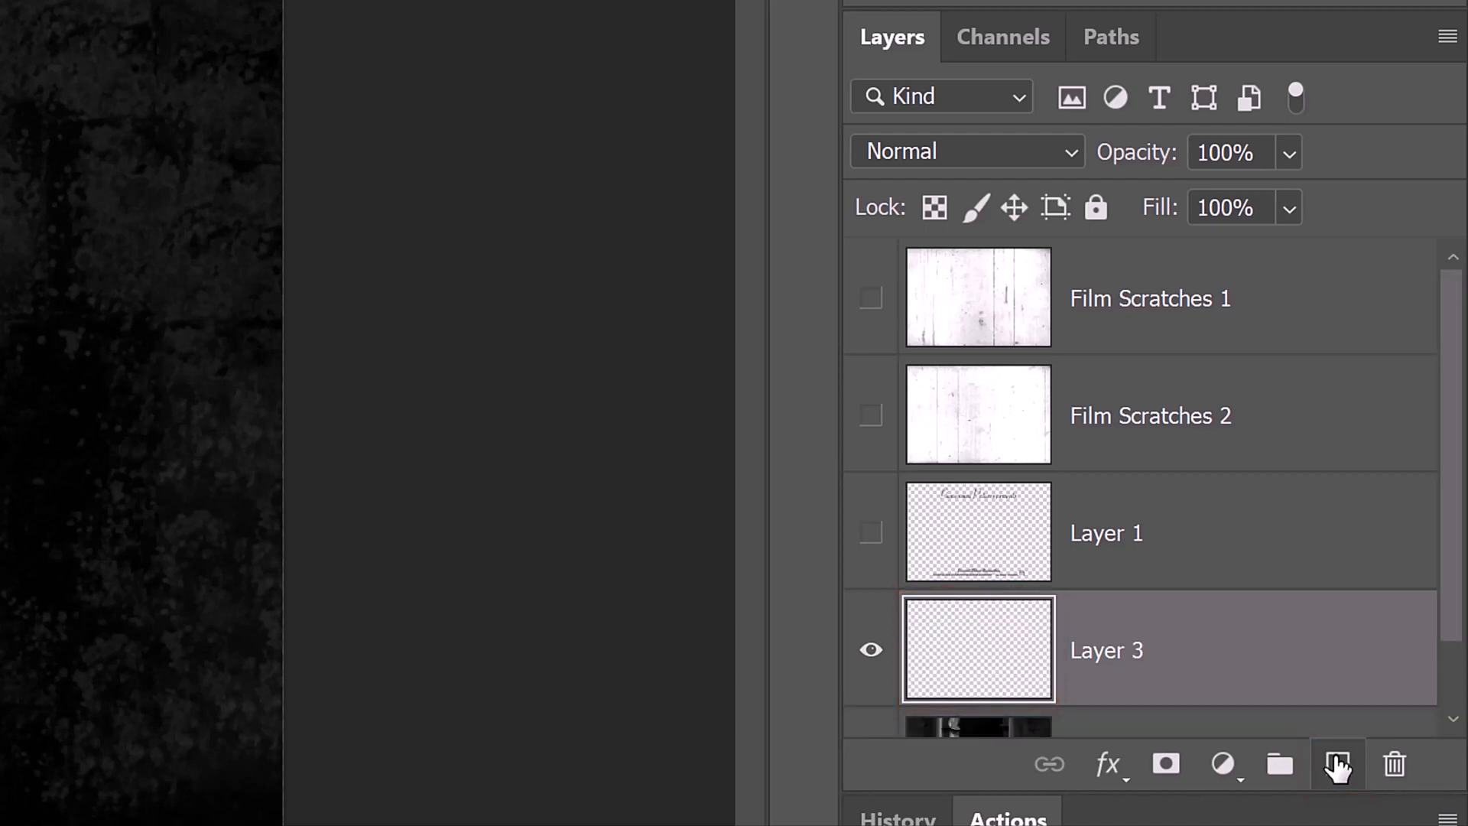
double_click(1106, 650)
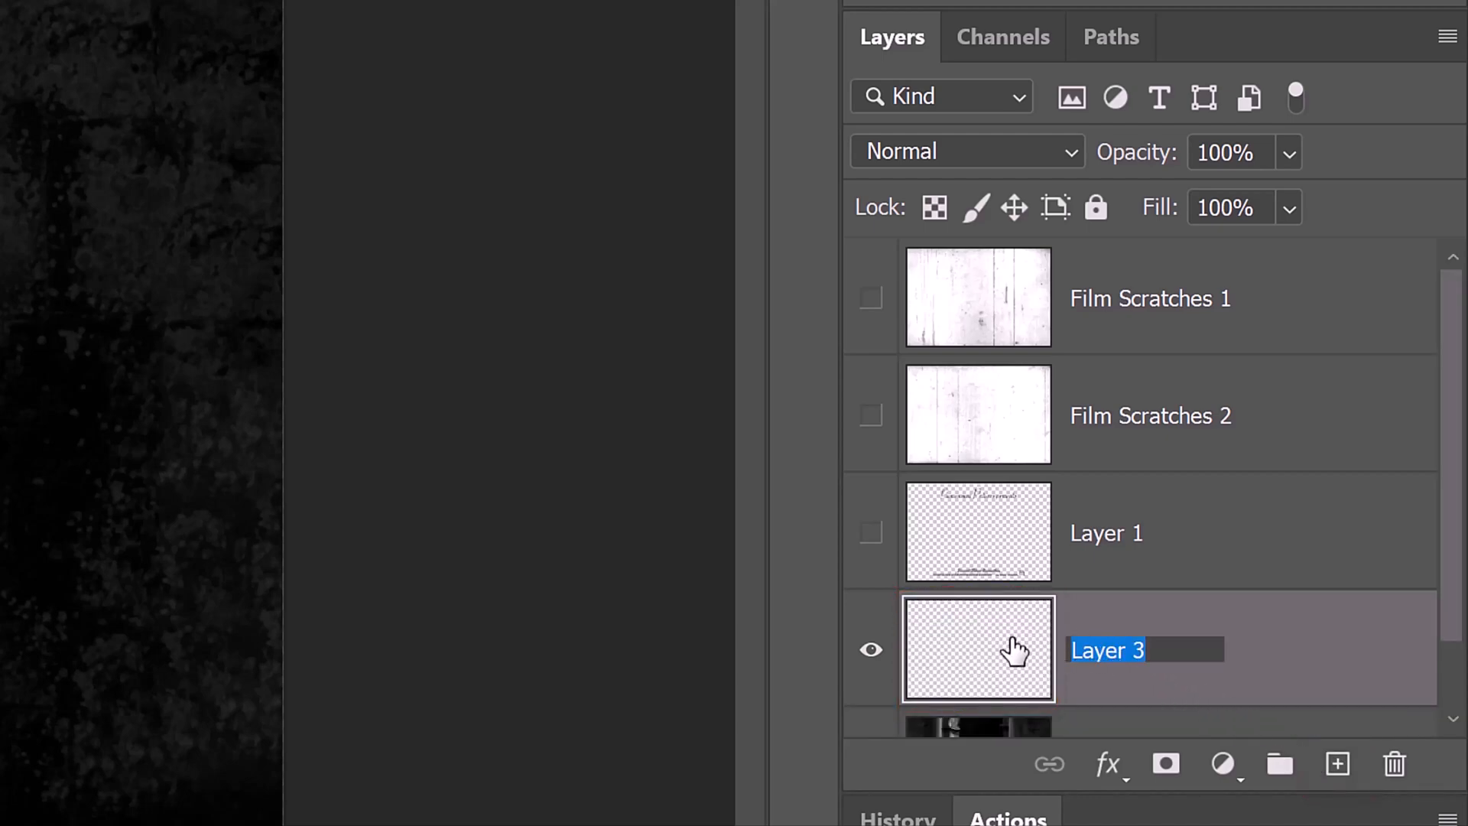
type("Fog mis")
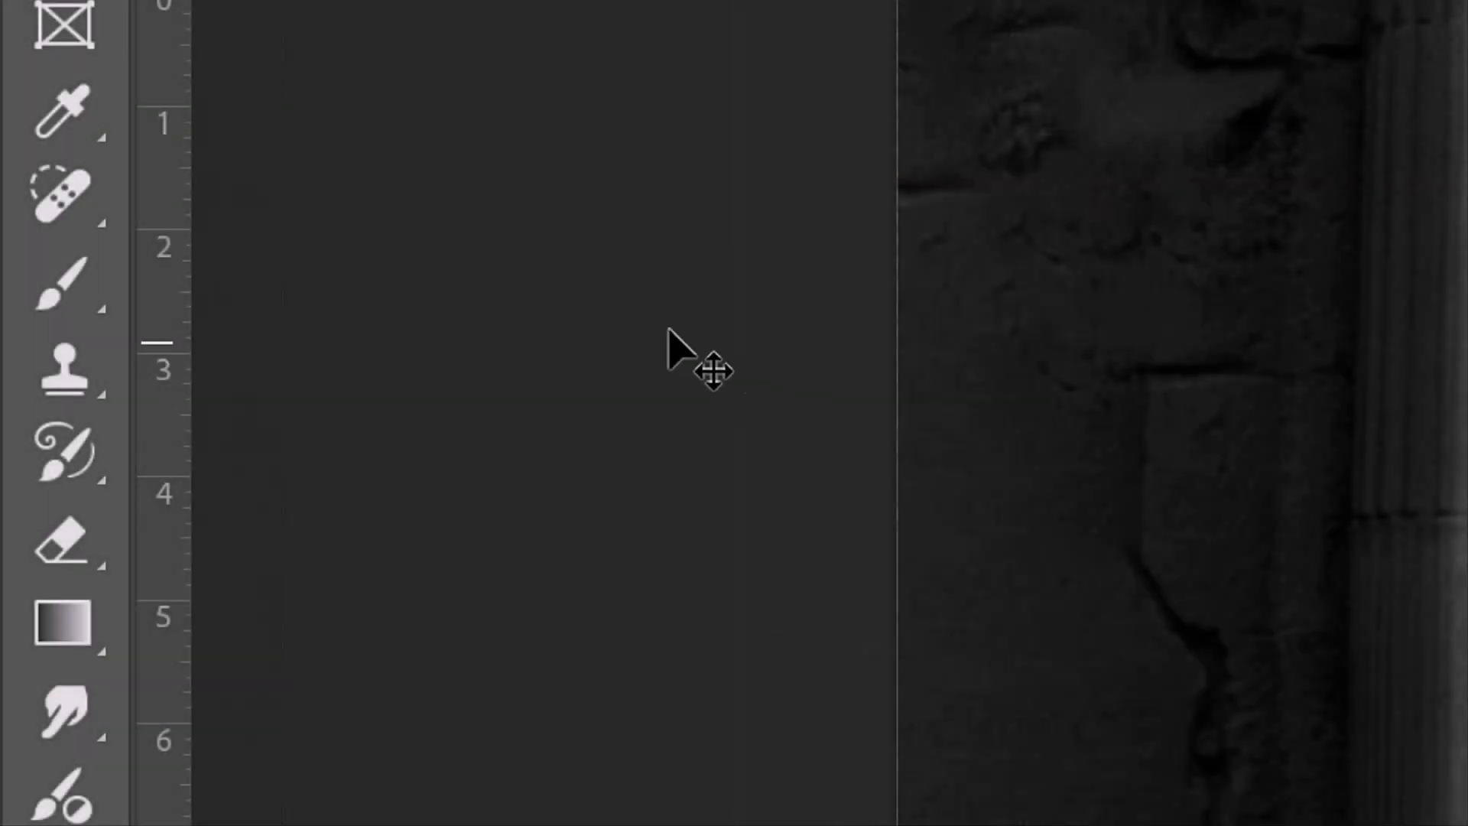
Choose the 2500 px fog brush from the Fog brush set.
right_click(65, 284)
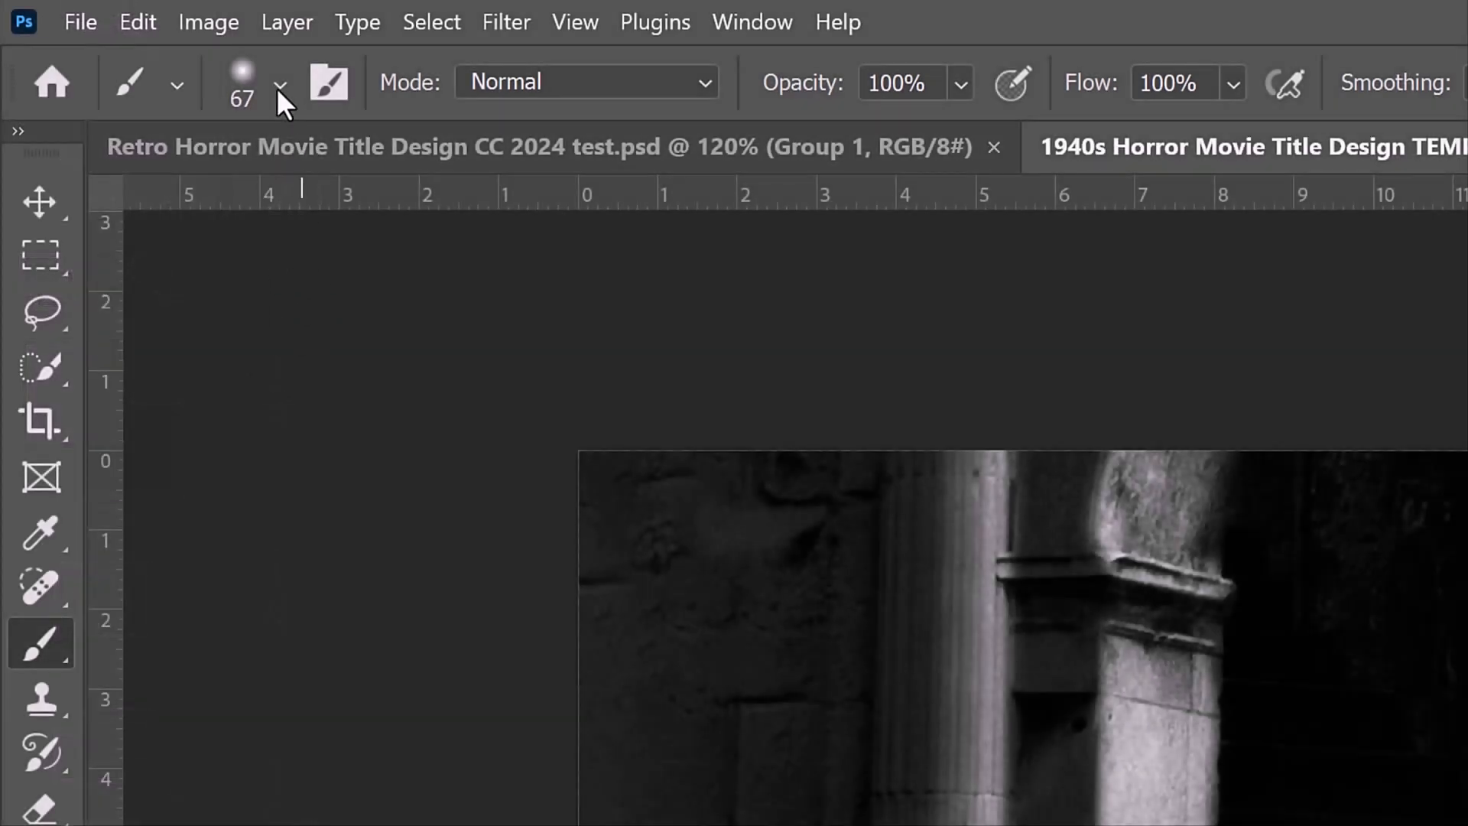
left_click(279, 84)
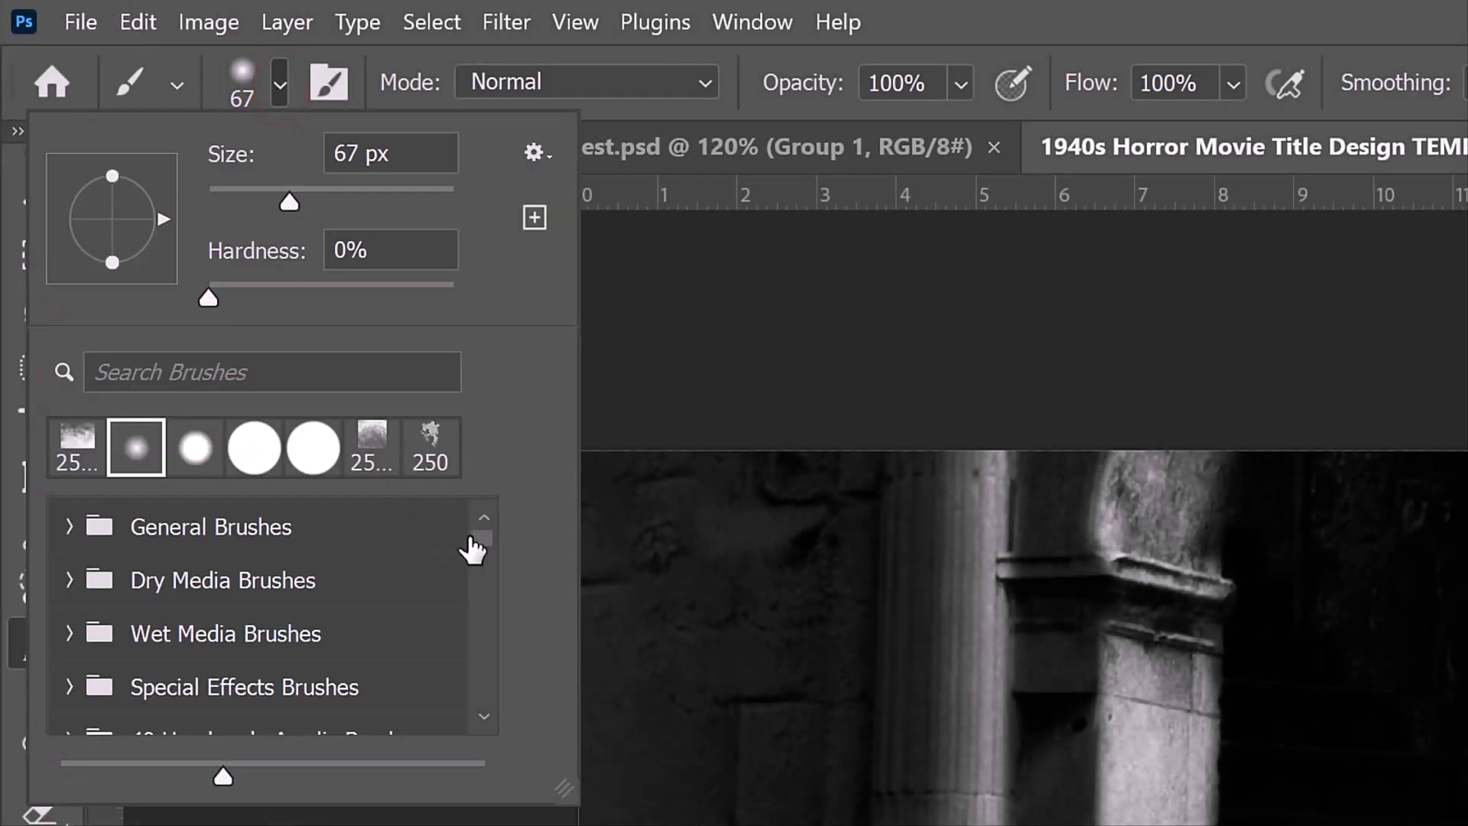
scroll("down", 3)
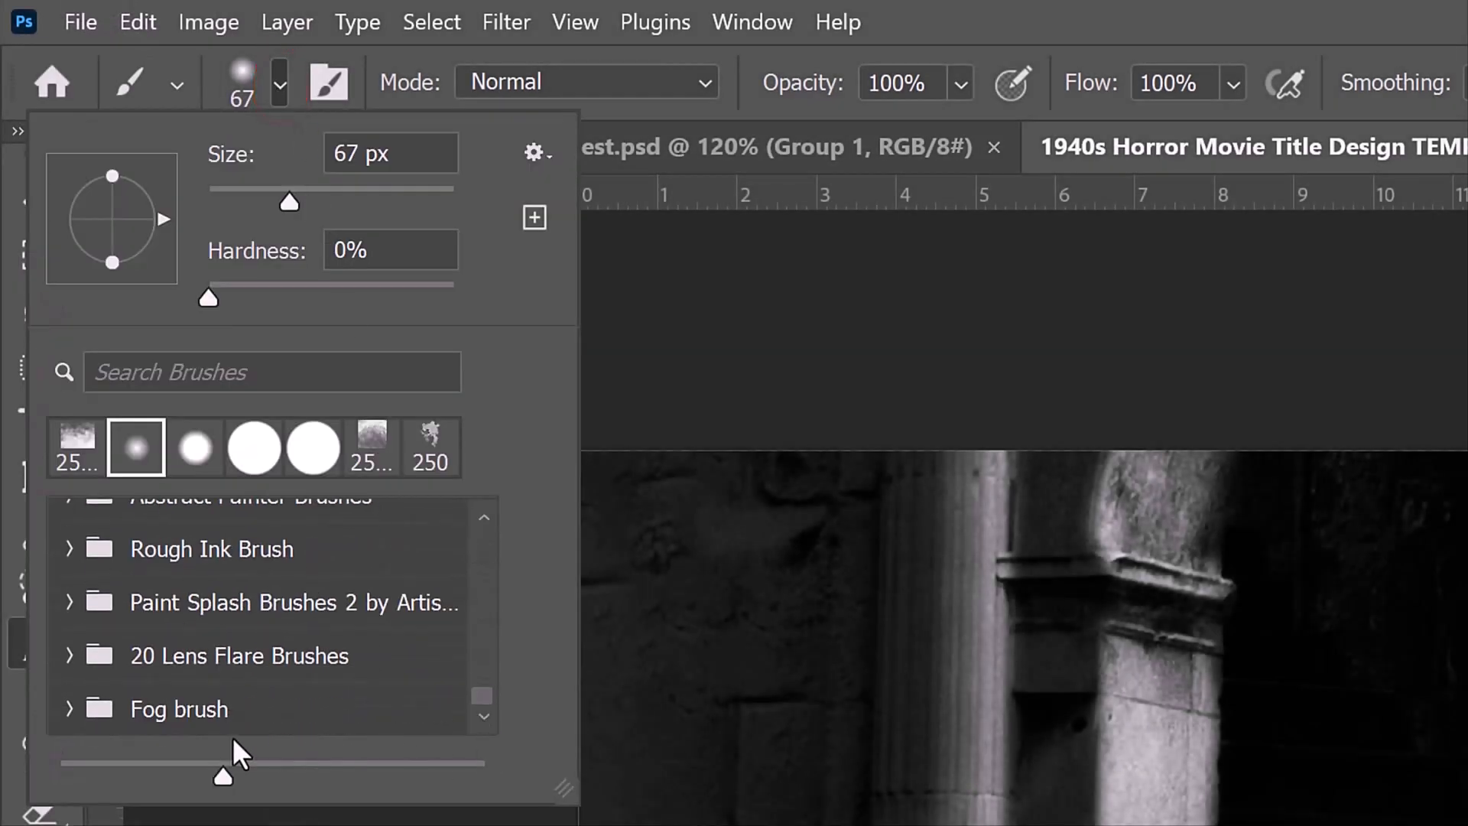
left_click(72, 709)
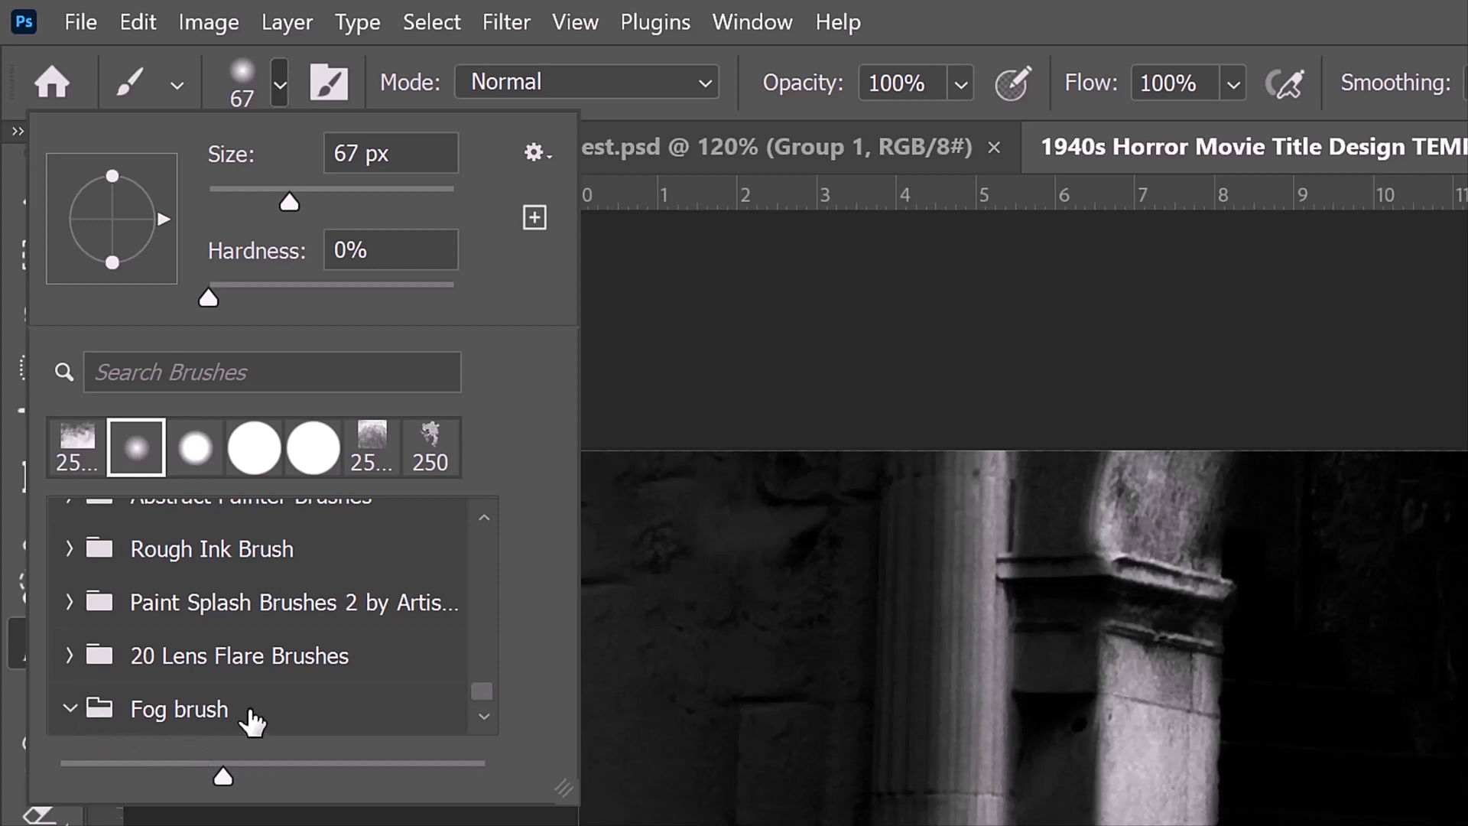
left_click(153, 705)
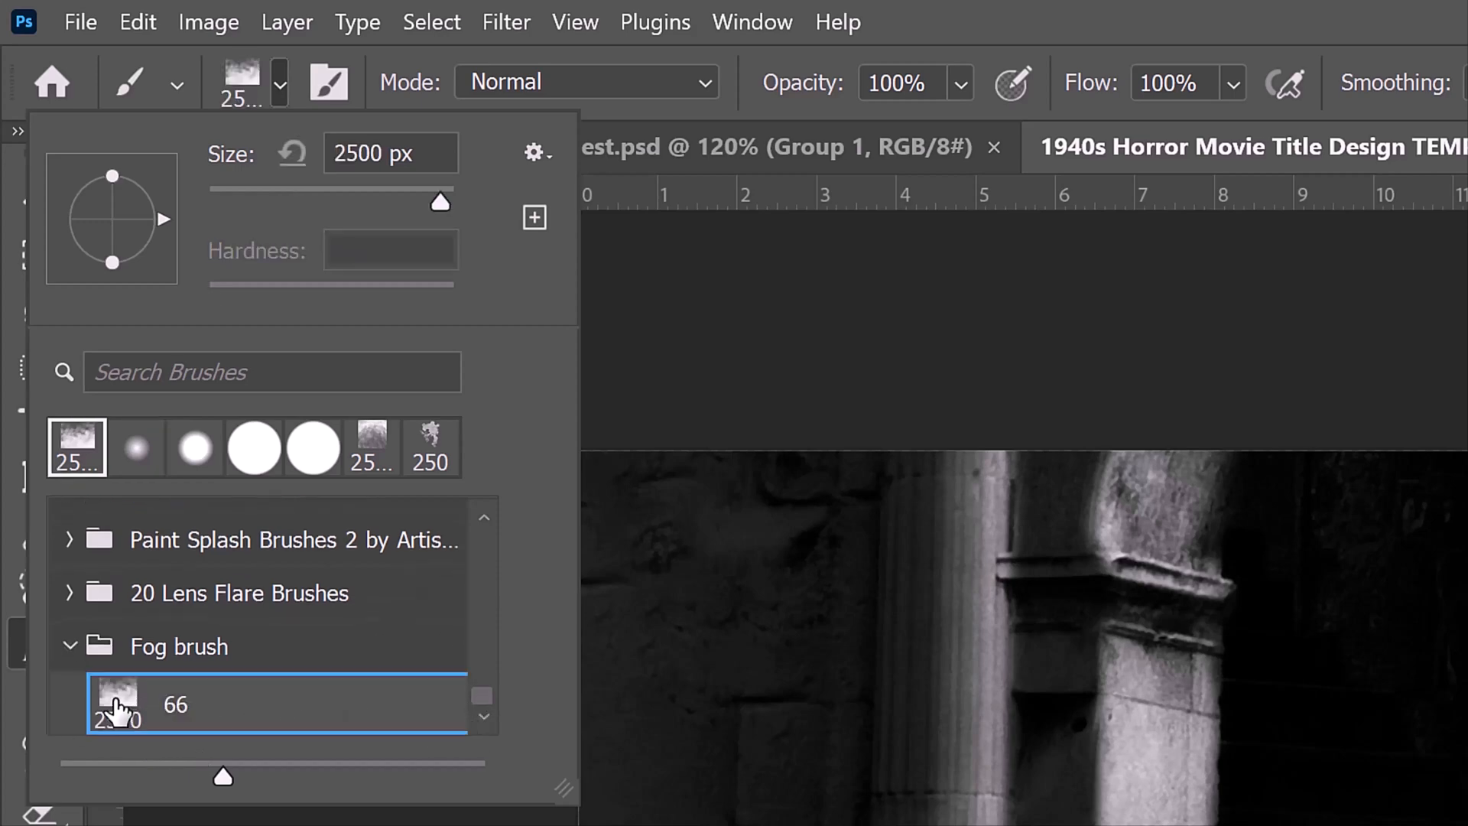
key("Enter")
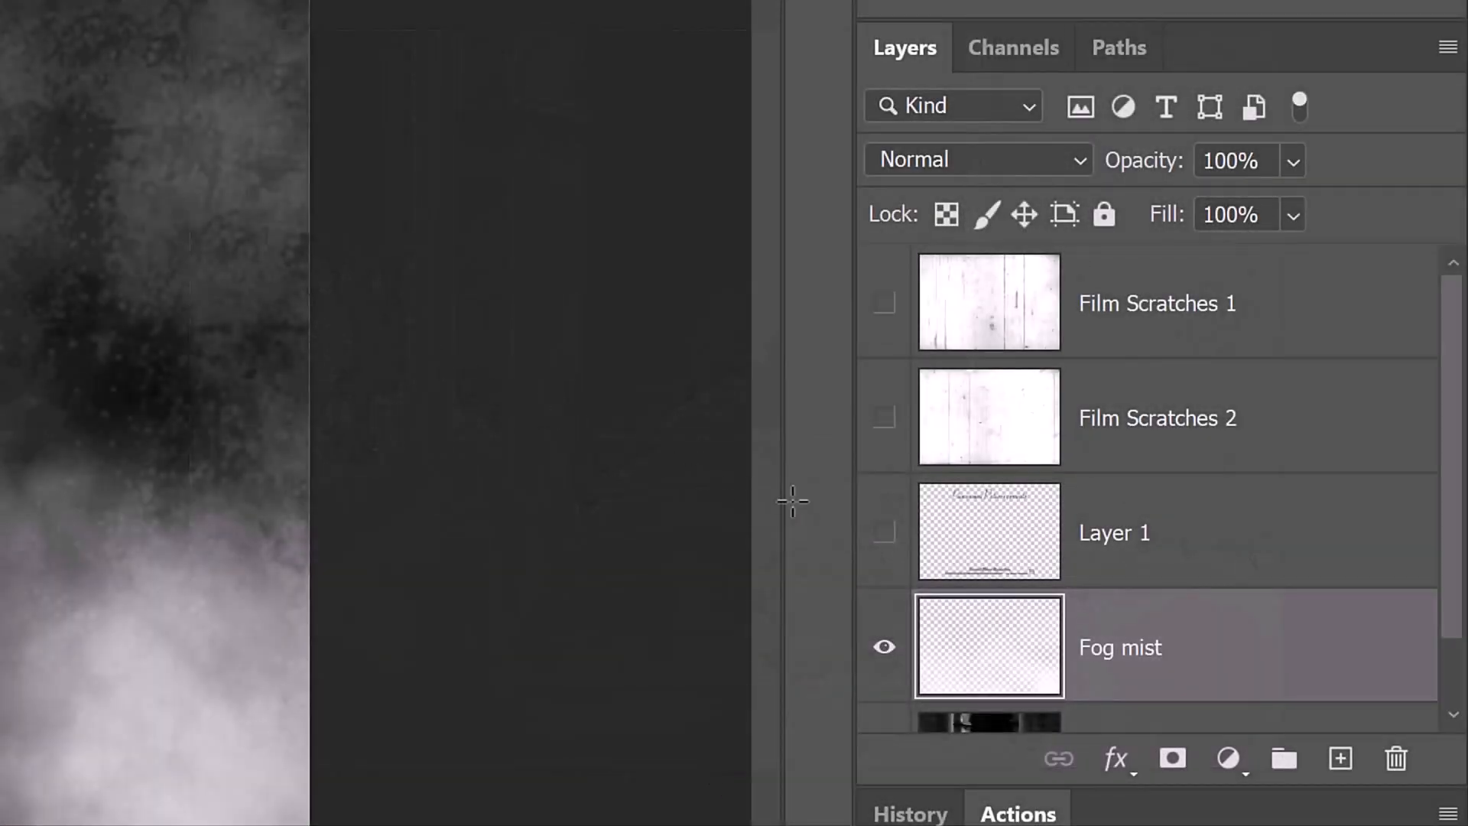
Show the title text and Film Scratches 1, setting Film Scratches 1 to Multiply.
left_click(884, 532)
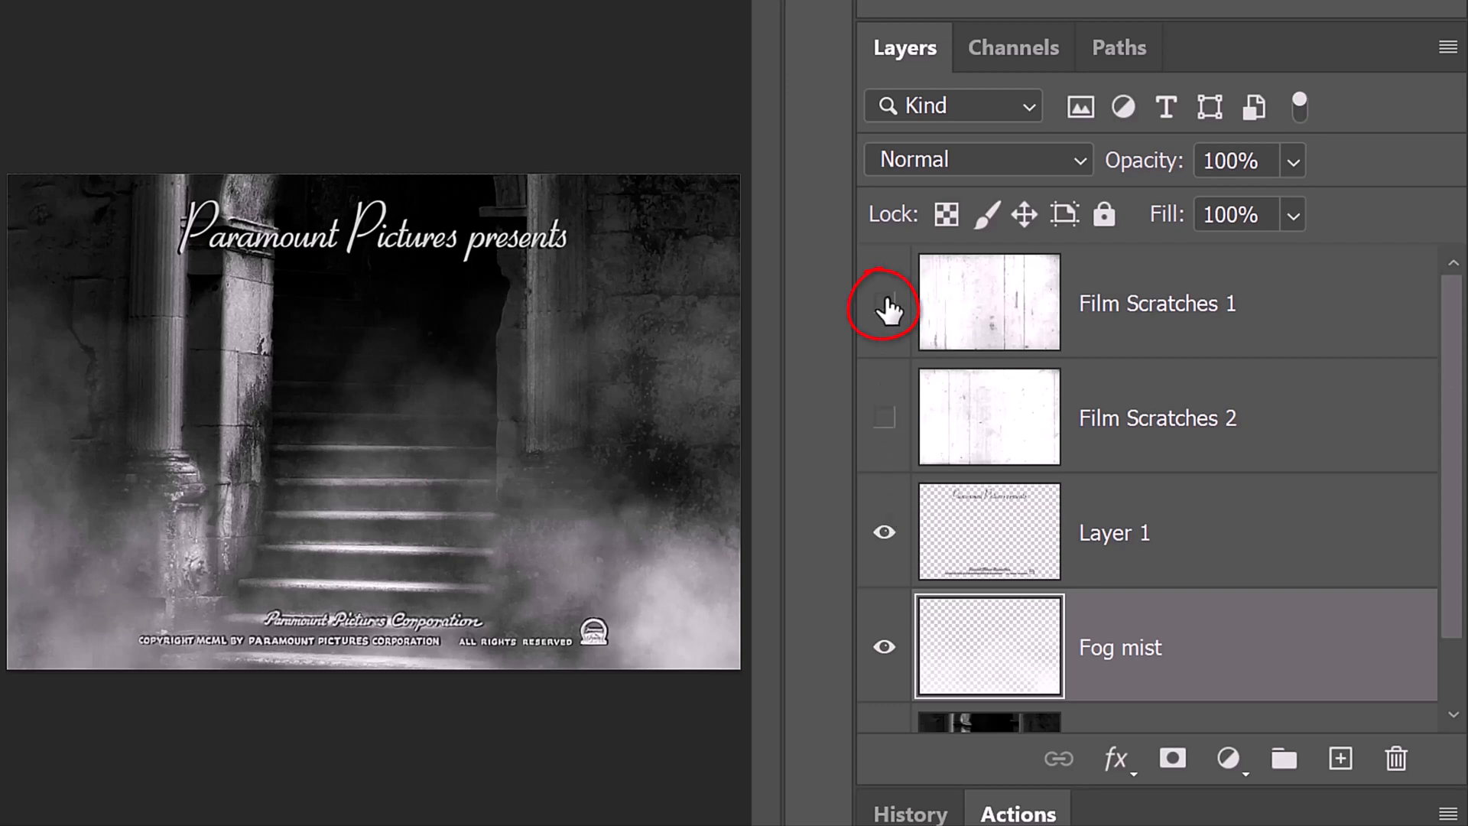
left_click(884, 302)
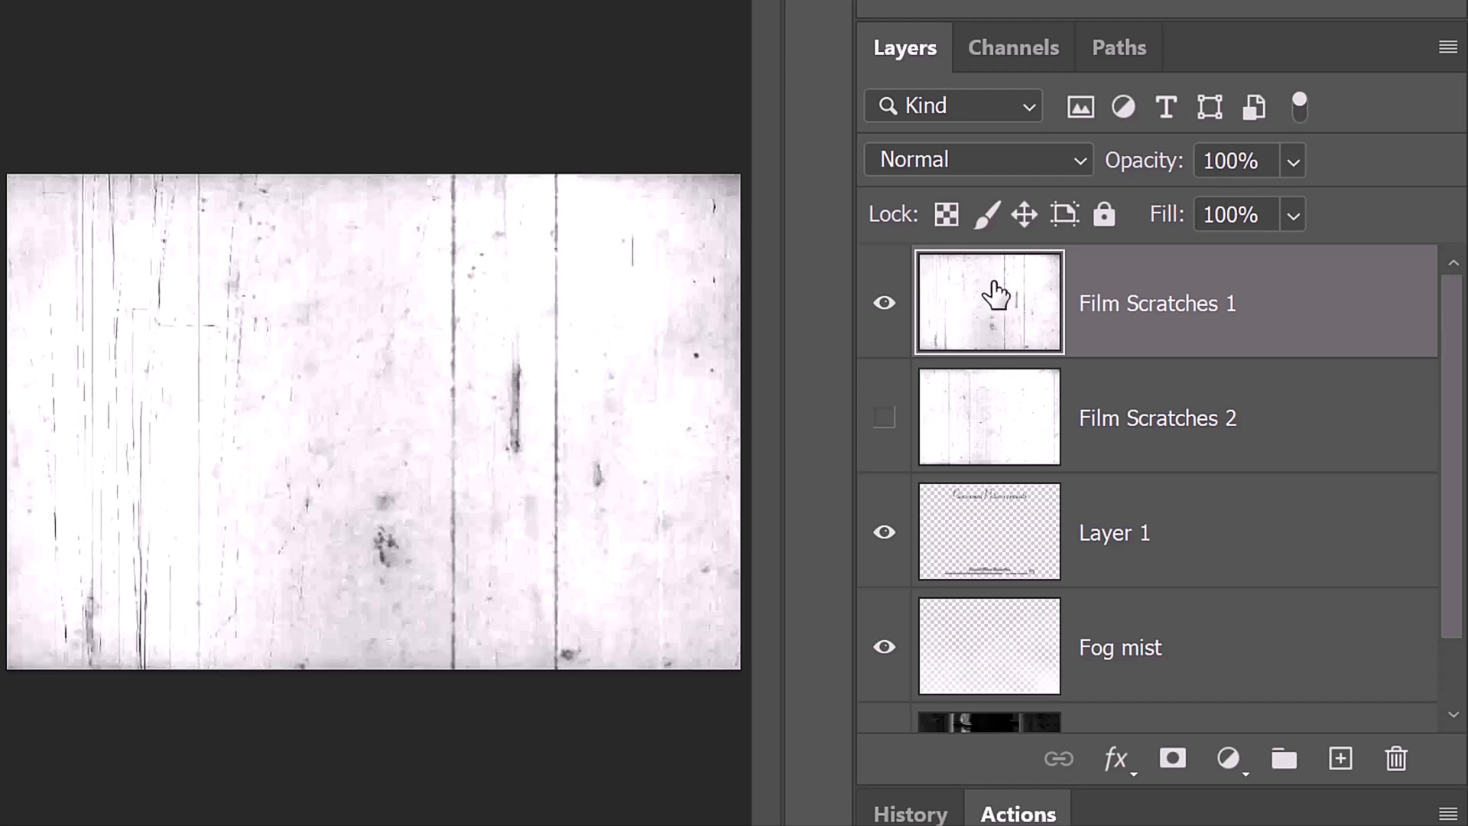
left_click(973, 159)
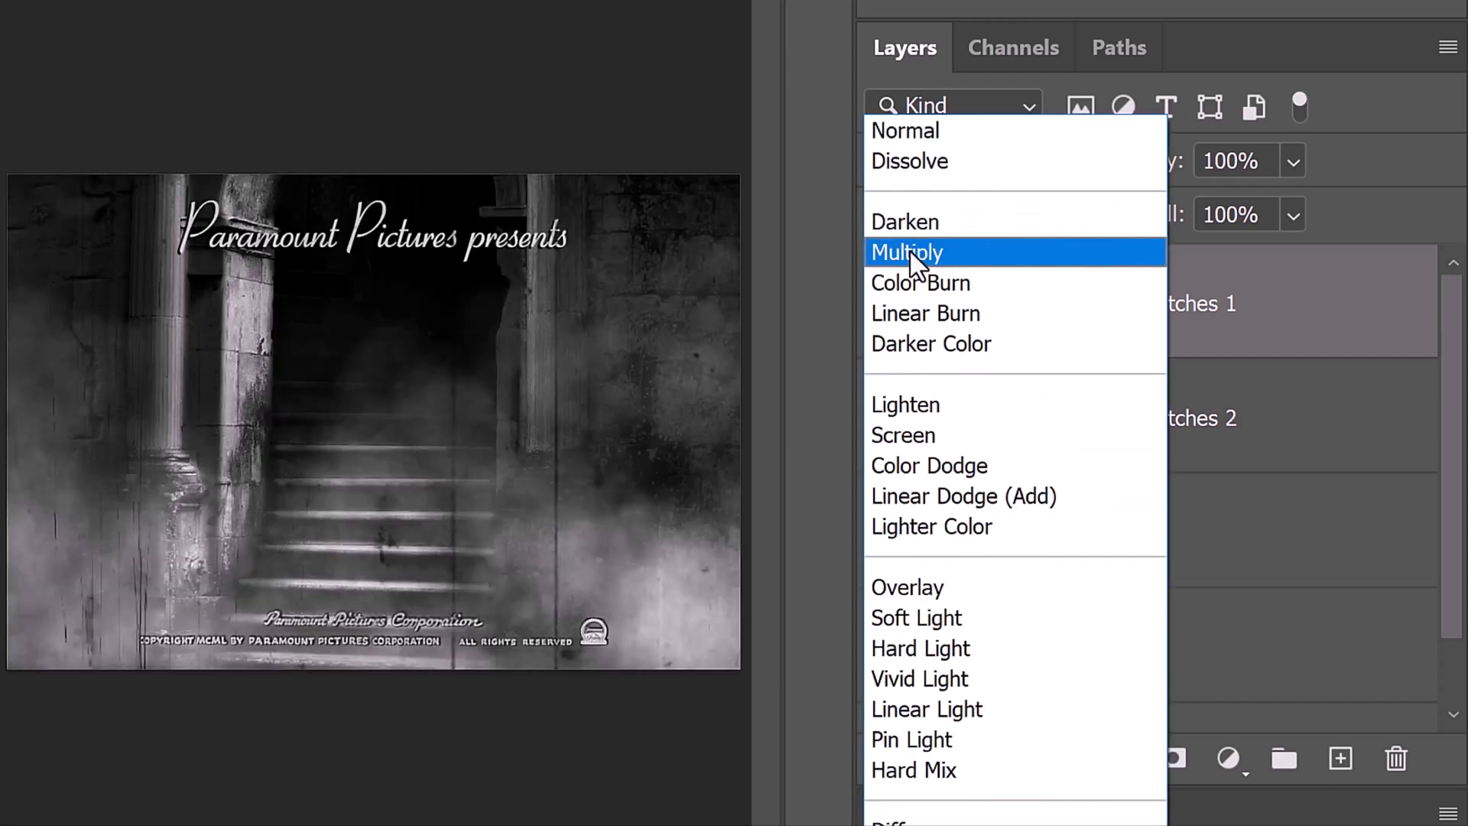
left_click(907, 252)
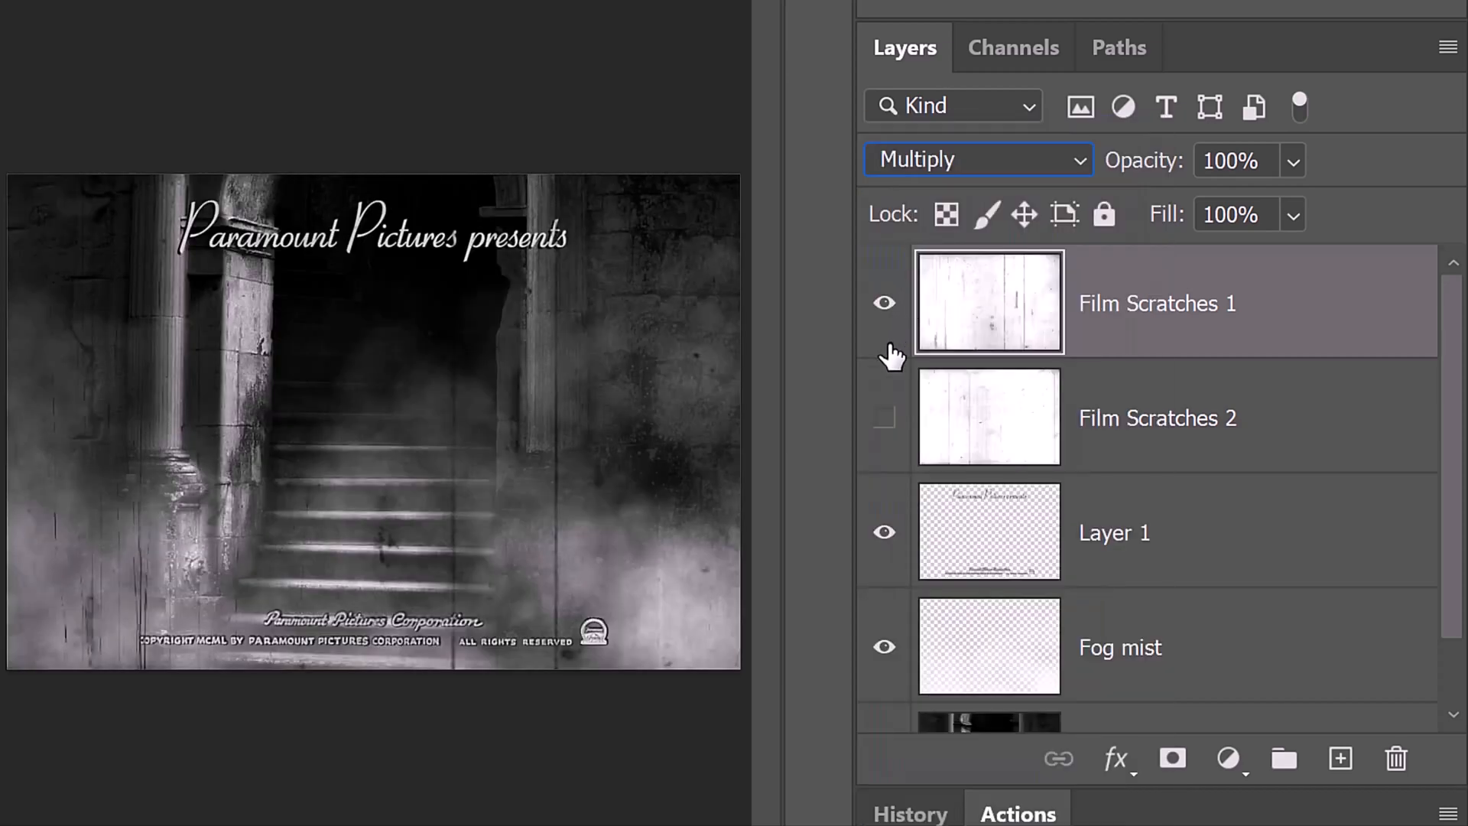
Show Film Scratches 2, invert it, and set its blend mode to Lighter Color.
left_click(884, 417)
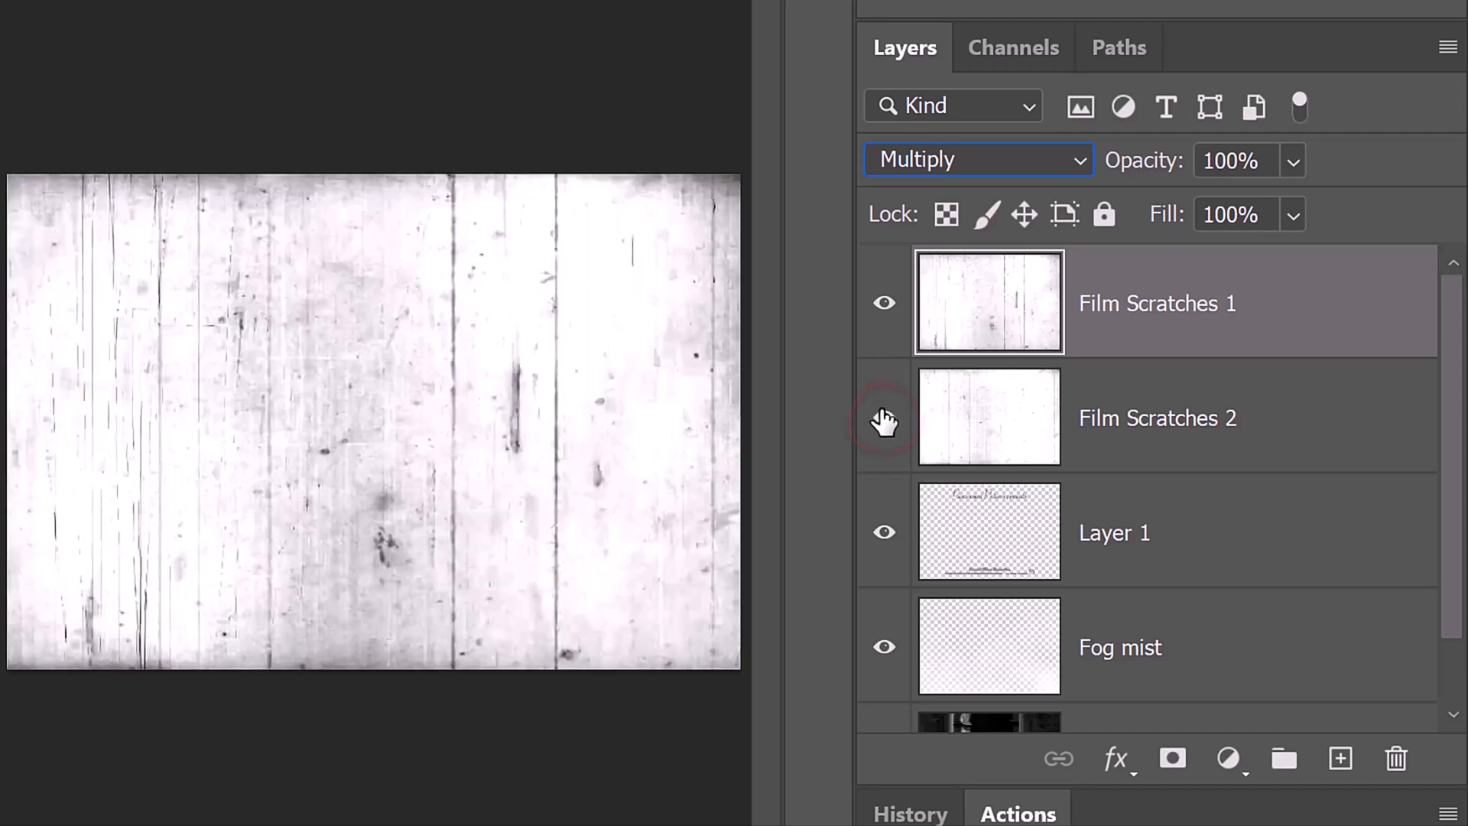
left_click(1157, 417)
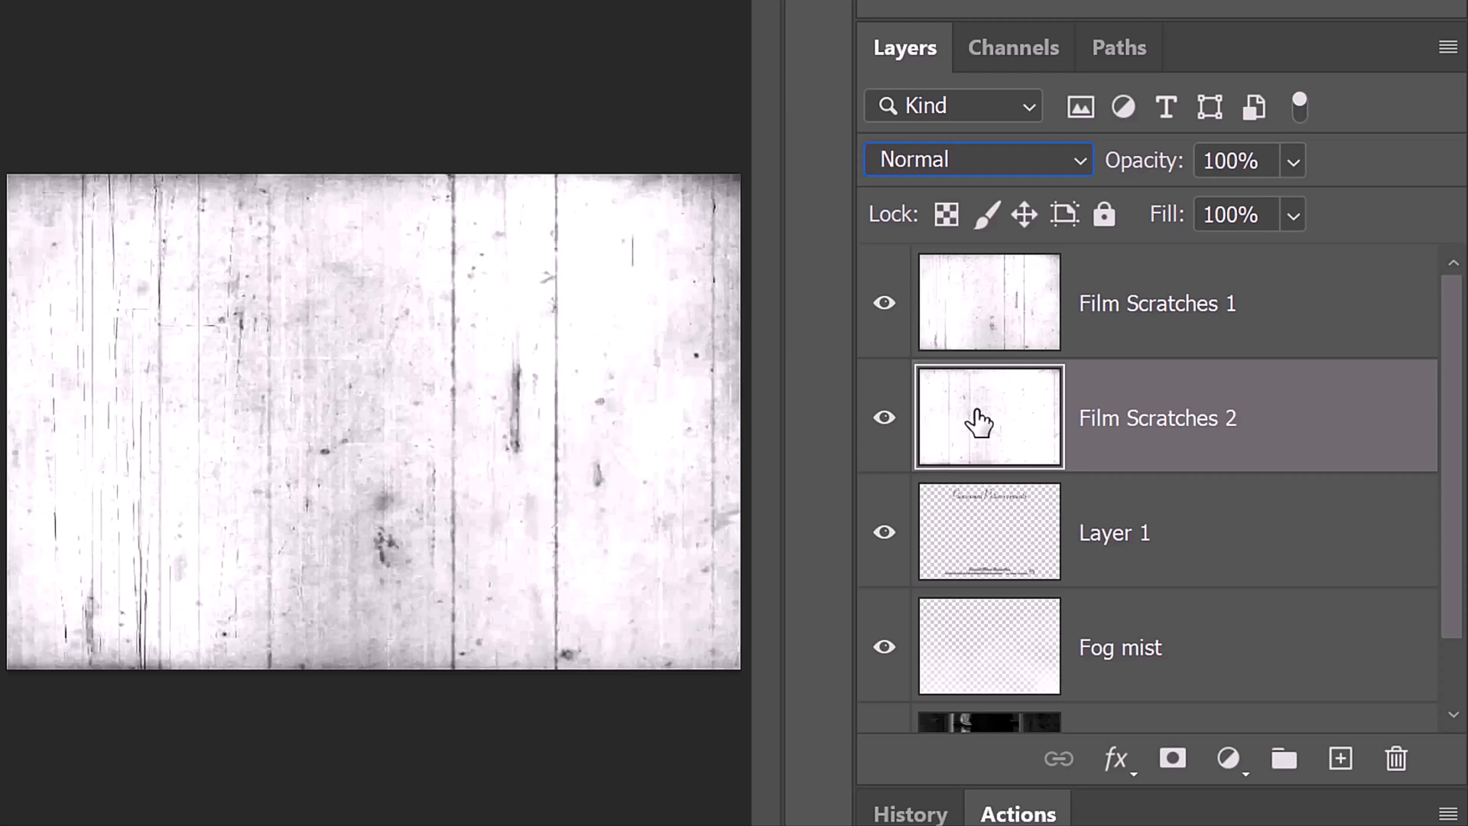
key("Ctrl+I")
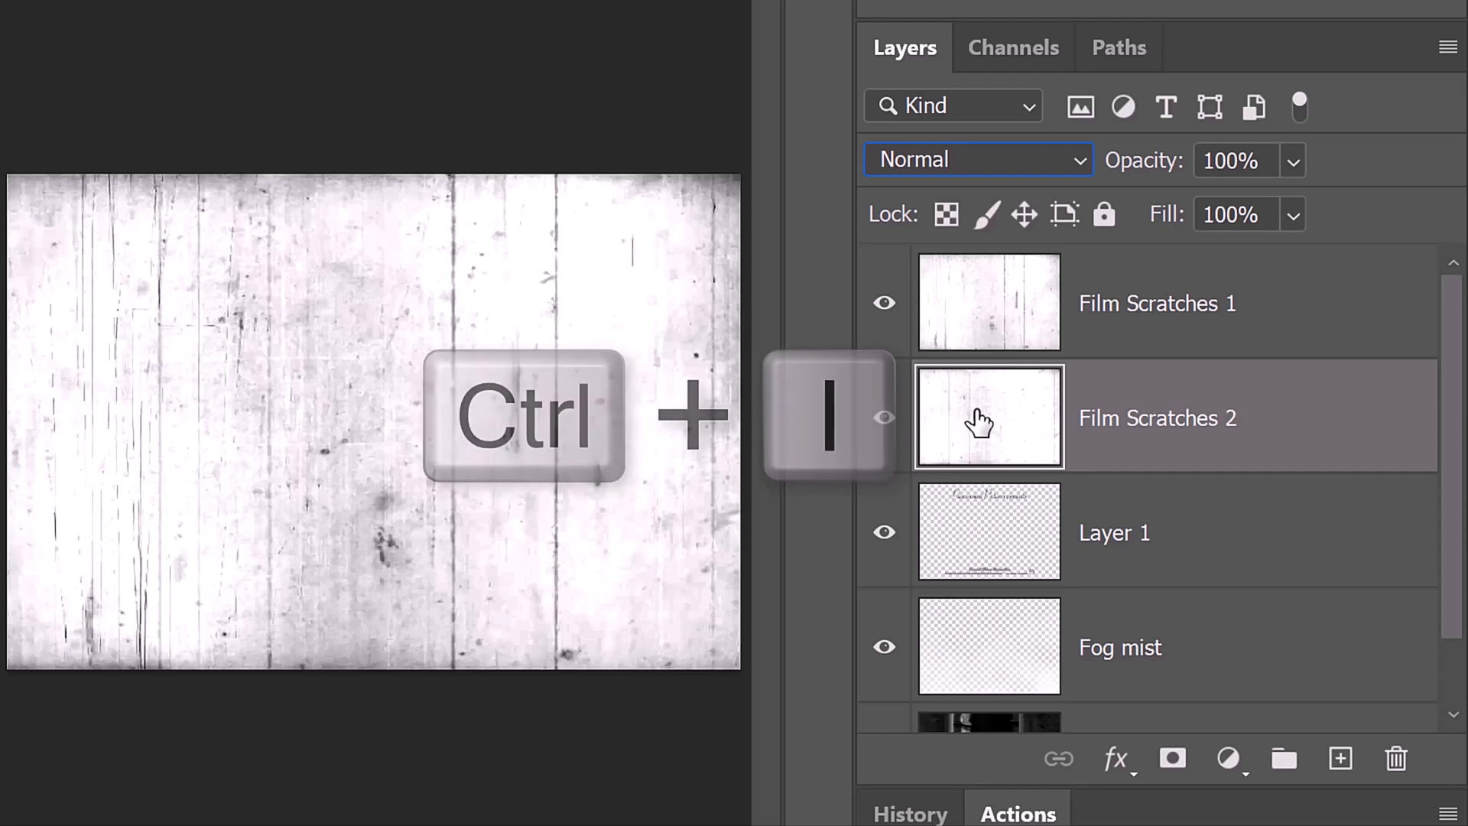
key("ctrl+i")
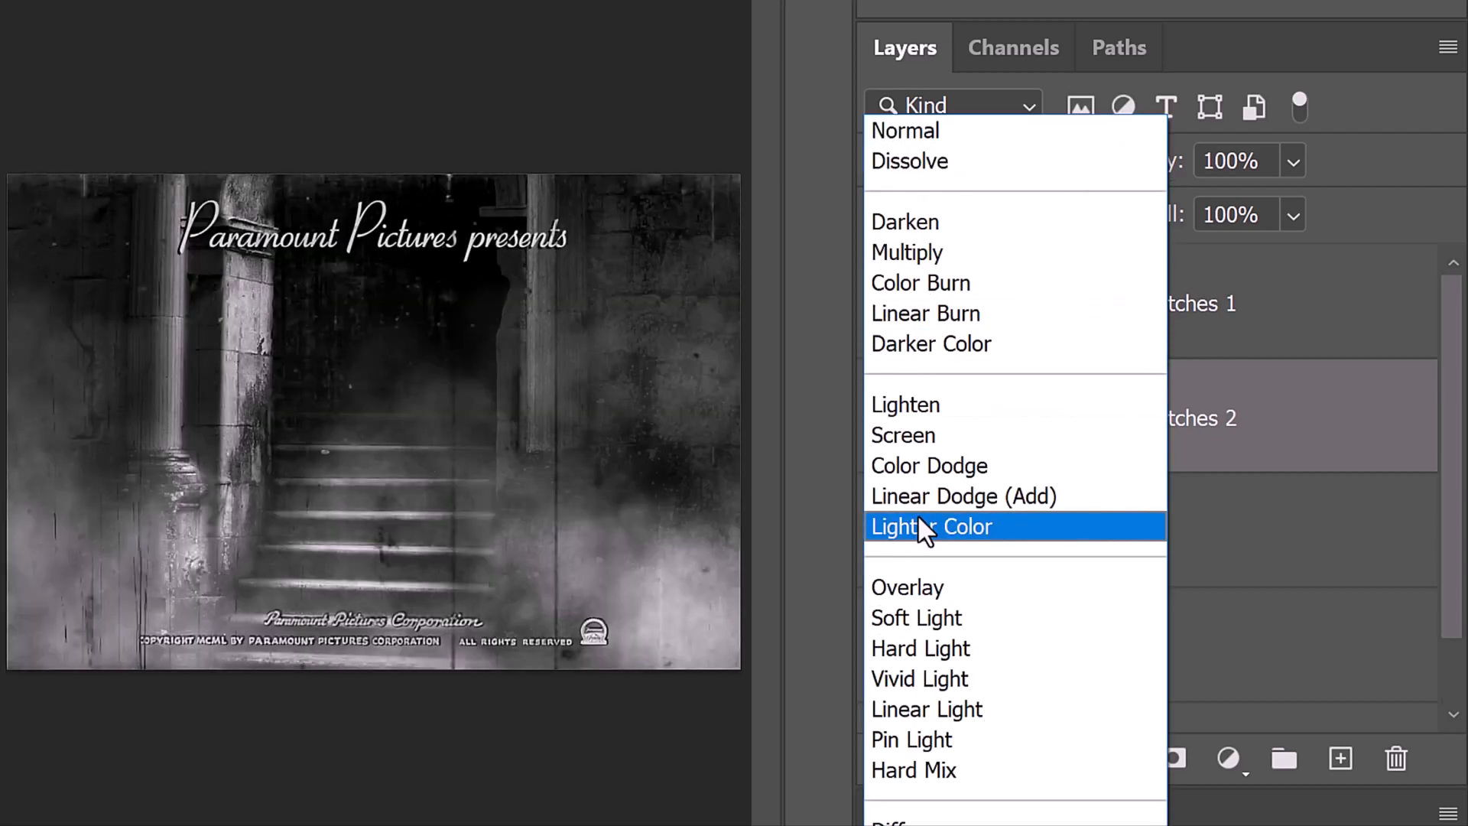
left_click(932, 526)
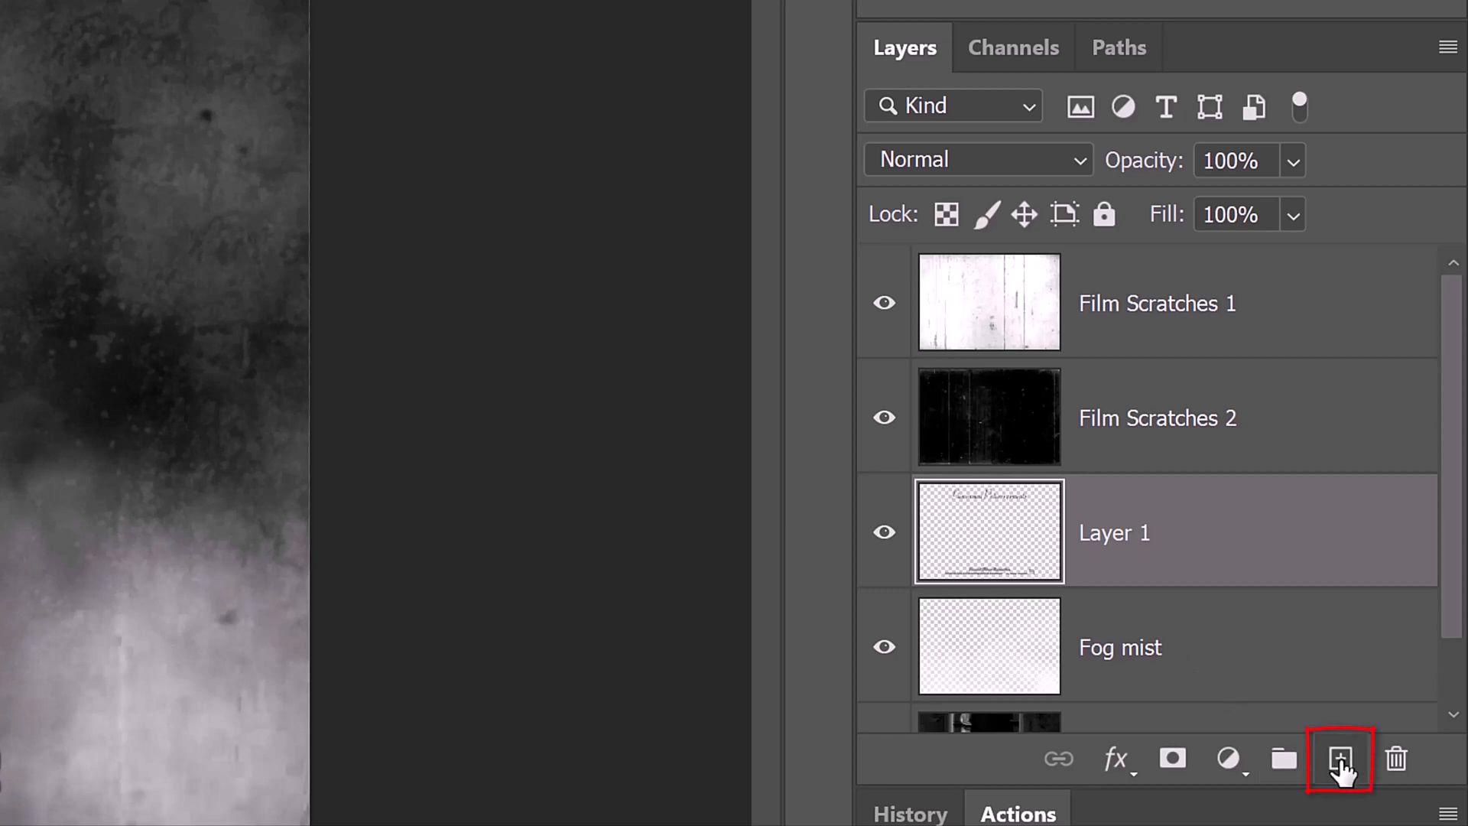
Add Layer 3, select the Horizontal Type tool and set a white foreground colour.
left_click(1345, 759)
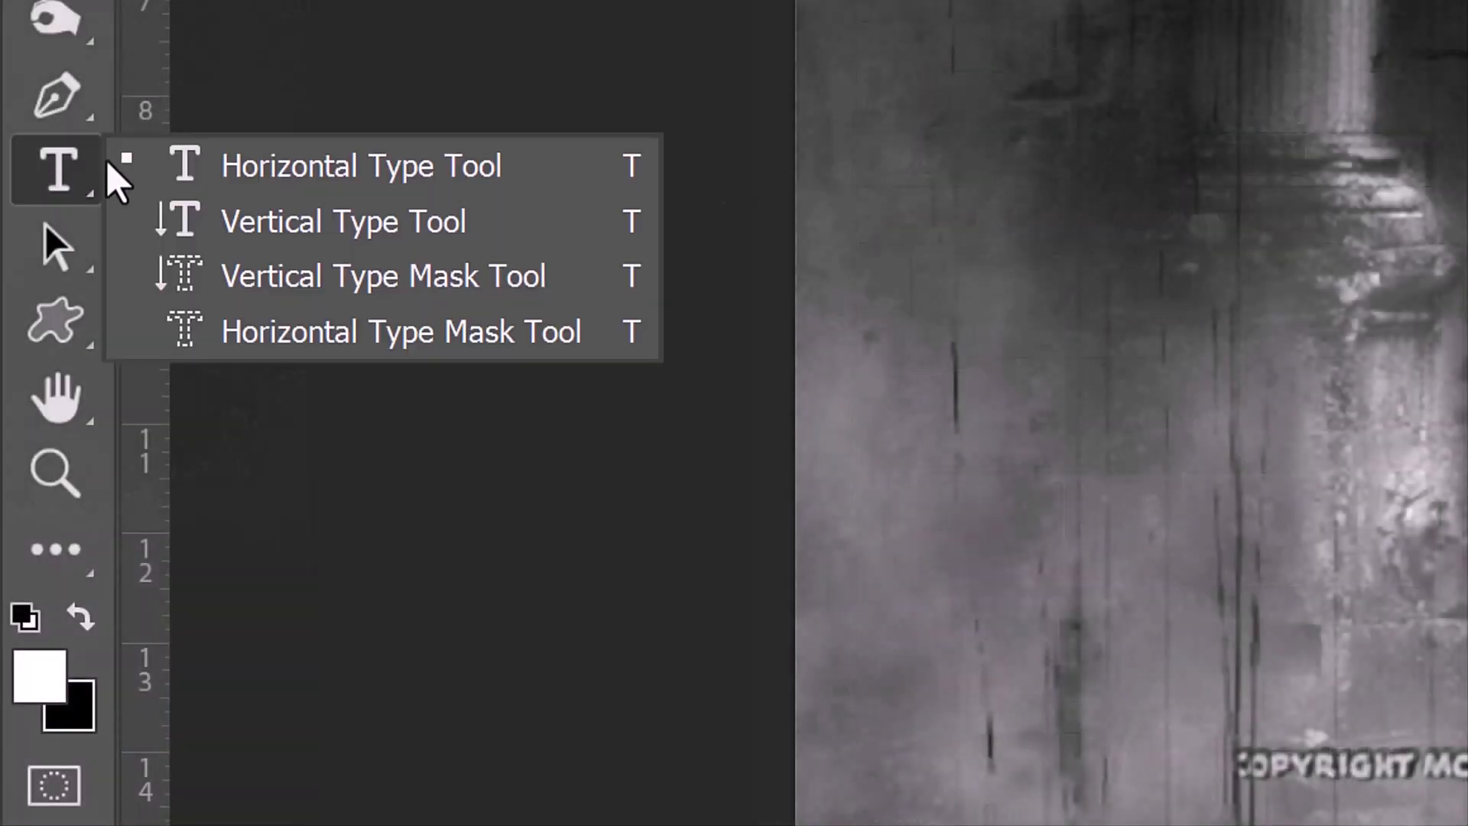
left_click(361, 165)
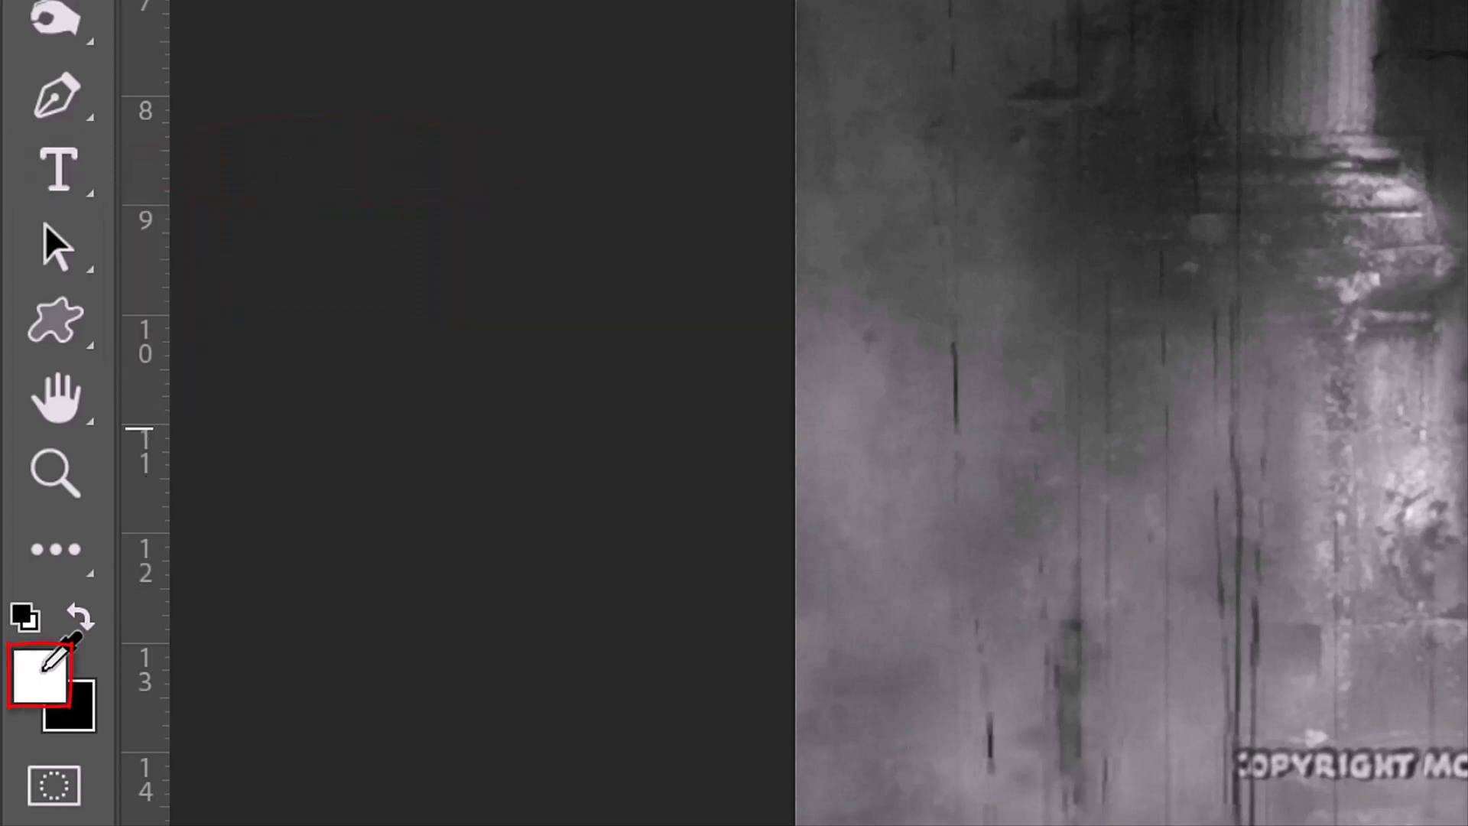
left_click(45, 676)
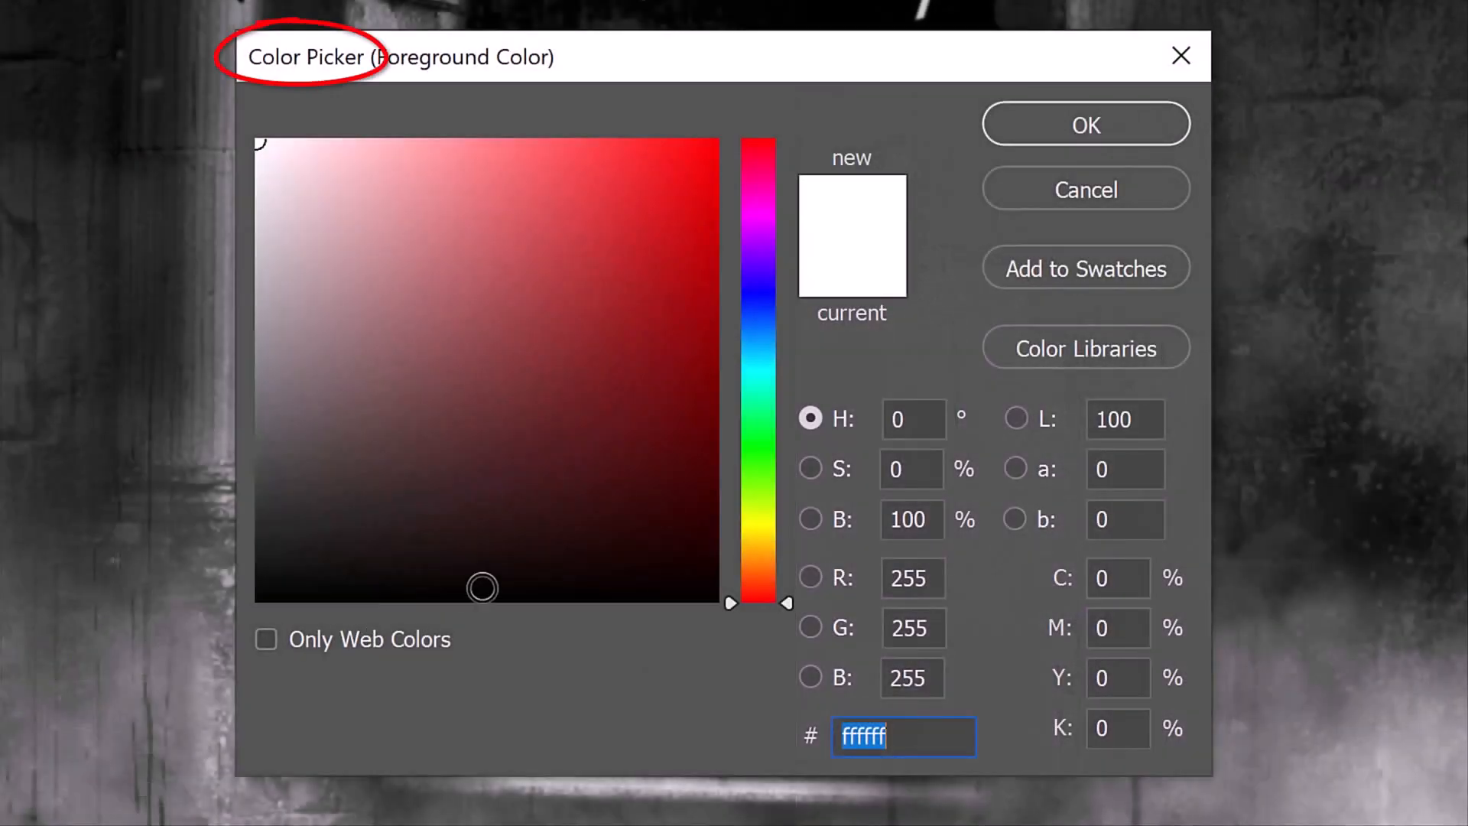
type("80")
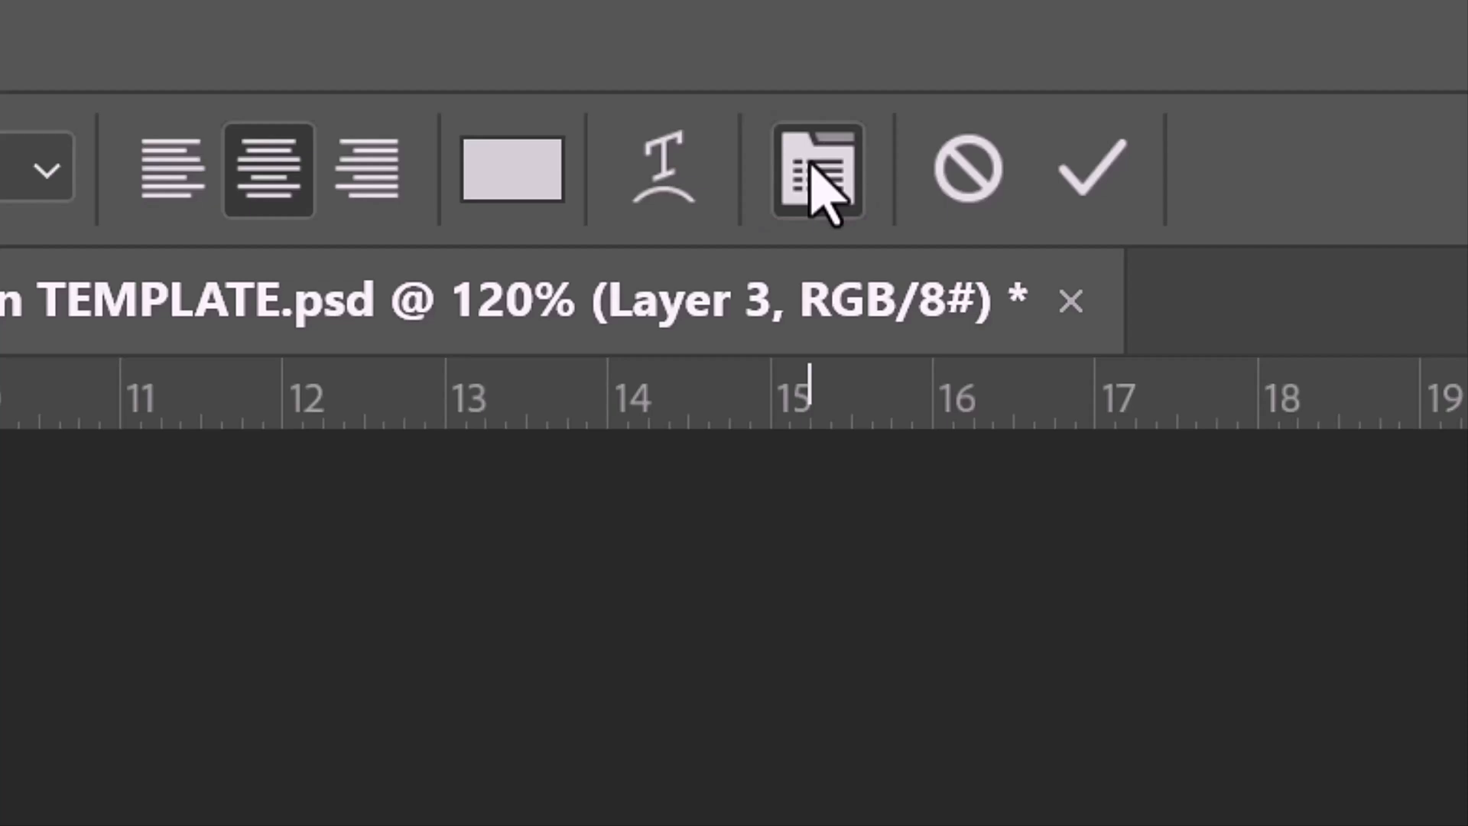
Set the title in Abaddon II with letter spacing matched to the reference.
left_click(812, 170)
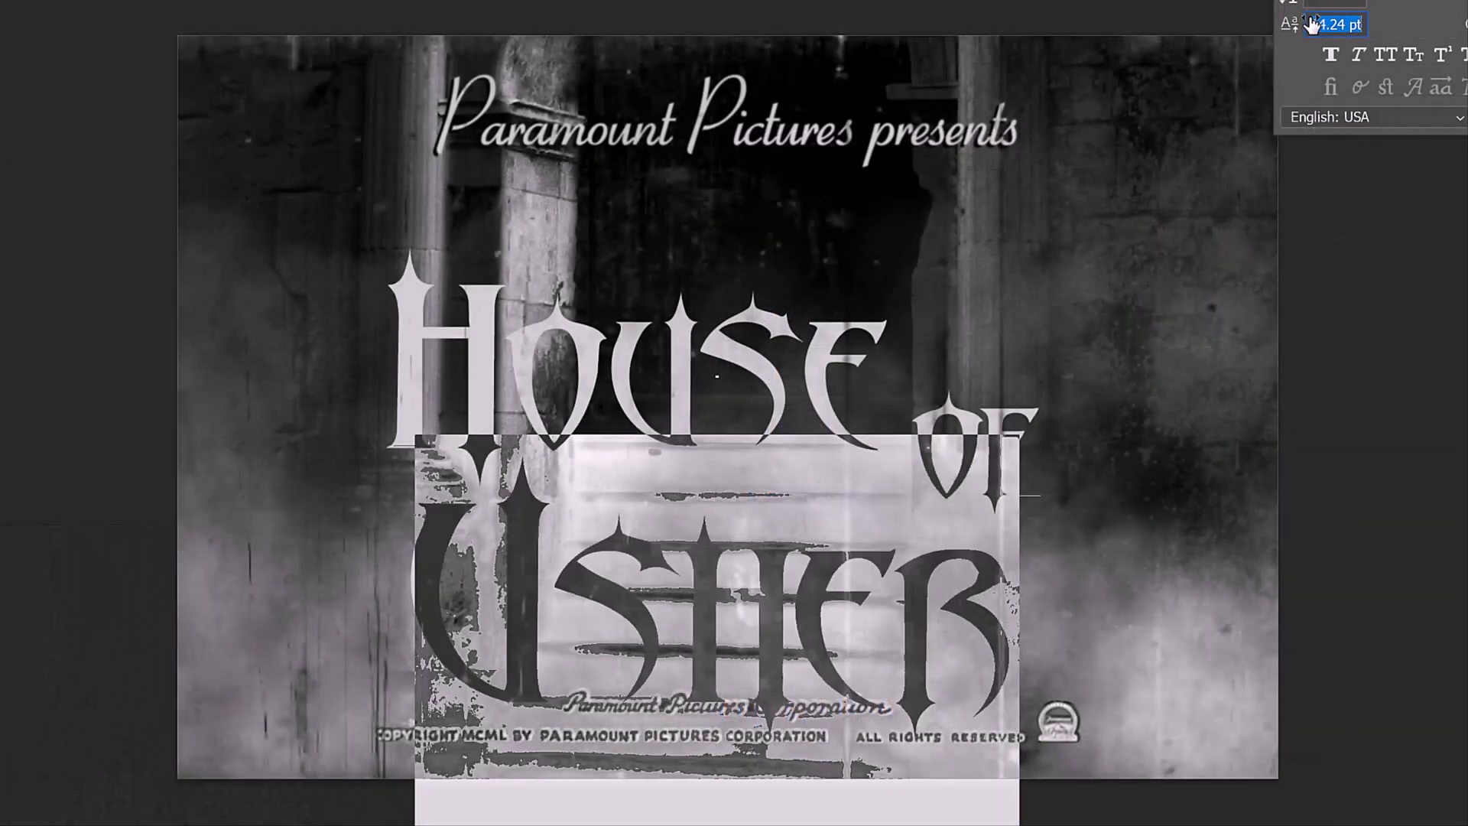
key("Alt+Right")
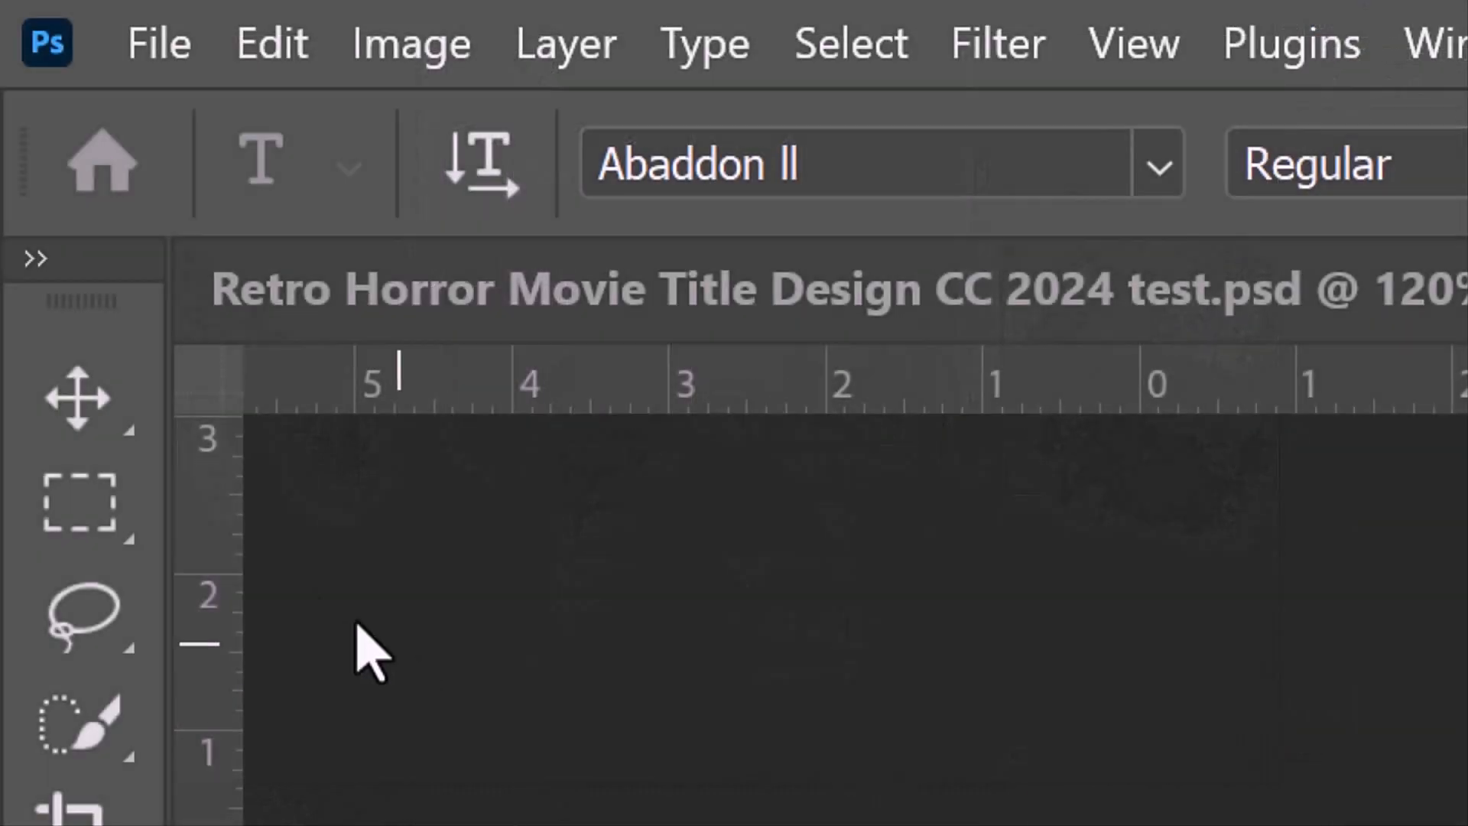
Convert the House of Usher type layer to a smart object from the Layers menu.
left_click(77, 394)
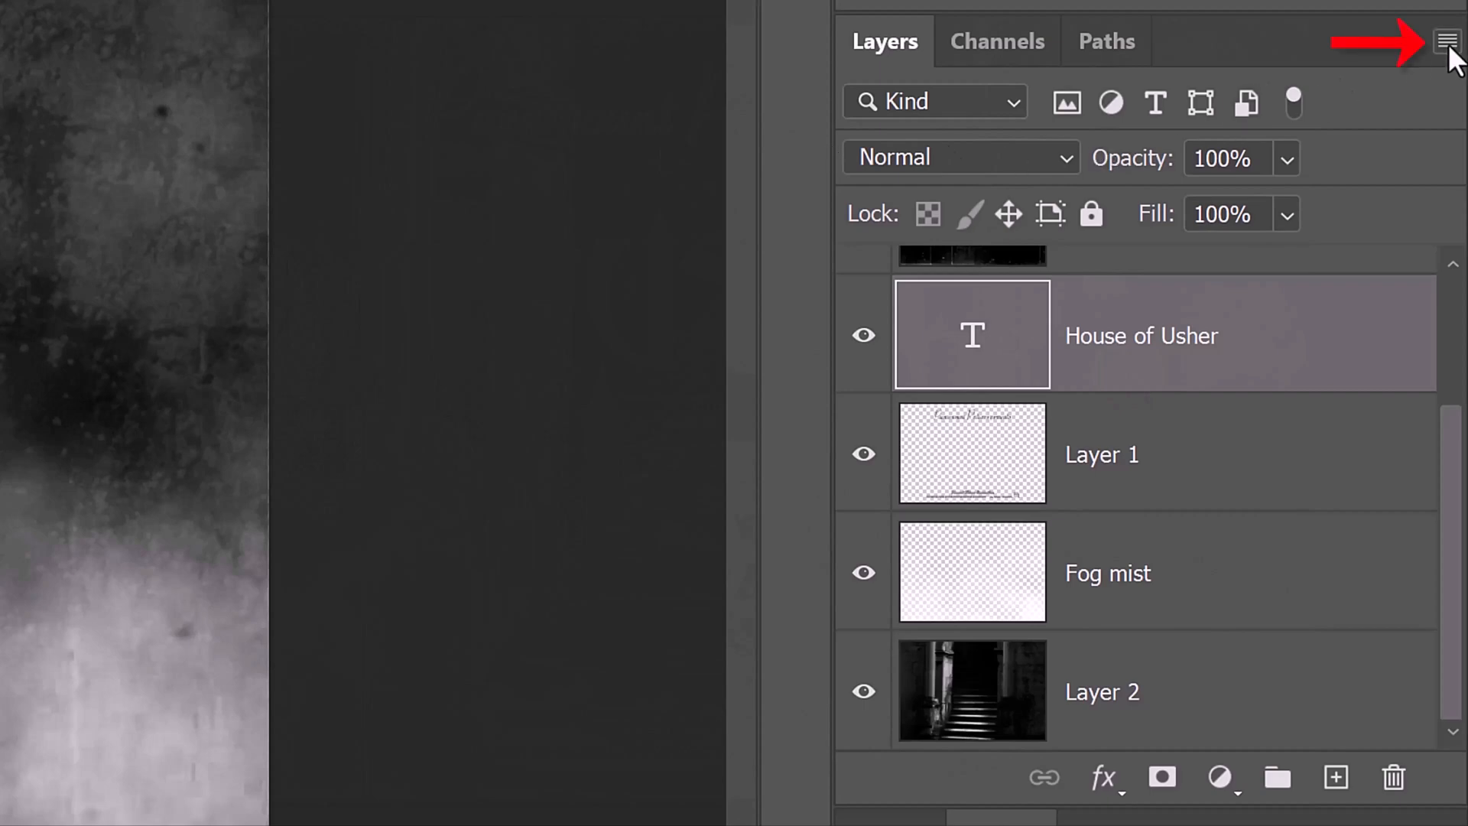
left_click(1448, 38)
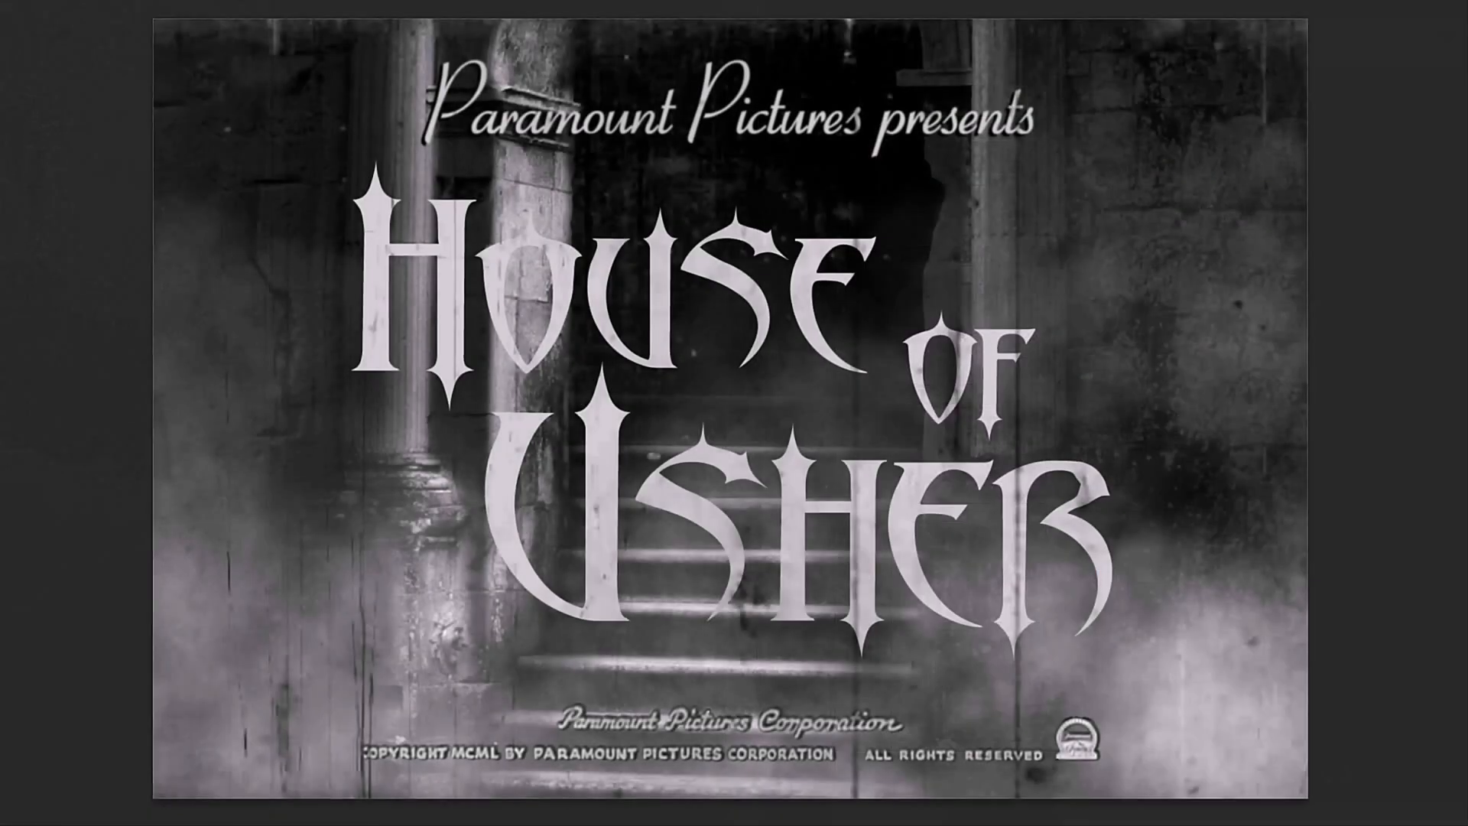
Warp the House of Usher title with the Rise style.
key("Ctrl+T")
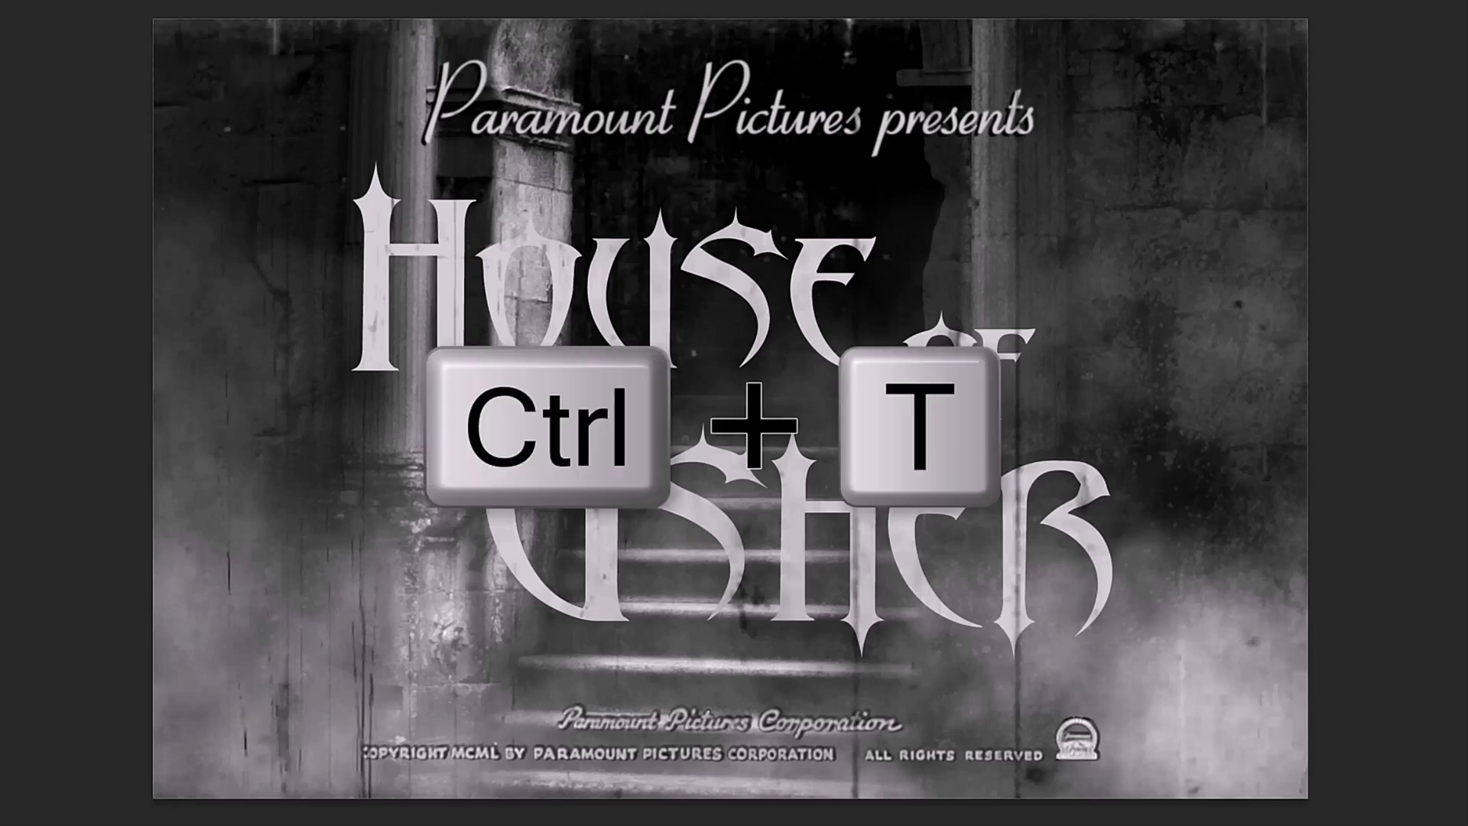
key("ctrl+t")
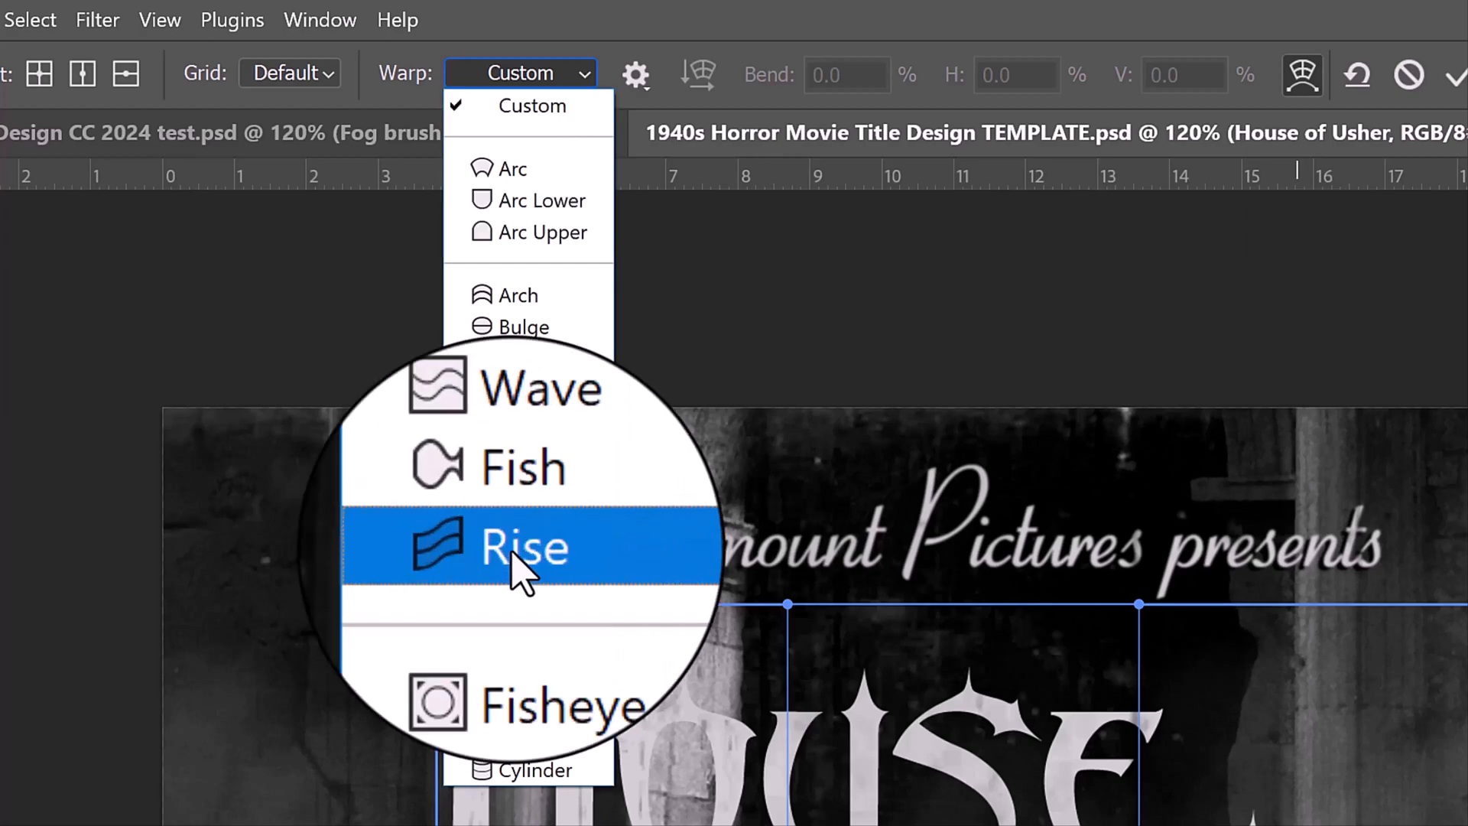
left_click(522, 548)
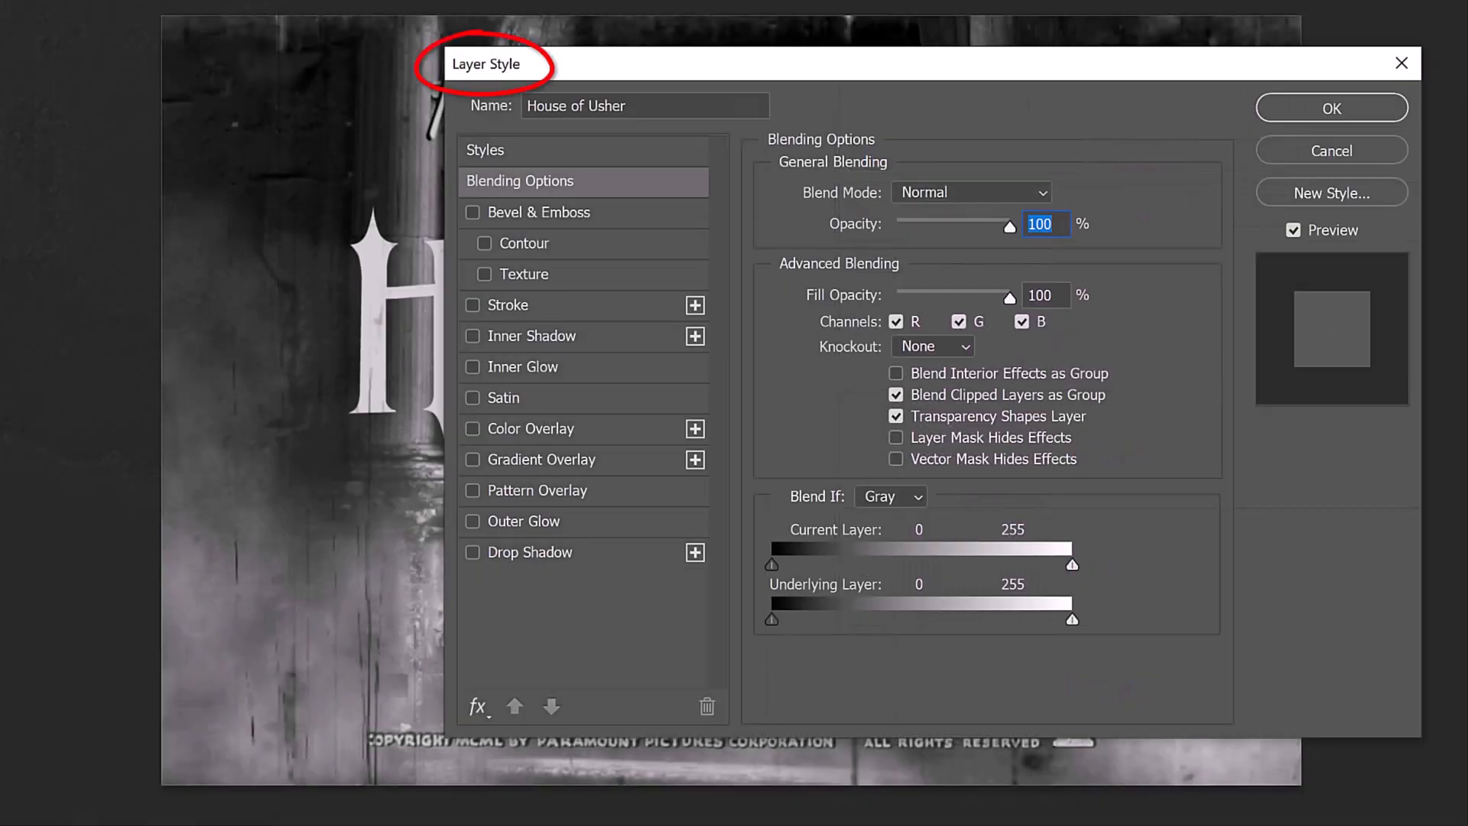
Apply a Chisel Hard inner bevel with a Ring contour to the title.
left_click(473, 213)
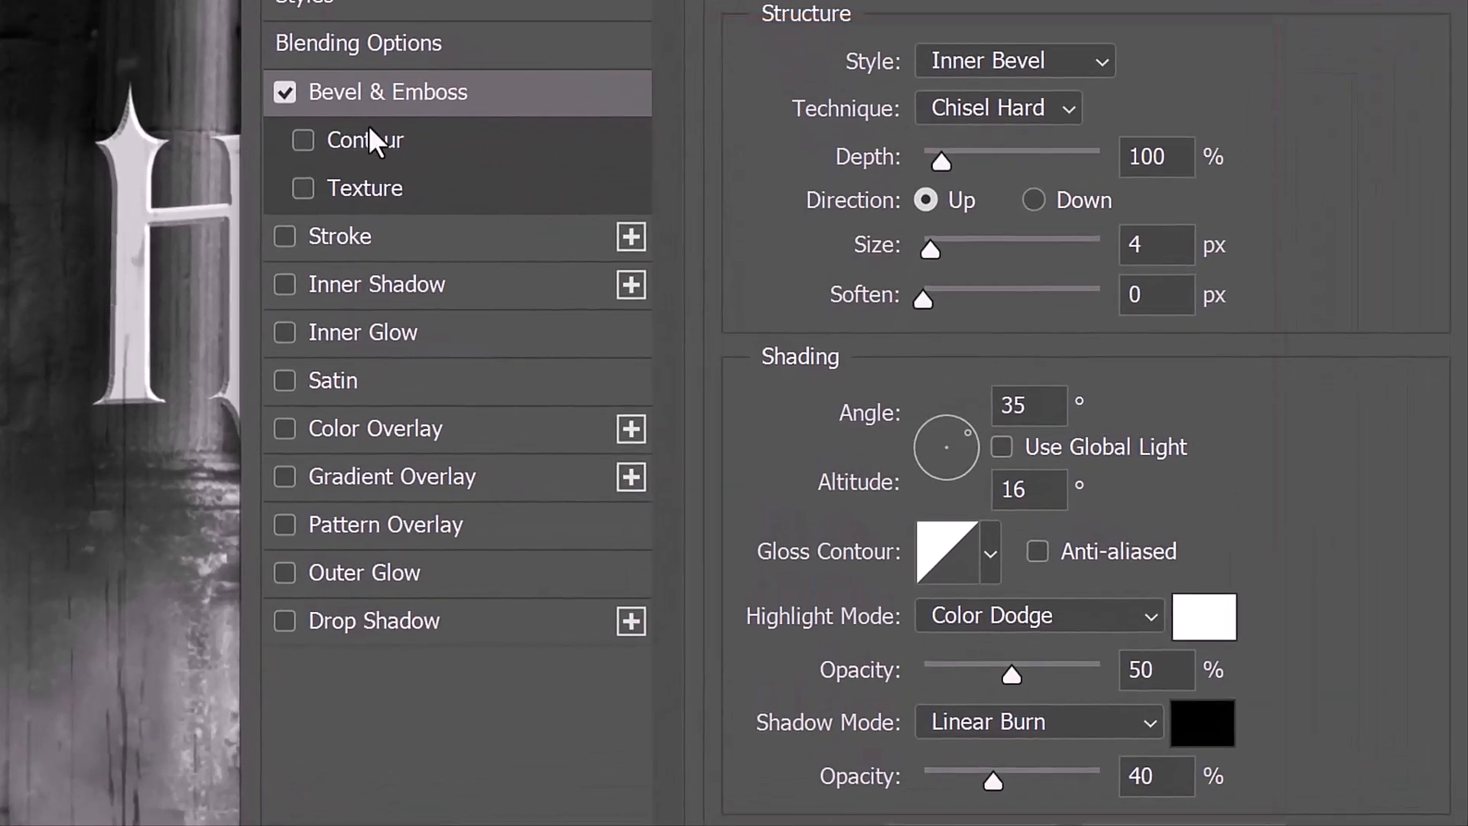
left_click(303, 141)
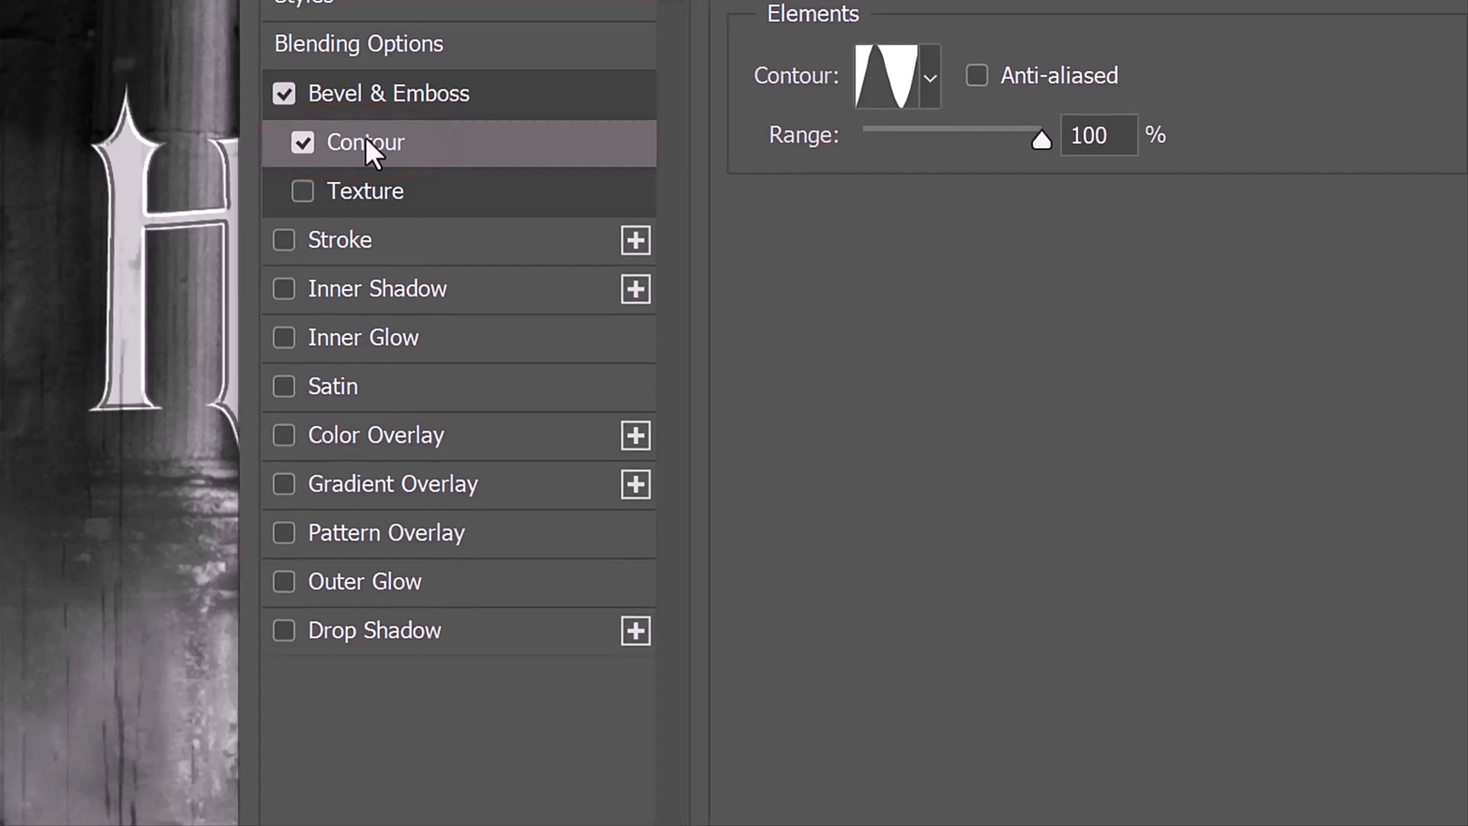
left_click(928, 77)
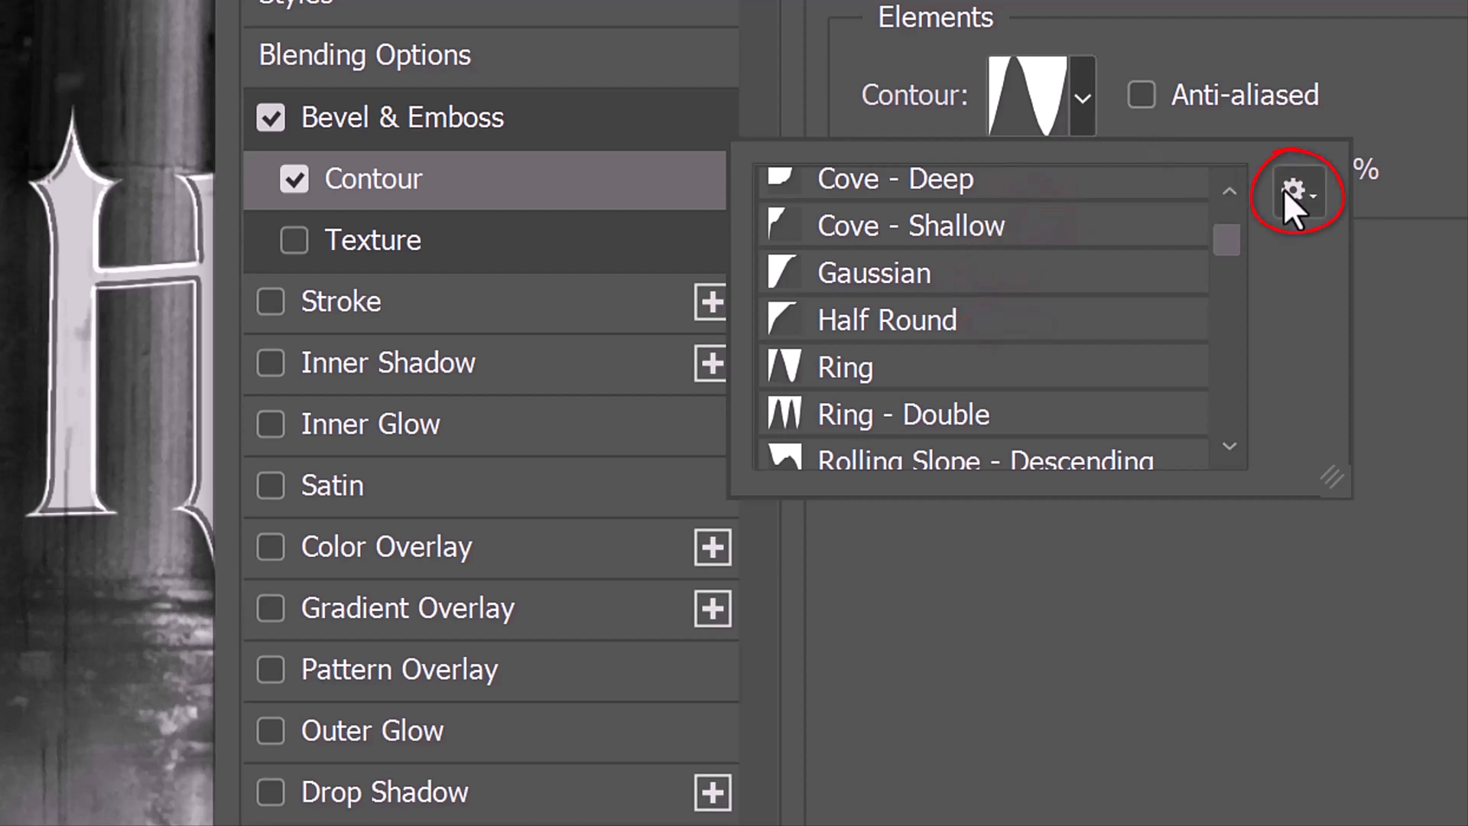
left_click(1298, 193)
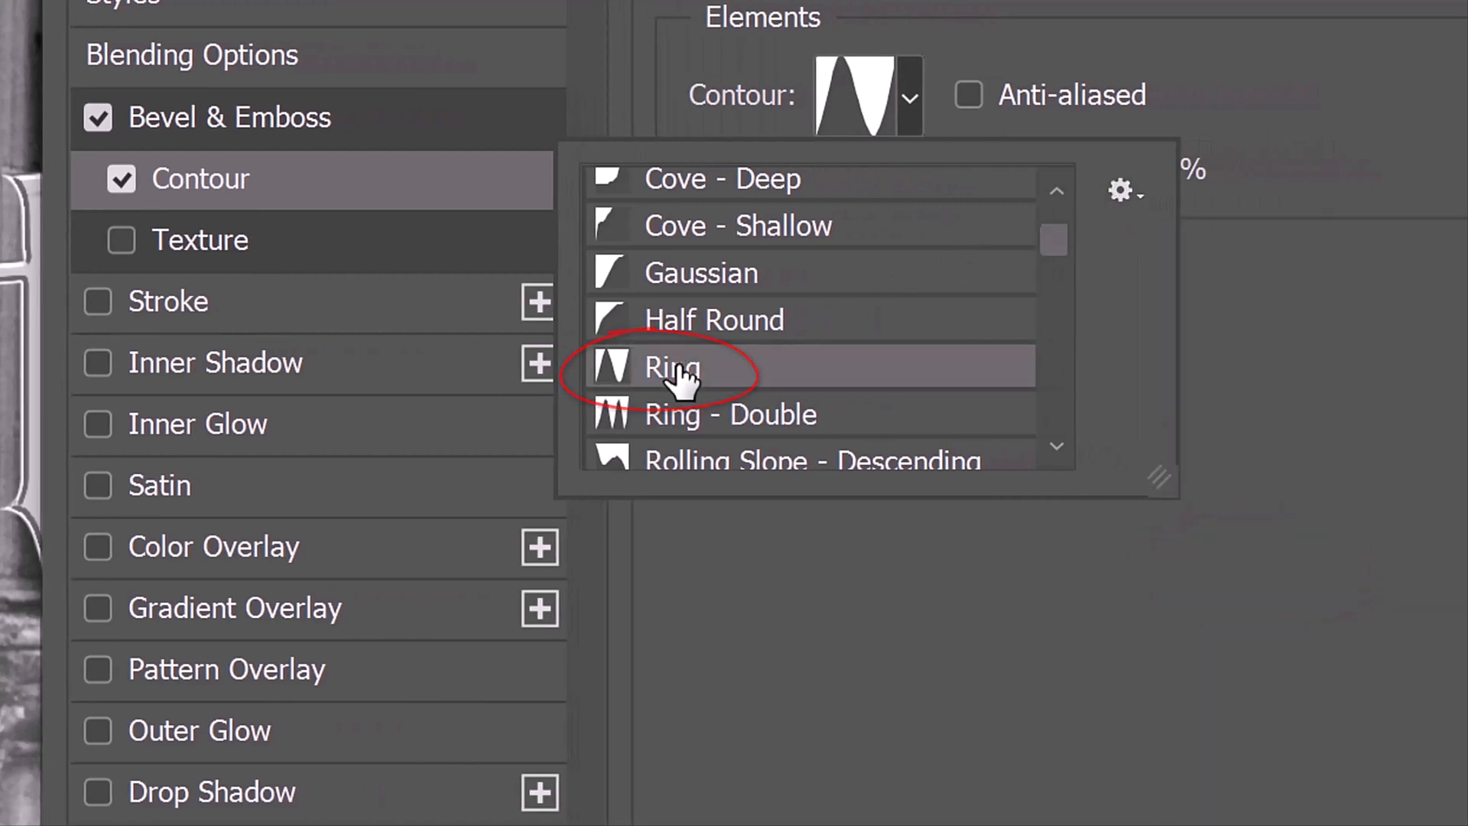
left_click(673, 367)
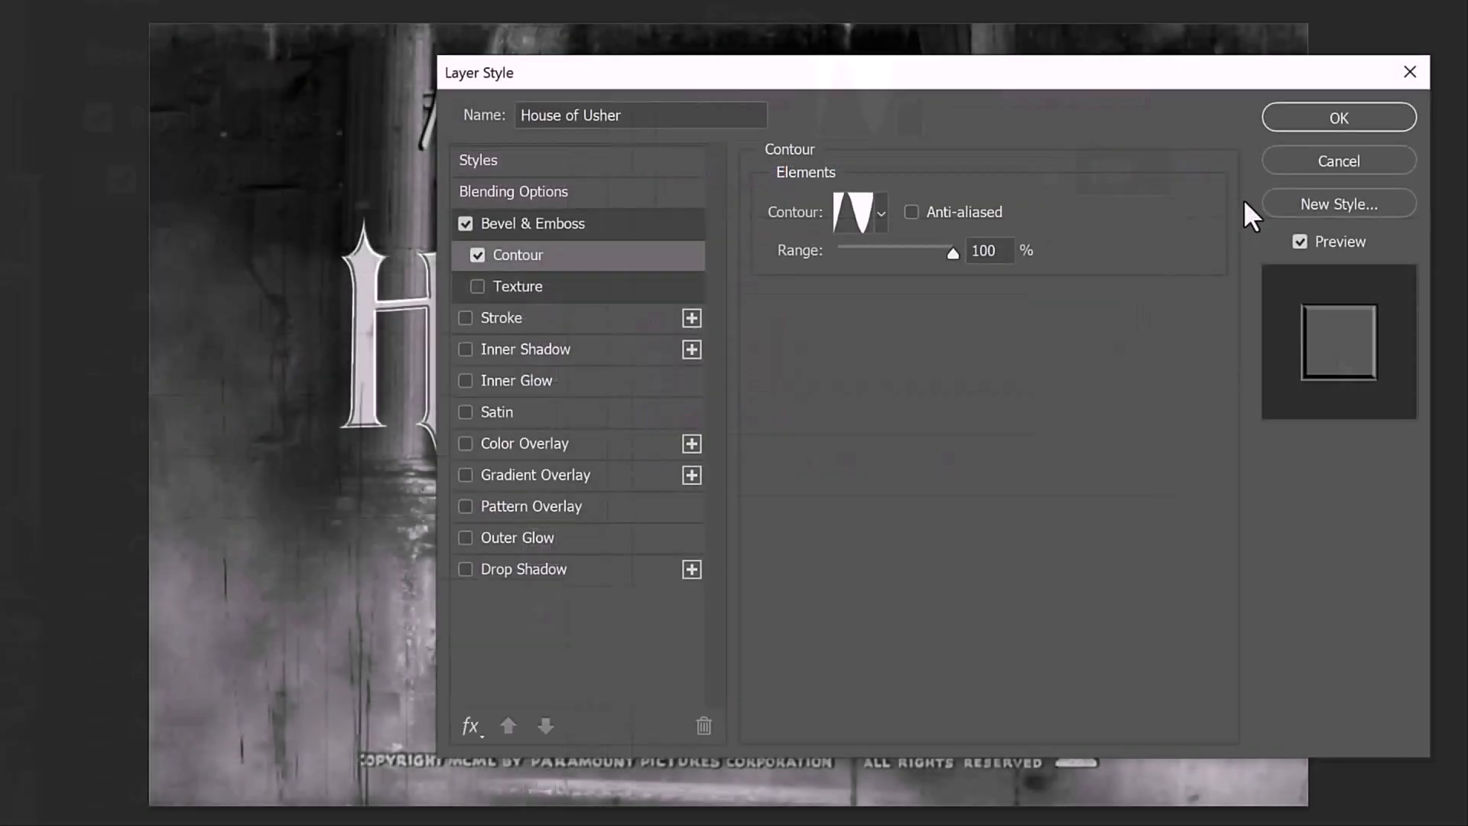
left_click(1339, 117)
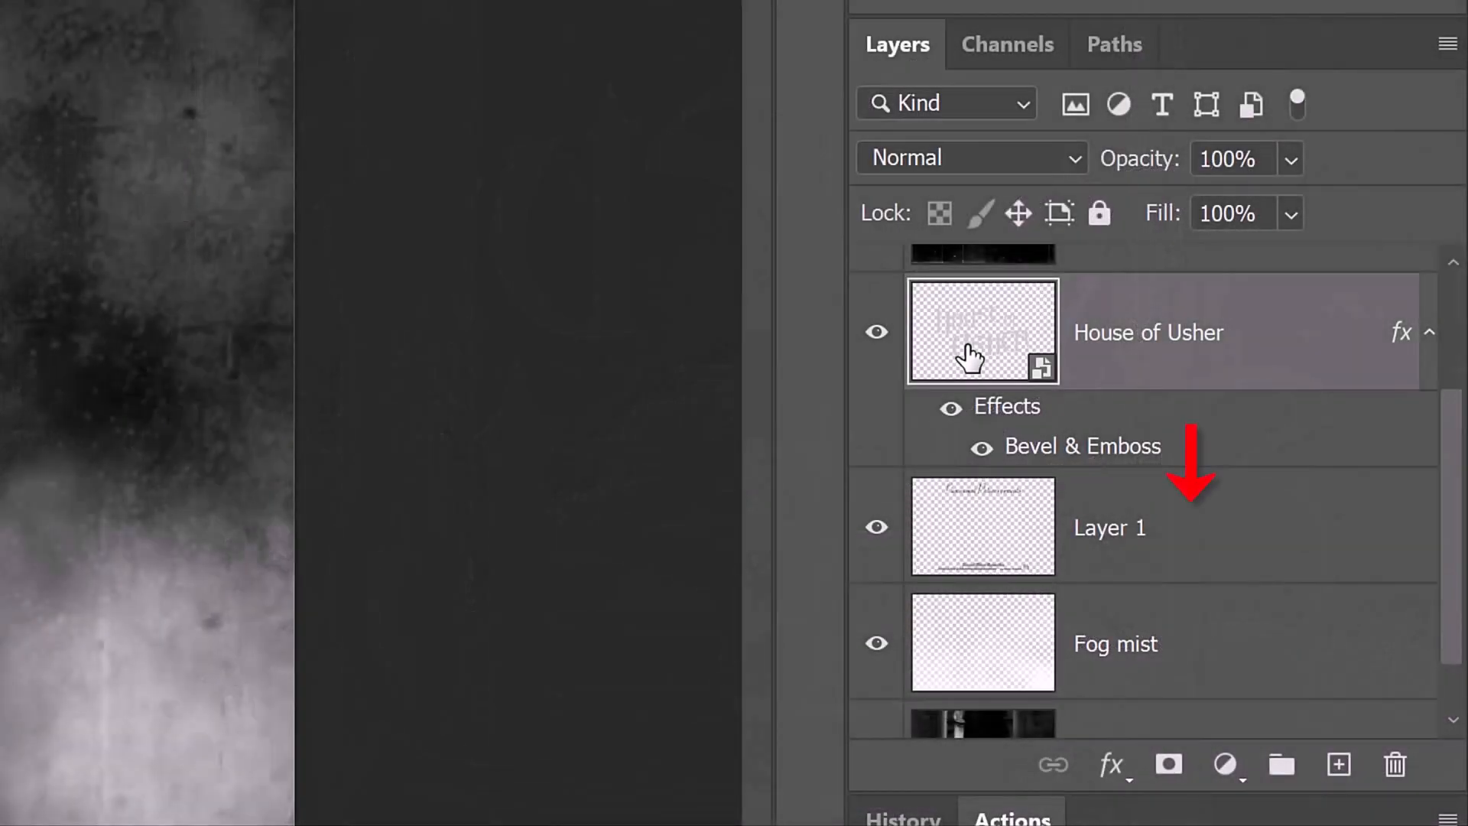
Load the lettering selection onto a new layer below the title and start a black fill.
left_click(1337, 767)
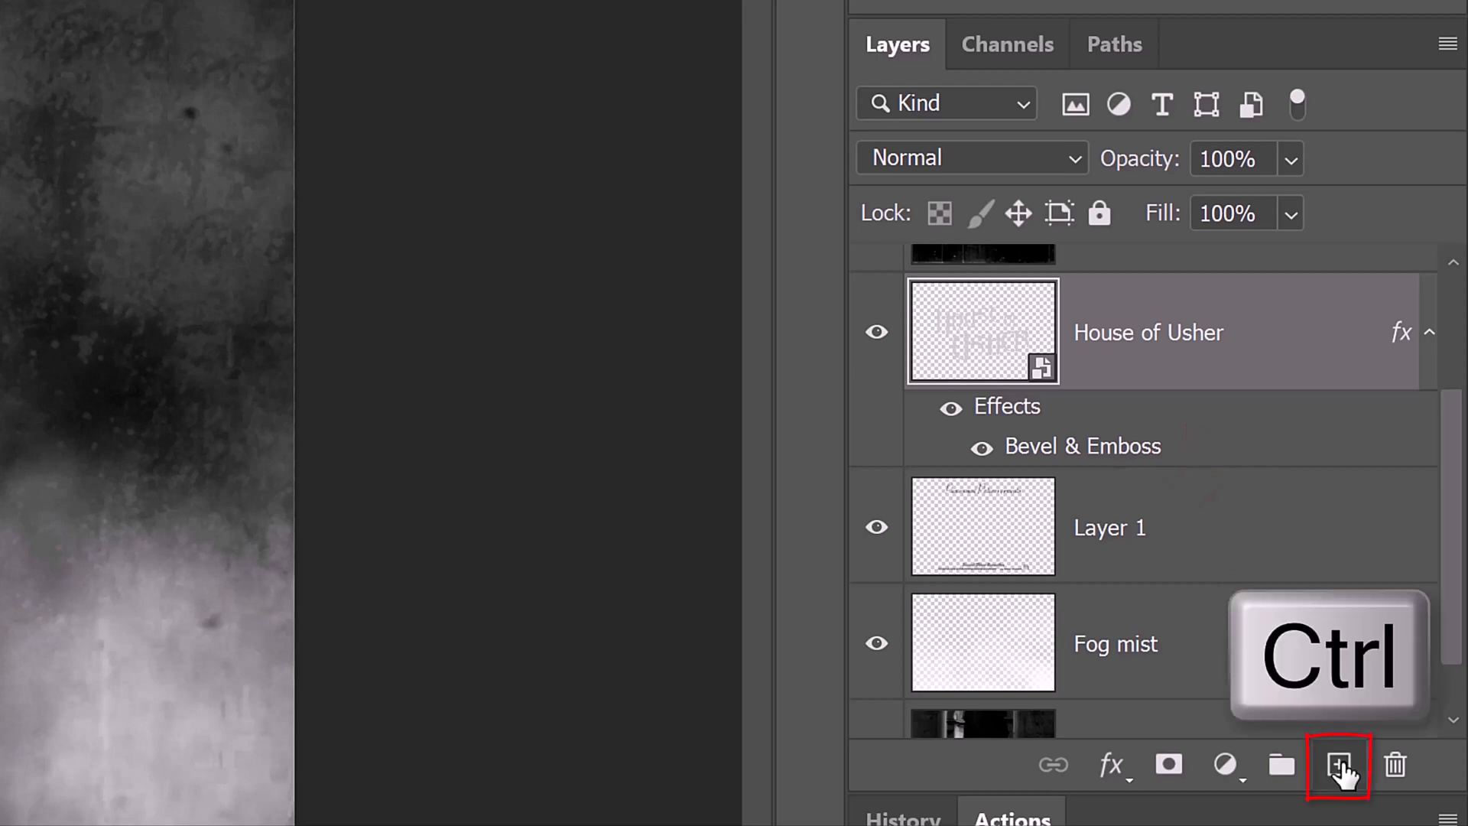
left_click(1337, 764)
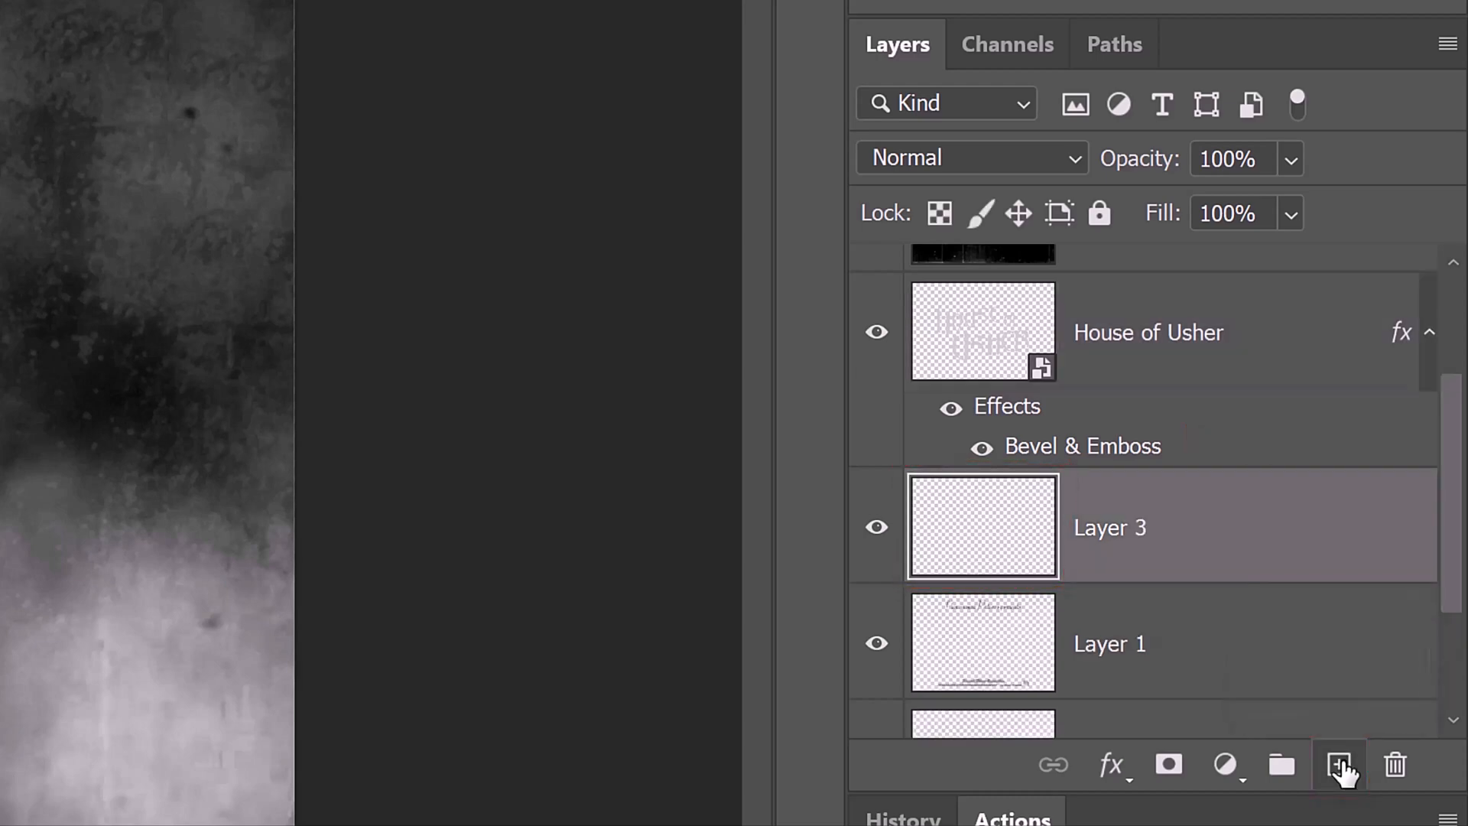
key("shift+f5")
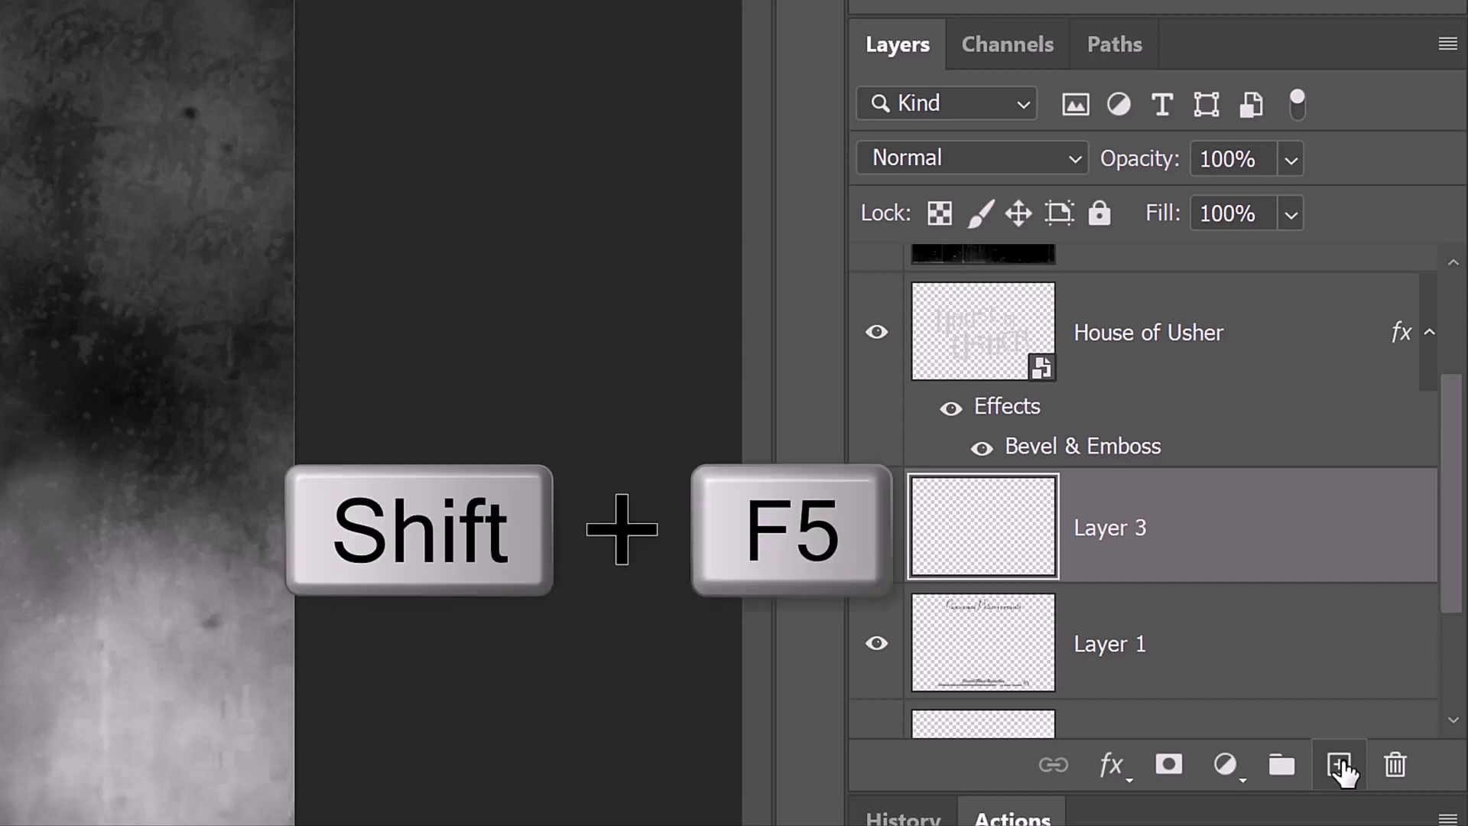
key("shift+f5")
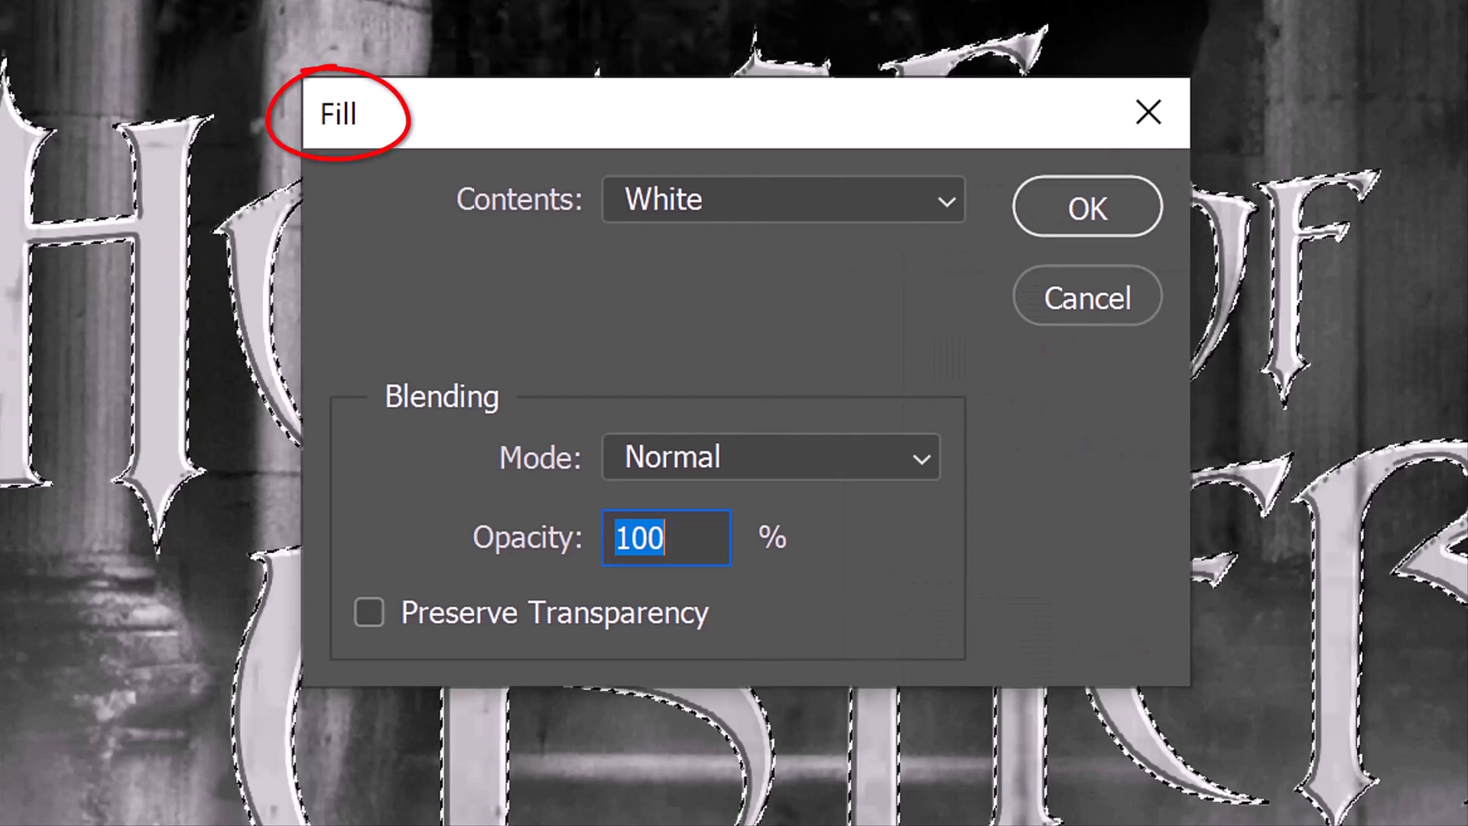
left_click(945, 202)
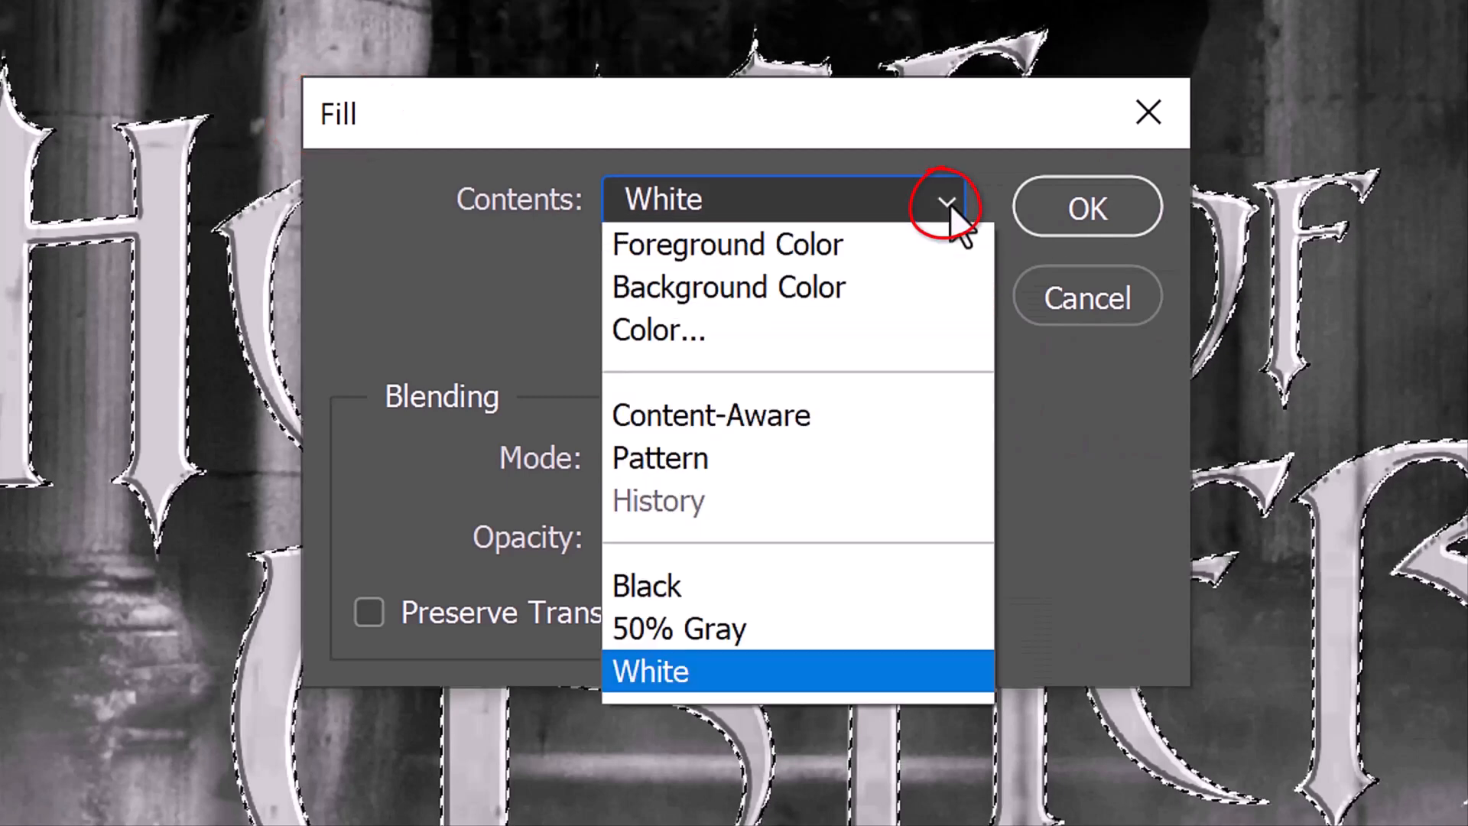
mouse_move(650, 604)
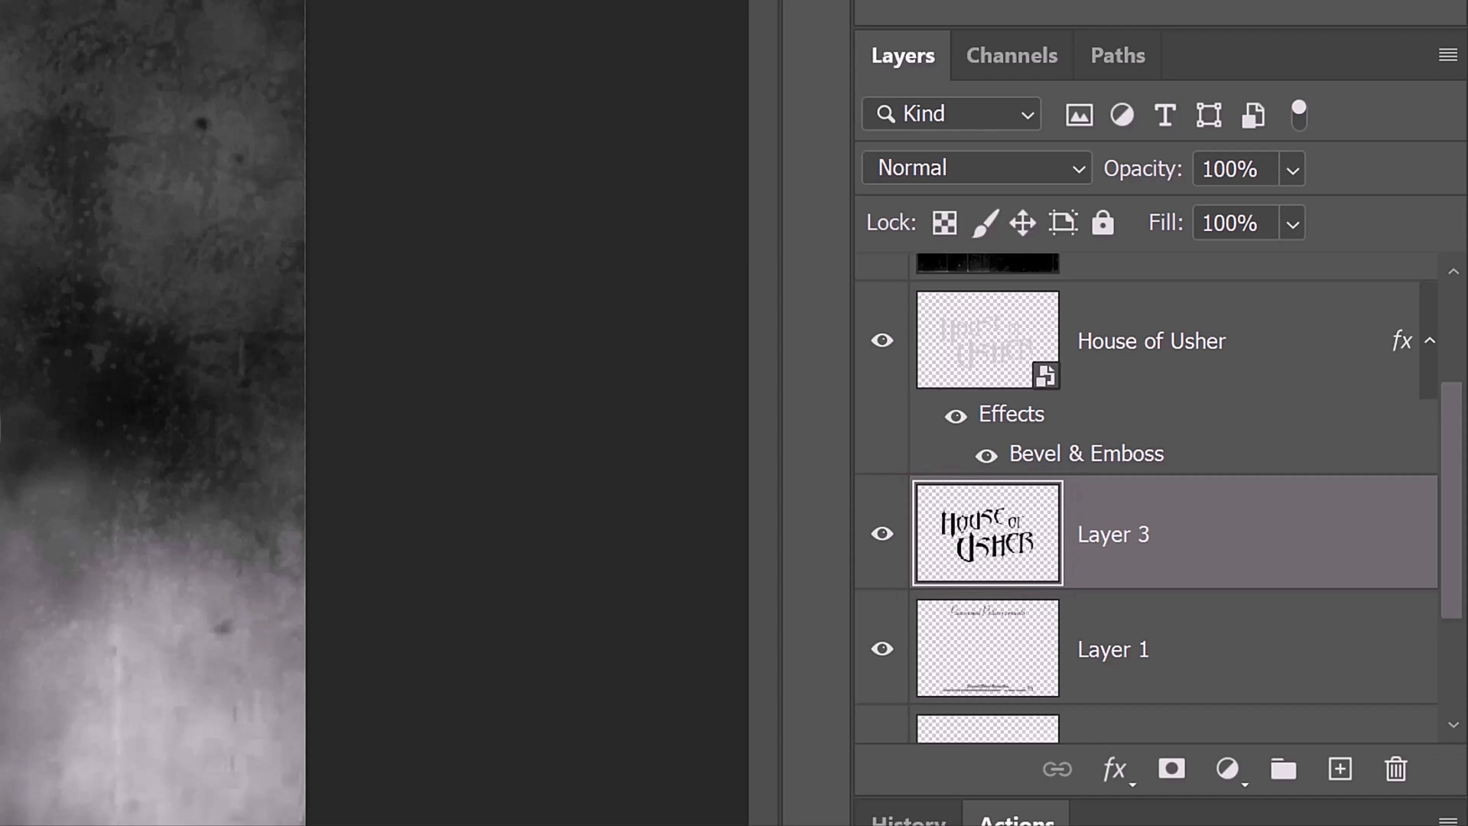
Group the black lettering layer into Group 1 and rotate it 45 degrees.
key("Ctrl+g")
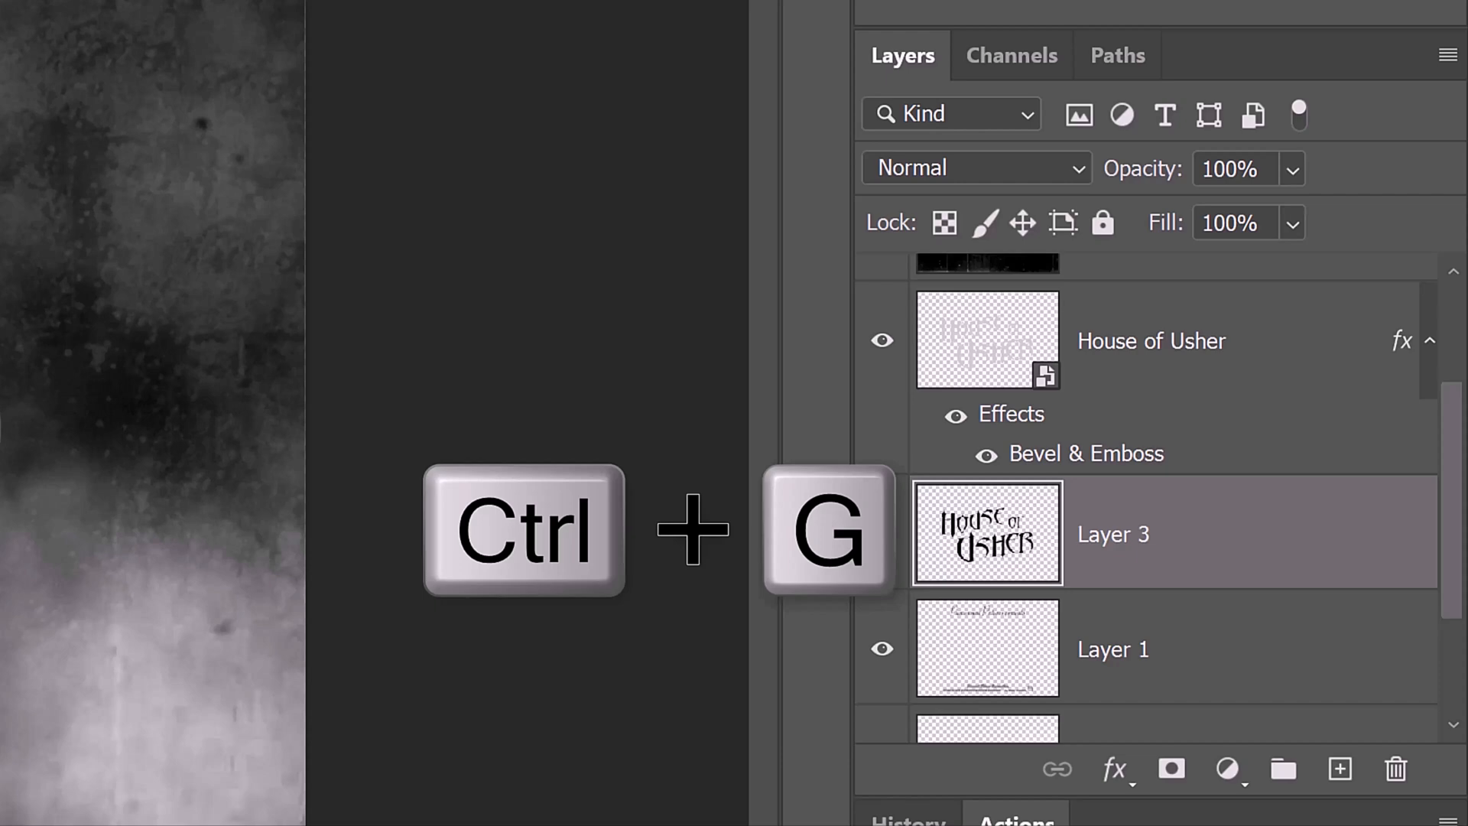
key("Ctrl+G")
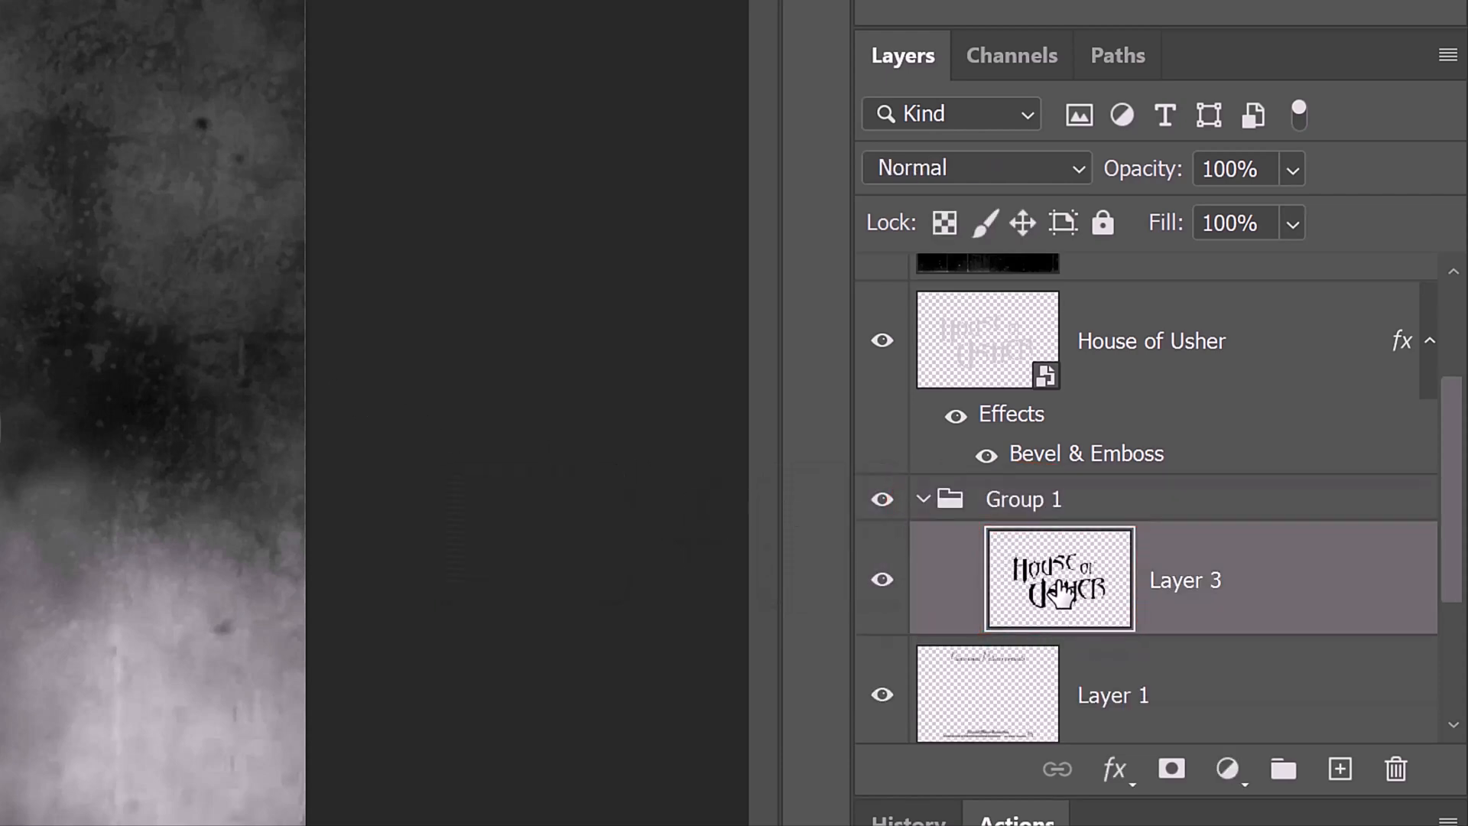
key("Ctrl+T")
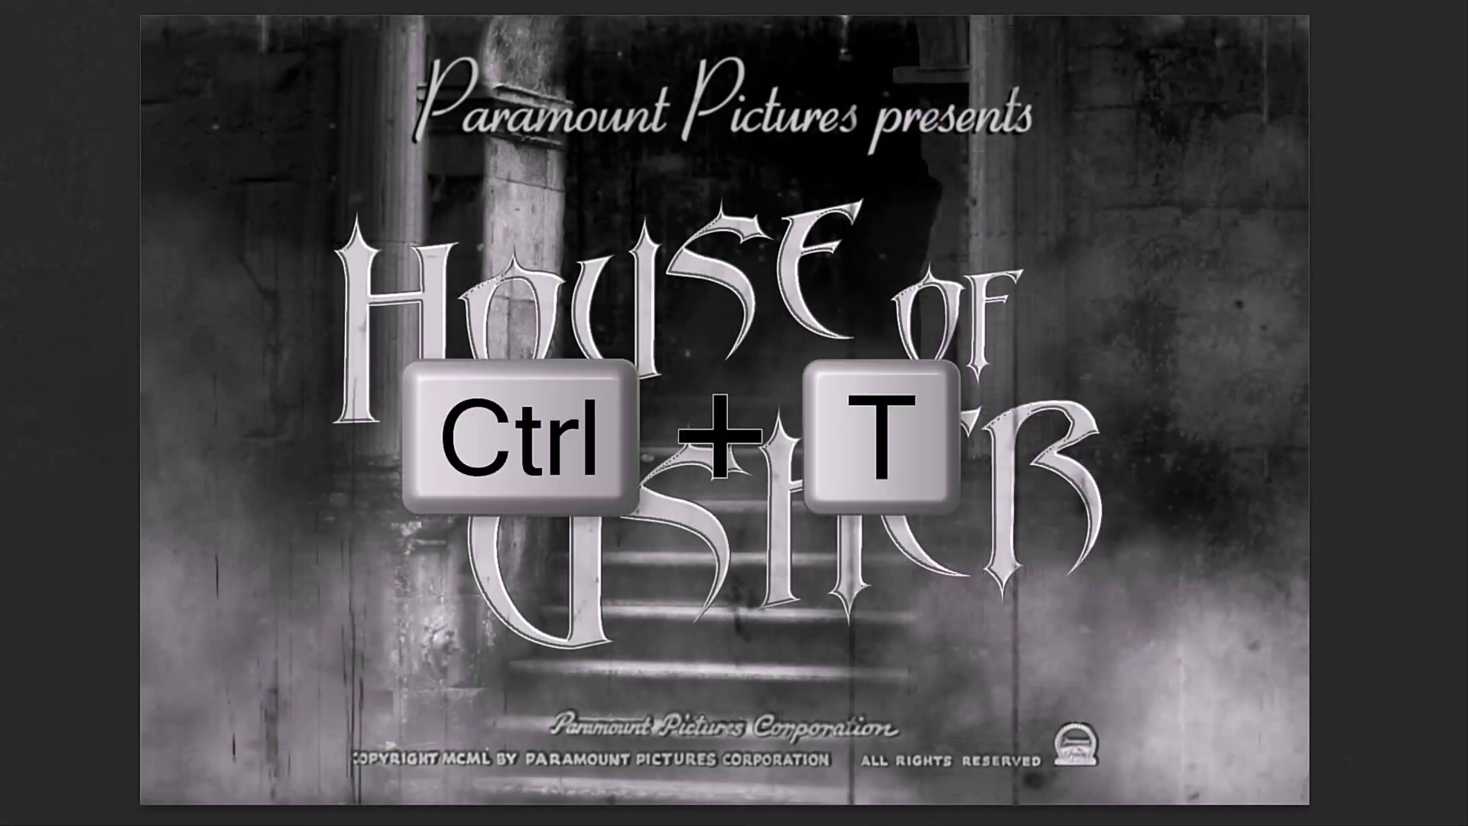
key("ctrl+t")
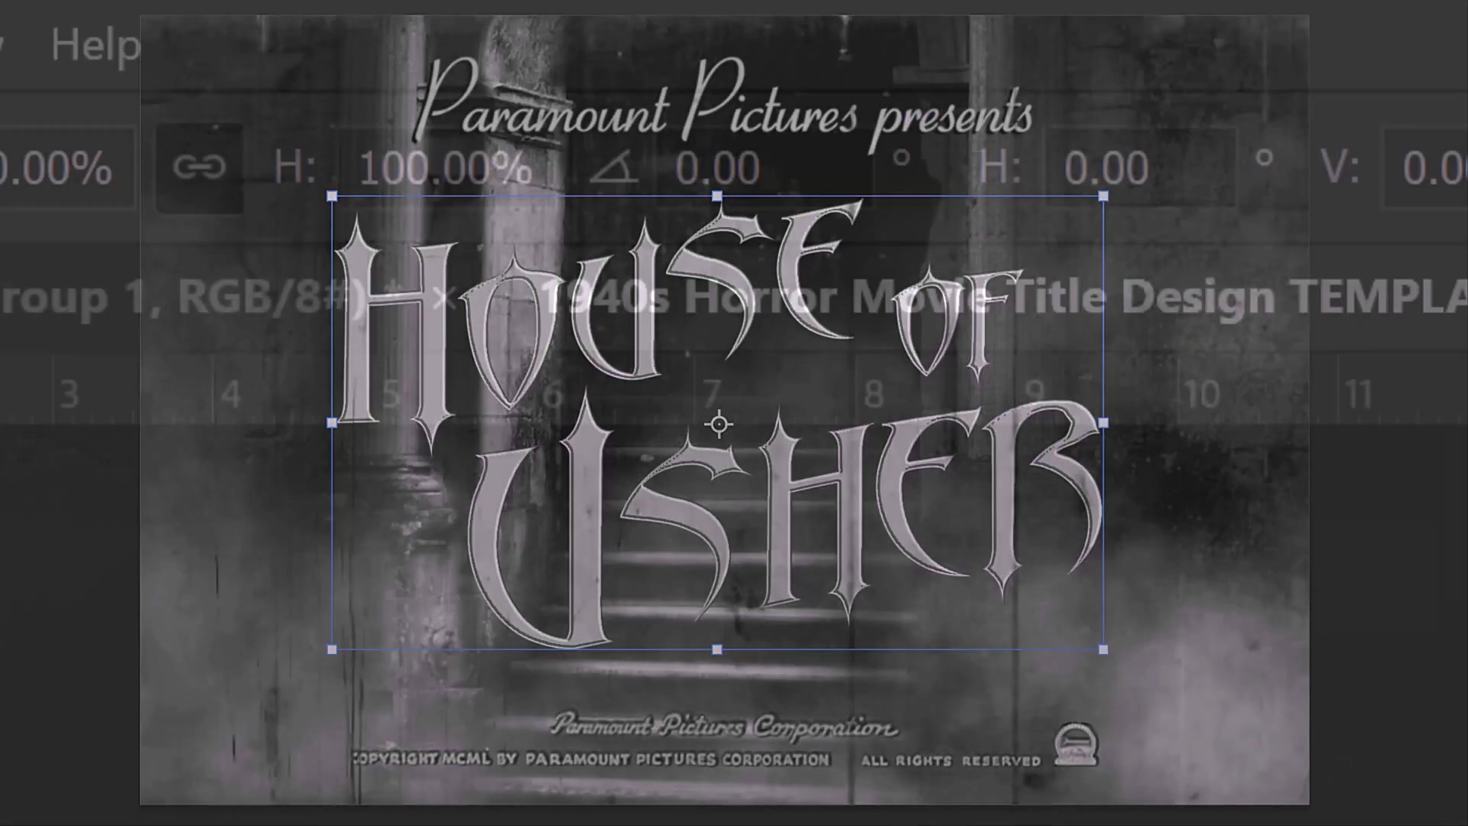
left_click(716, 167)
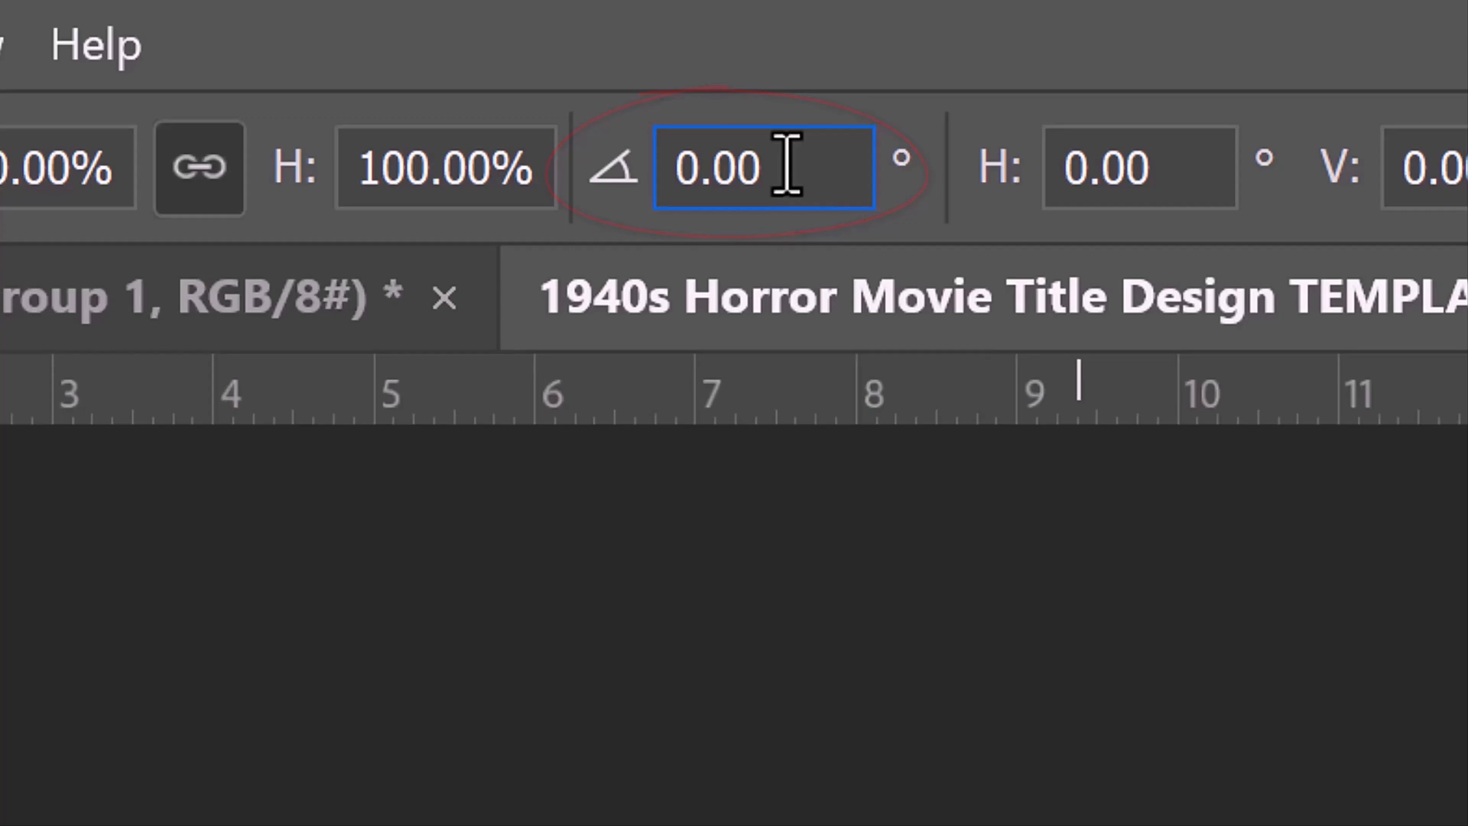
type("45.00")
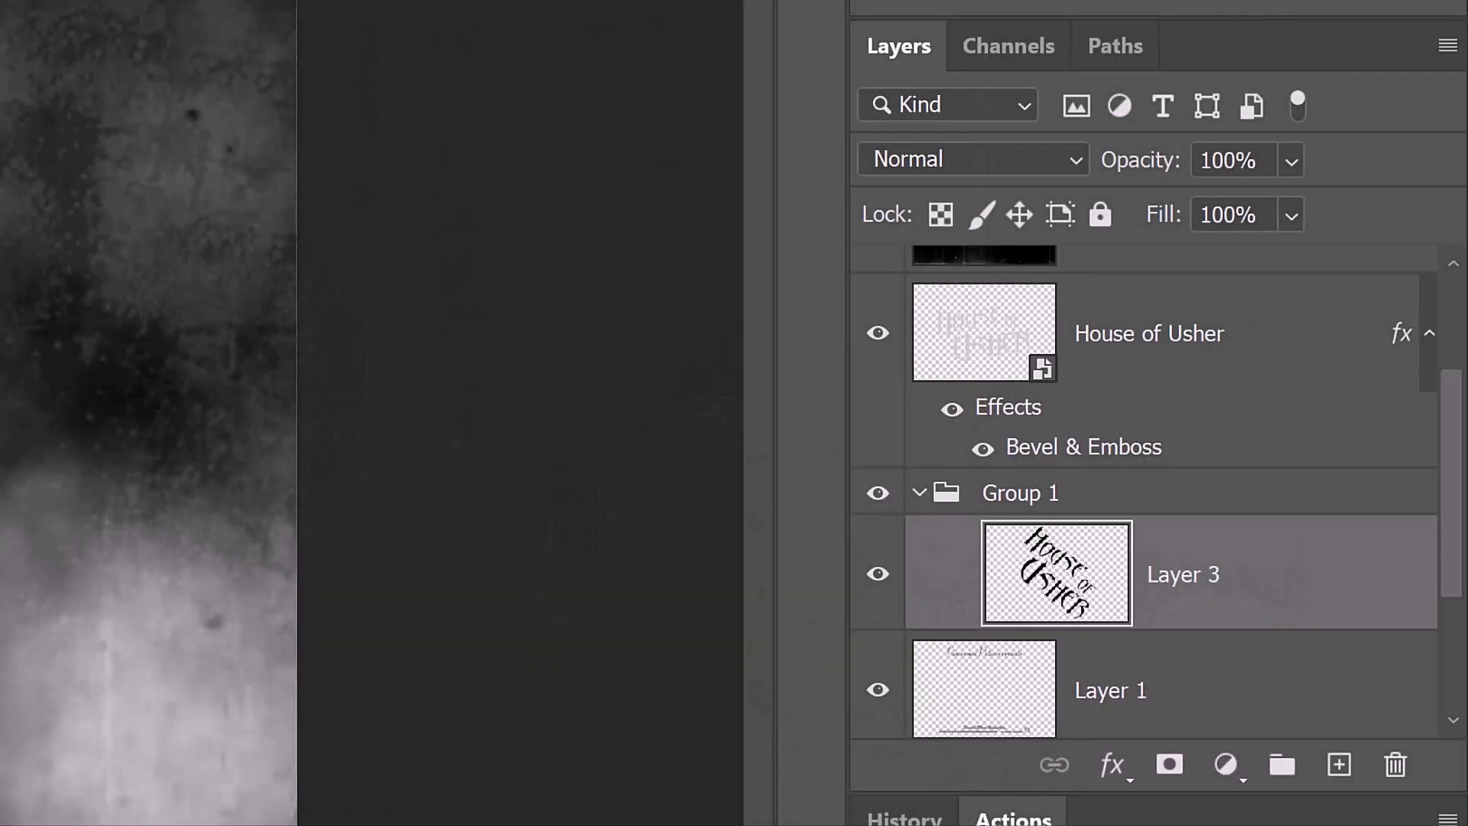
Step-duplicate the black title copy into an extrusion, then rotate Group 1 back -45° under the title.
key("alt+down")
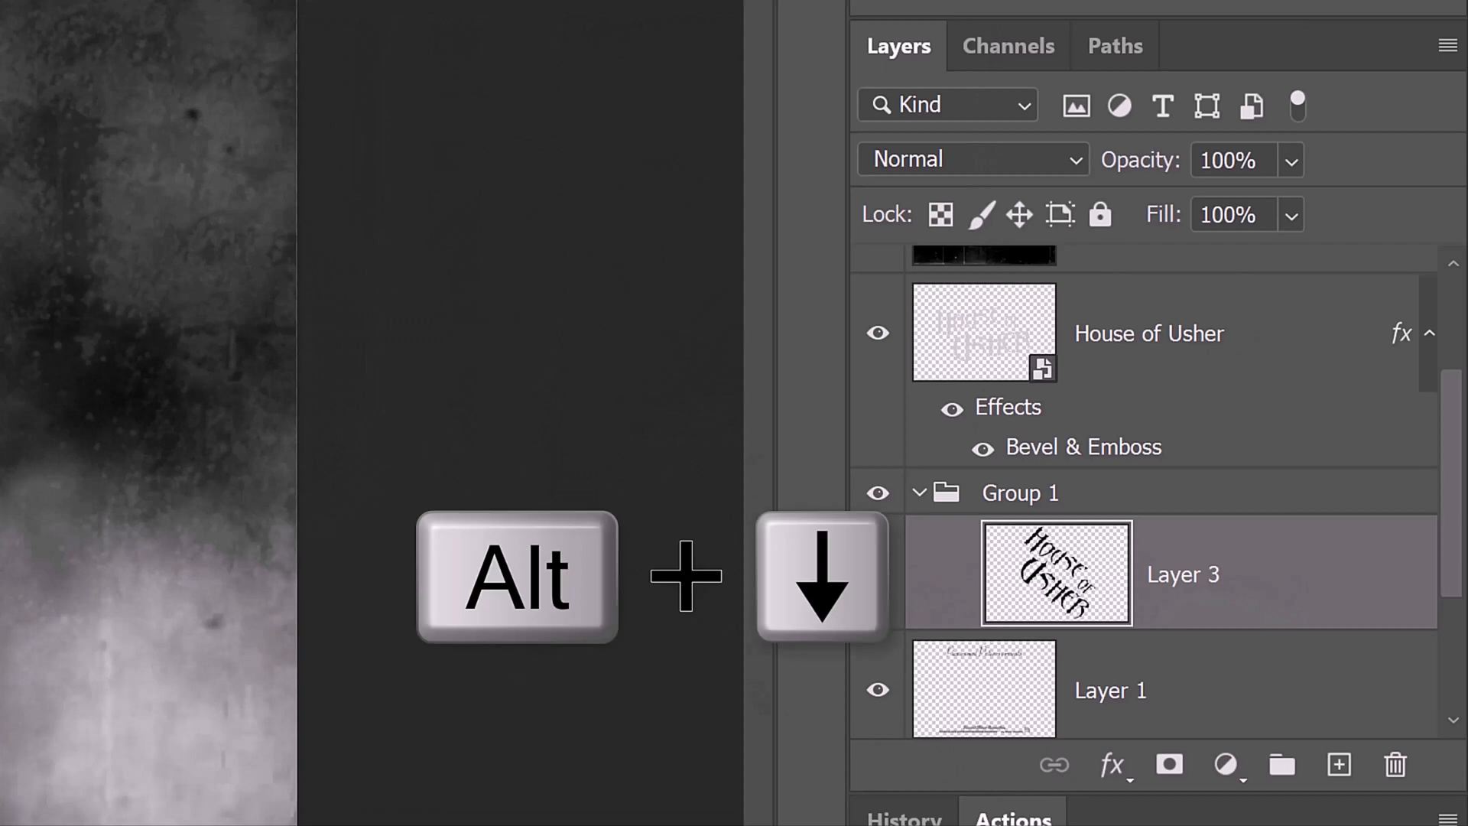
key("alt+down")
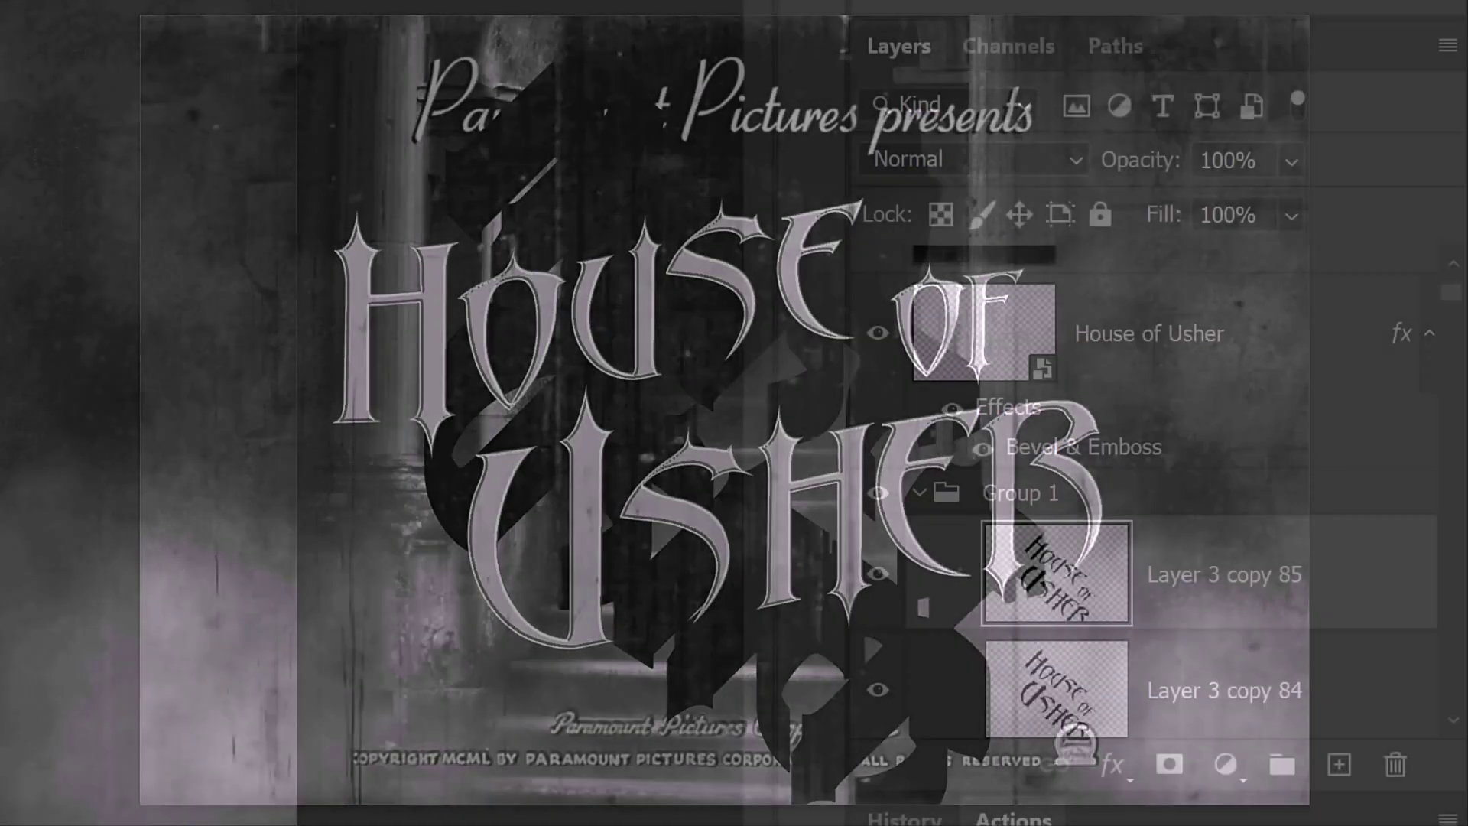
left_click(1020, 493)
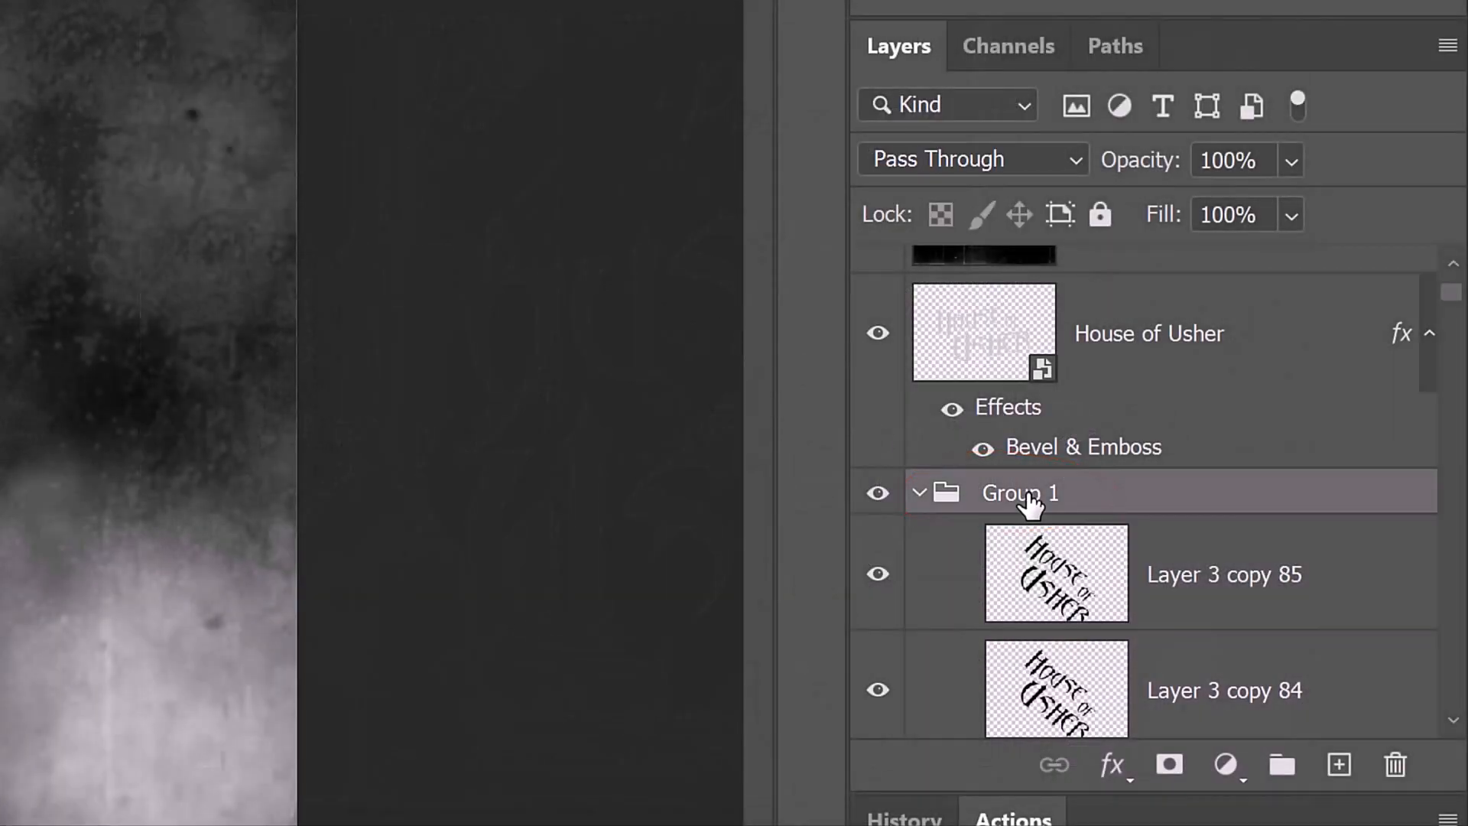
key("Ctrl+T")
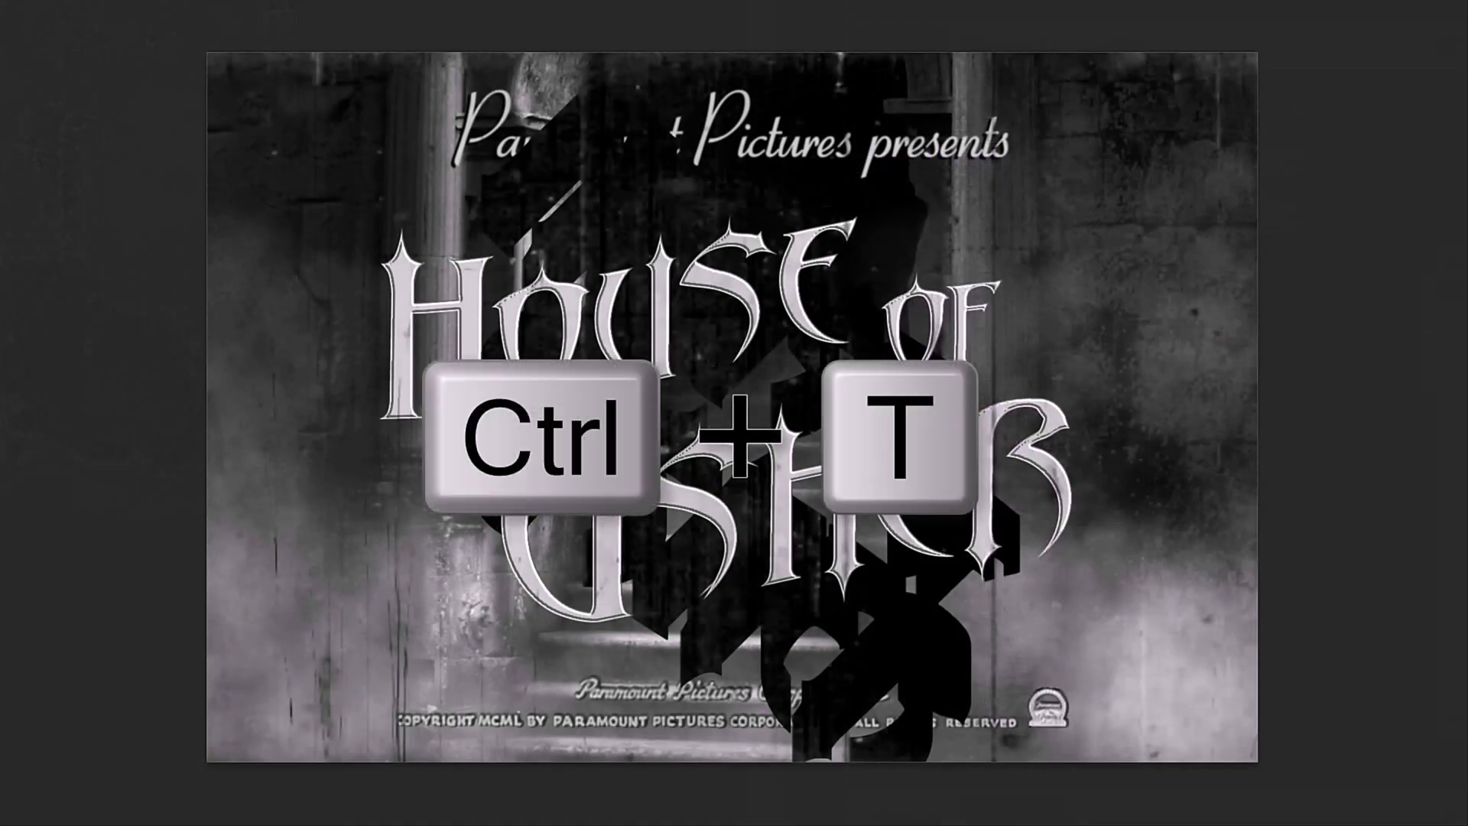
key("ctrl+t")
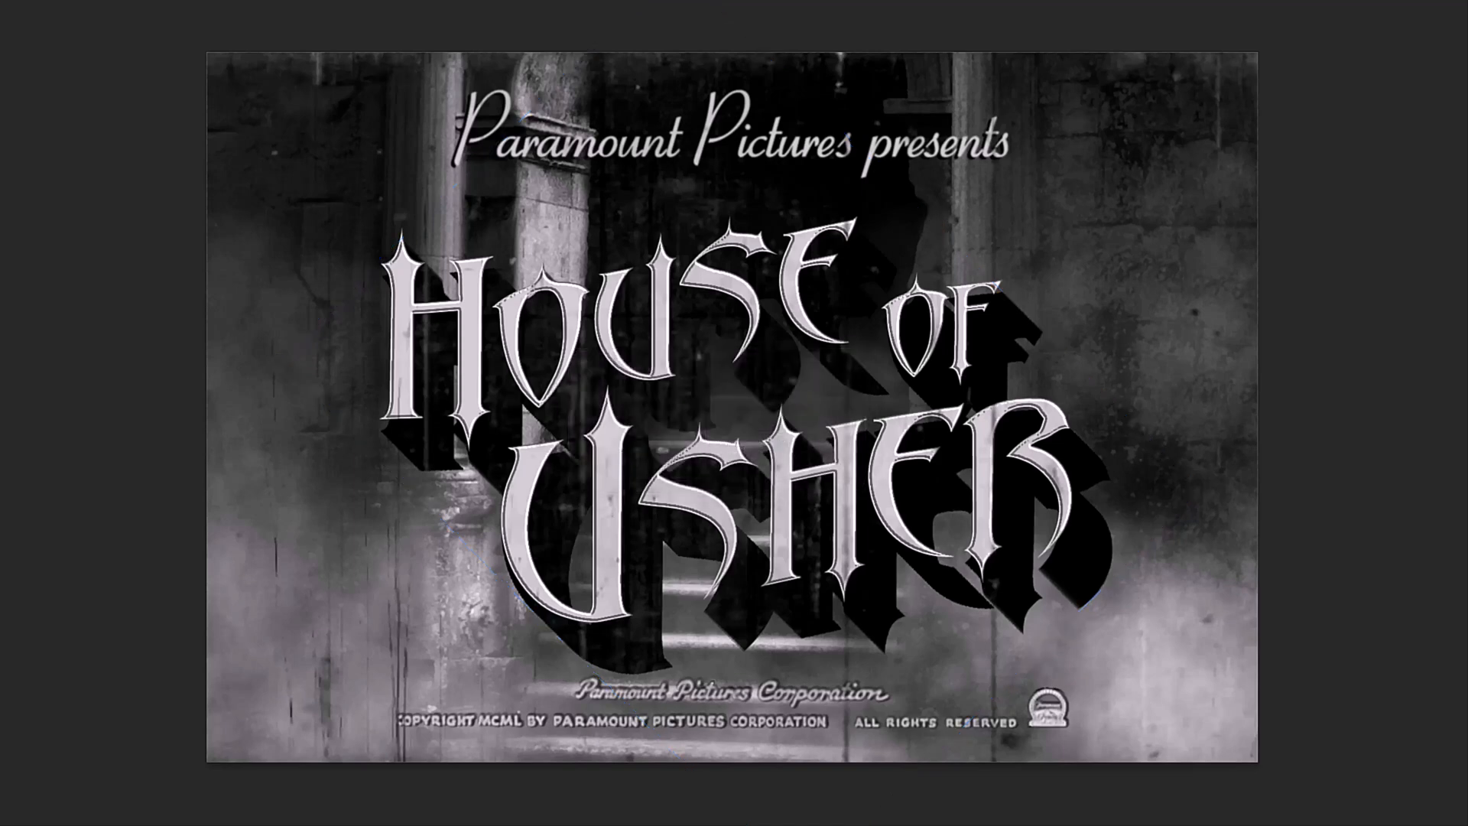
left_click_drag(412, 246, 568, 442)
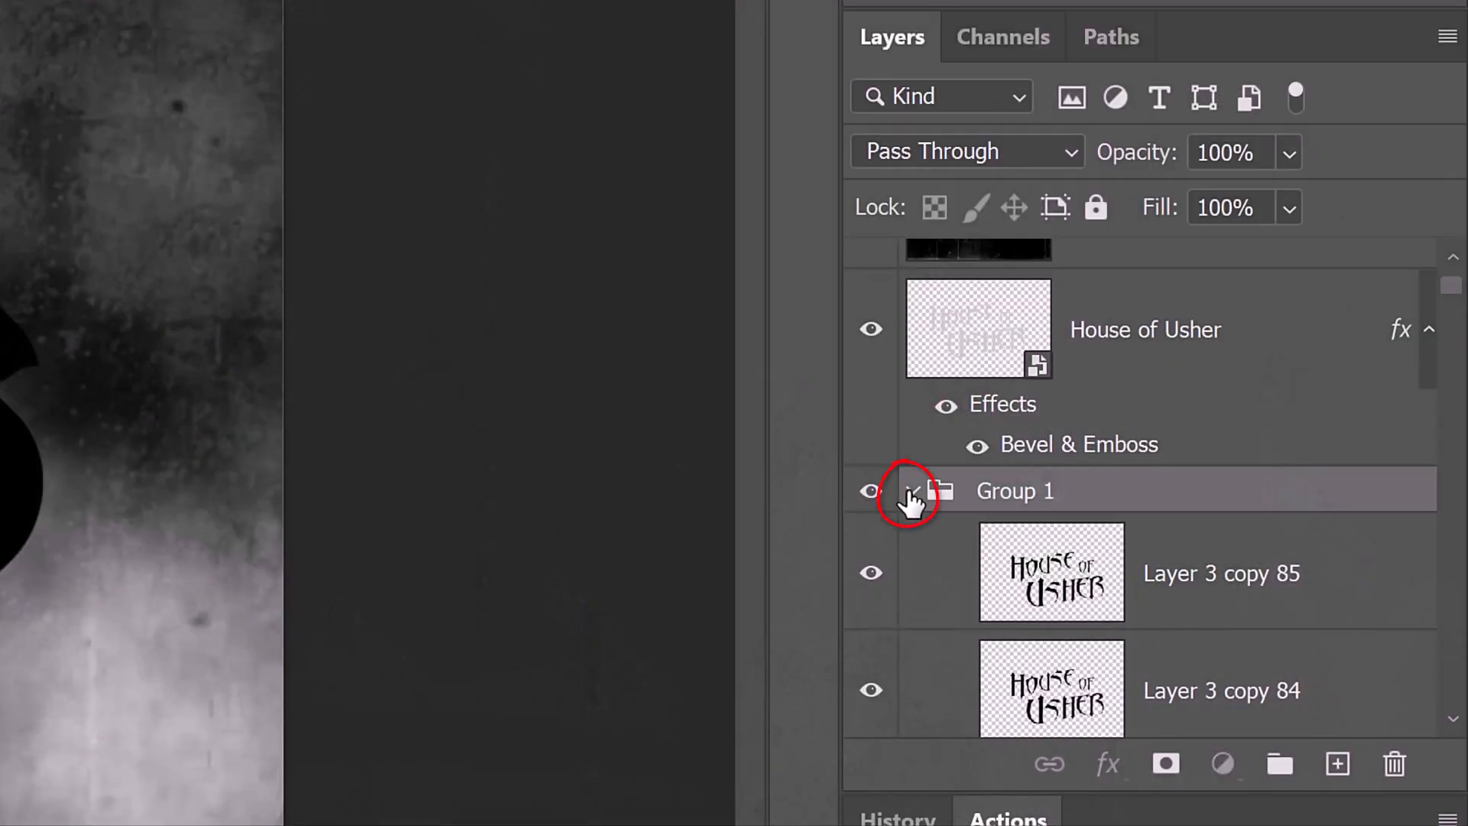
Collapse Group 1 and apply Filter > Blur > Blur More to the black extrusion.
left_click(910, 491)
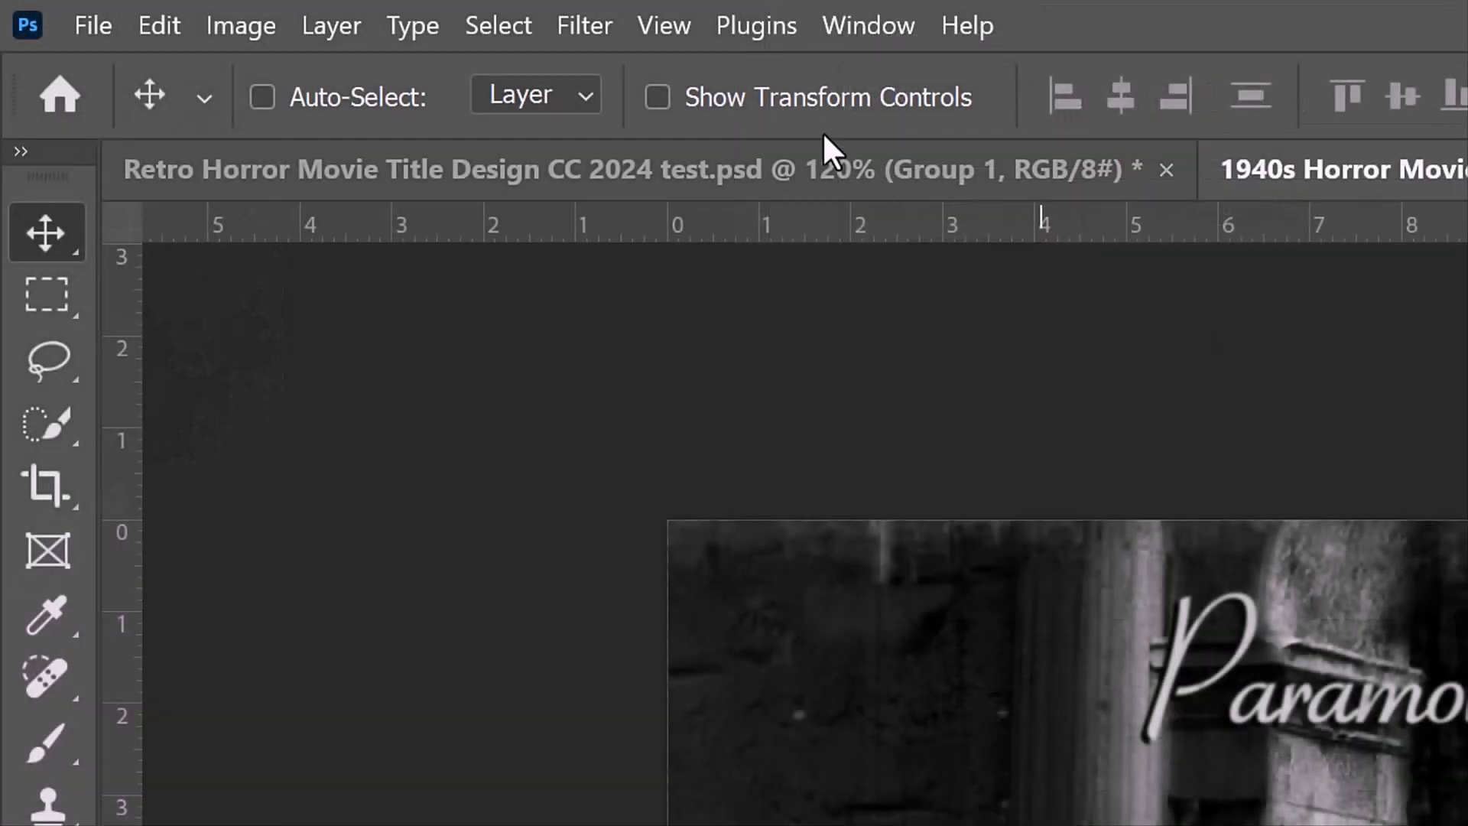
left_click(583, 25)
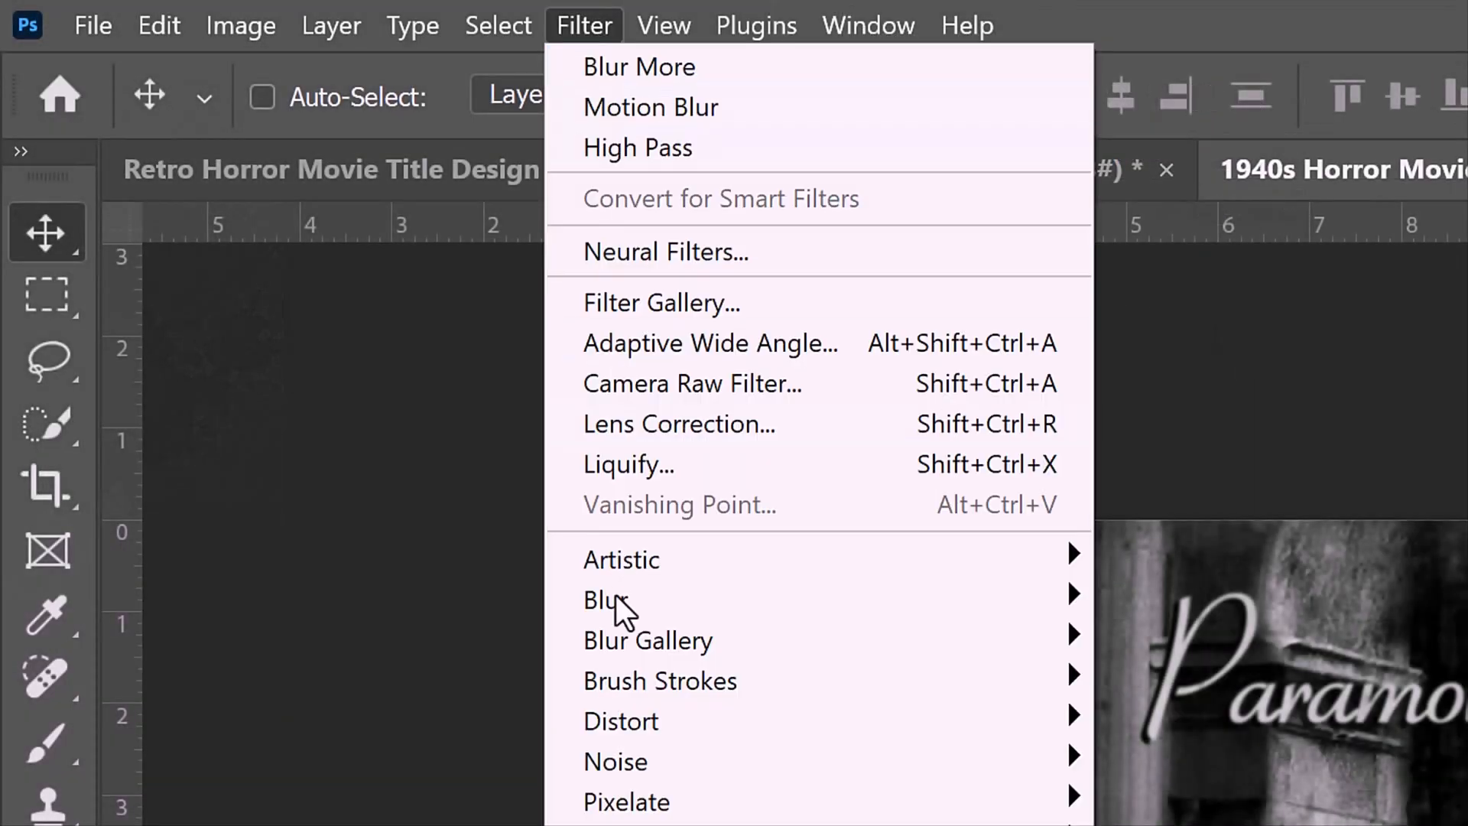
mouse_move(608, 600)
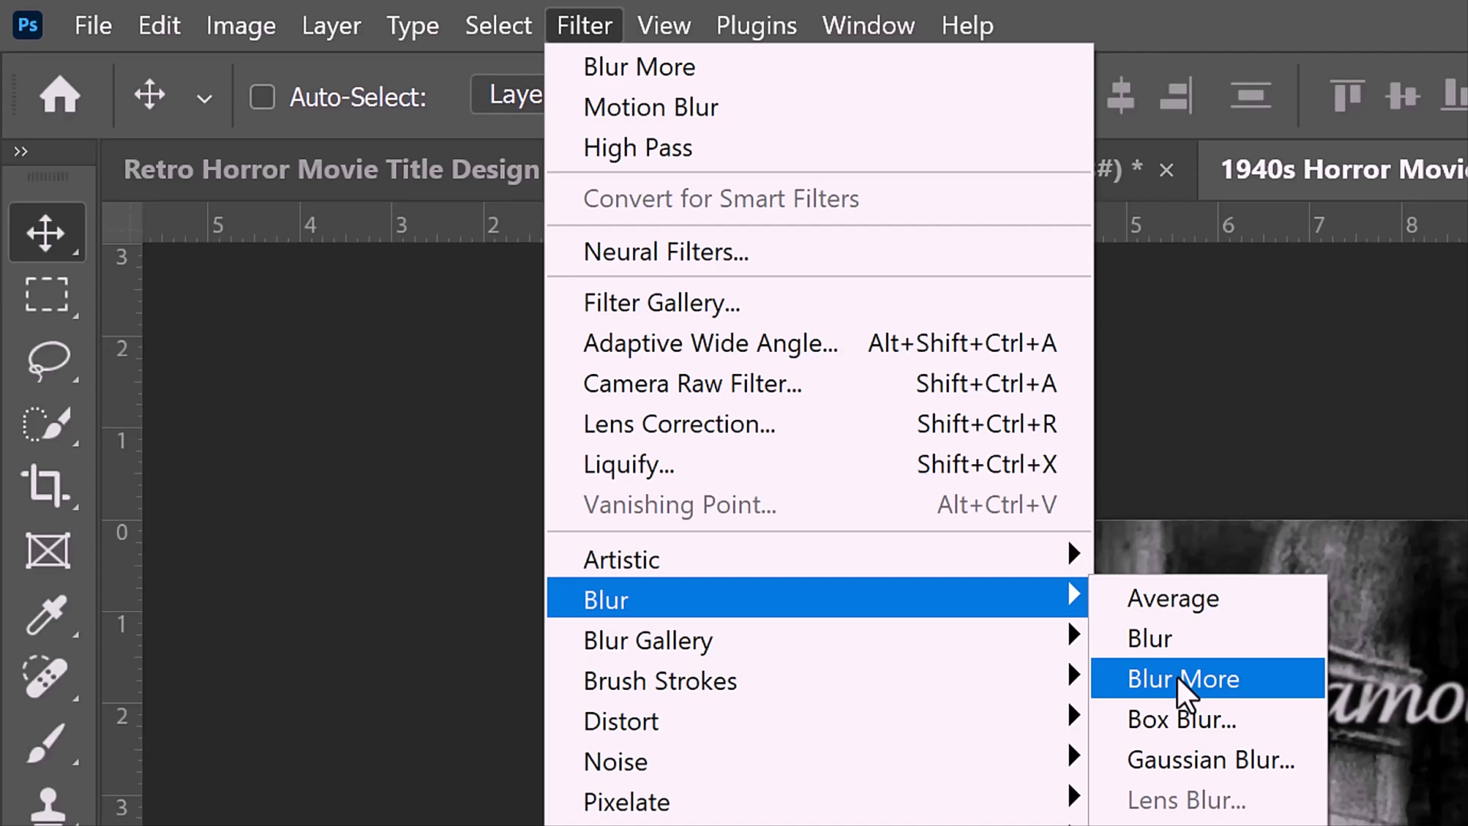
left_click(1183, 679)
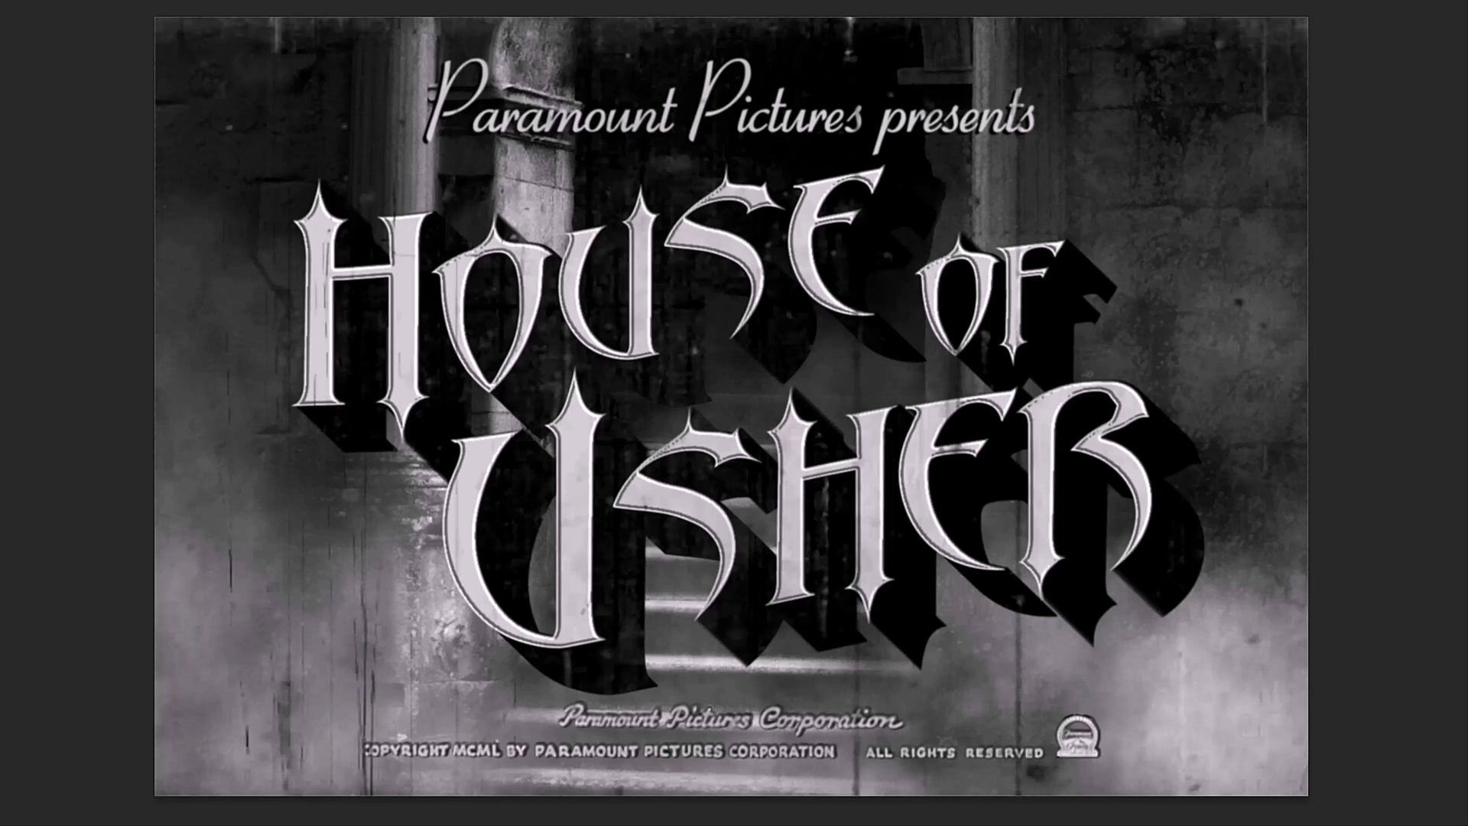
Scale the title and extrusion from the centre, widening them across the staircase scene.
key("Ctrl+T")
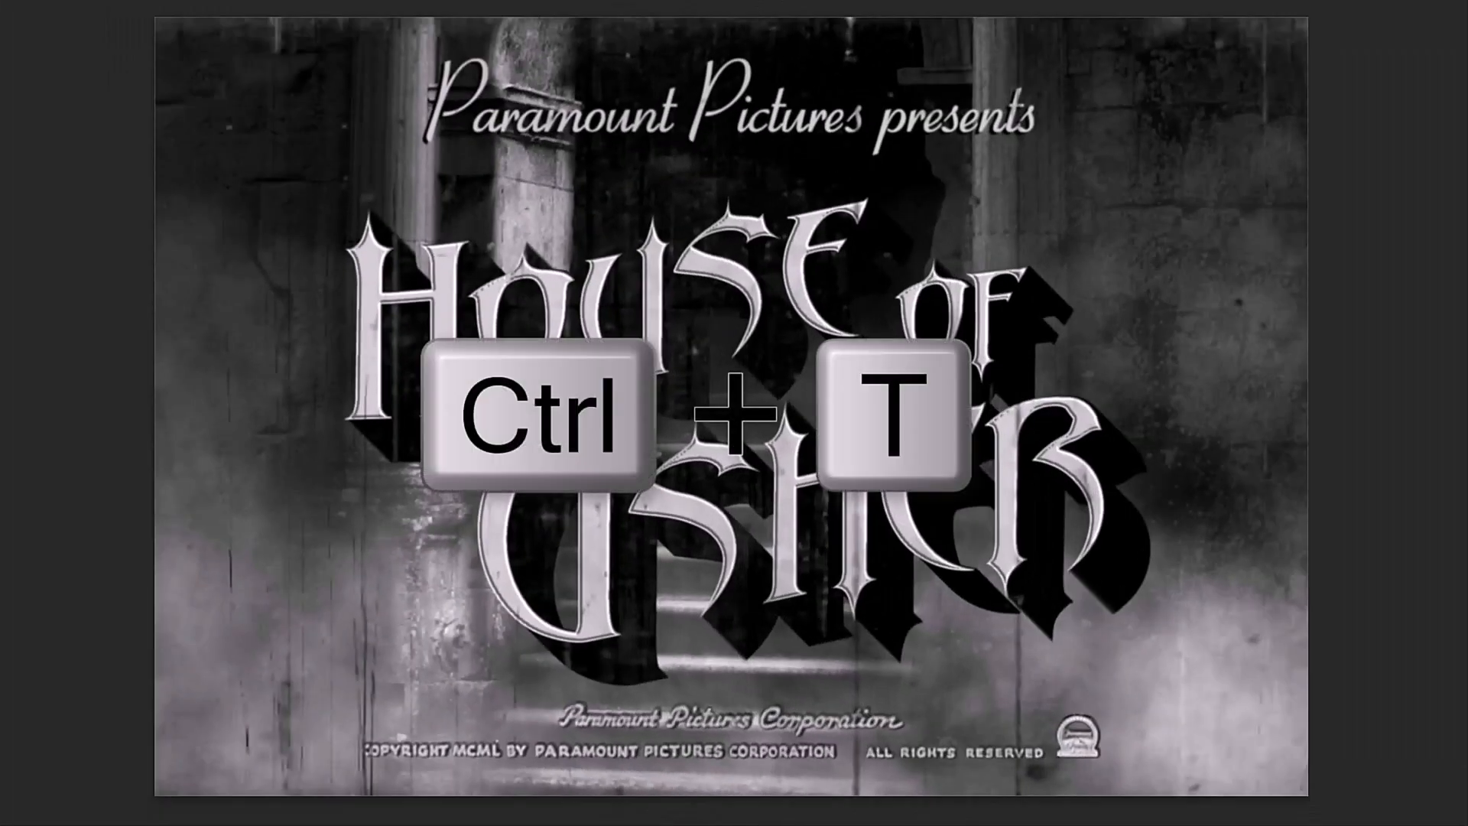
key("ctrl+t")
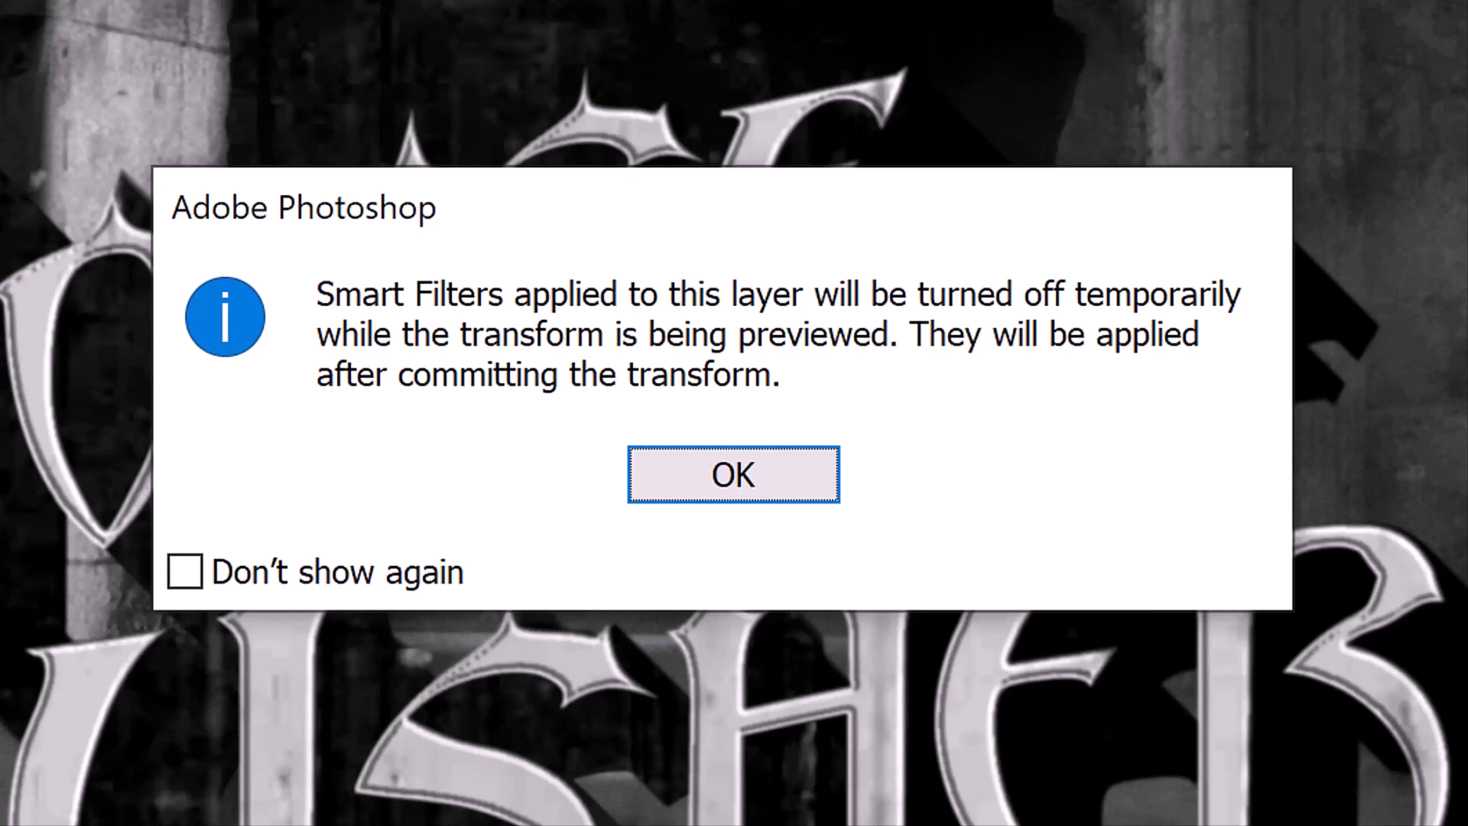
left_click(734, 475)
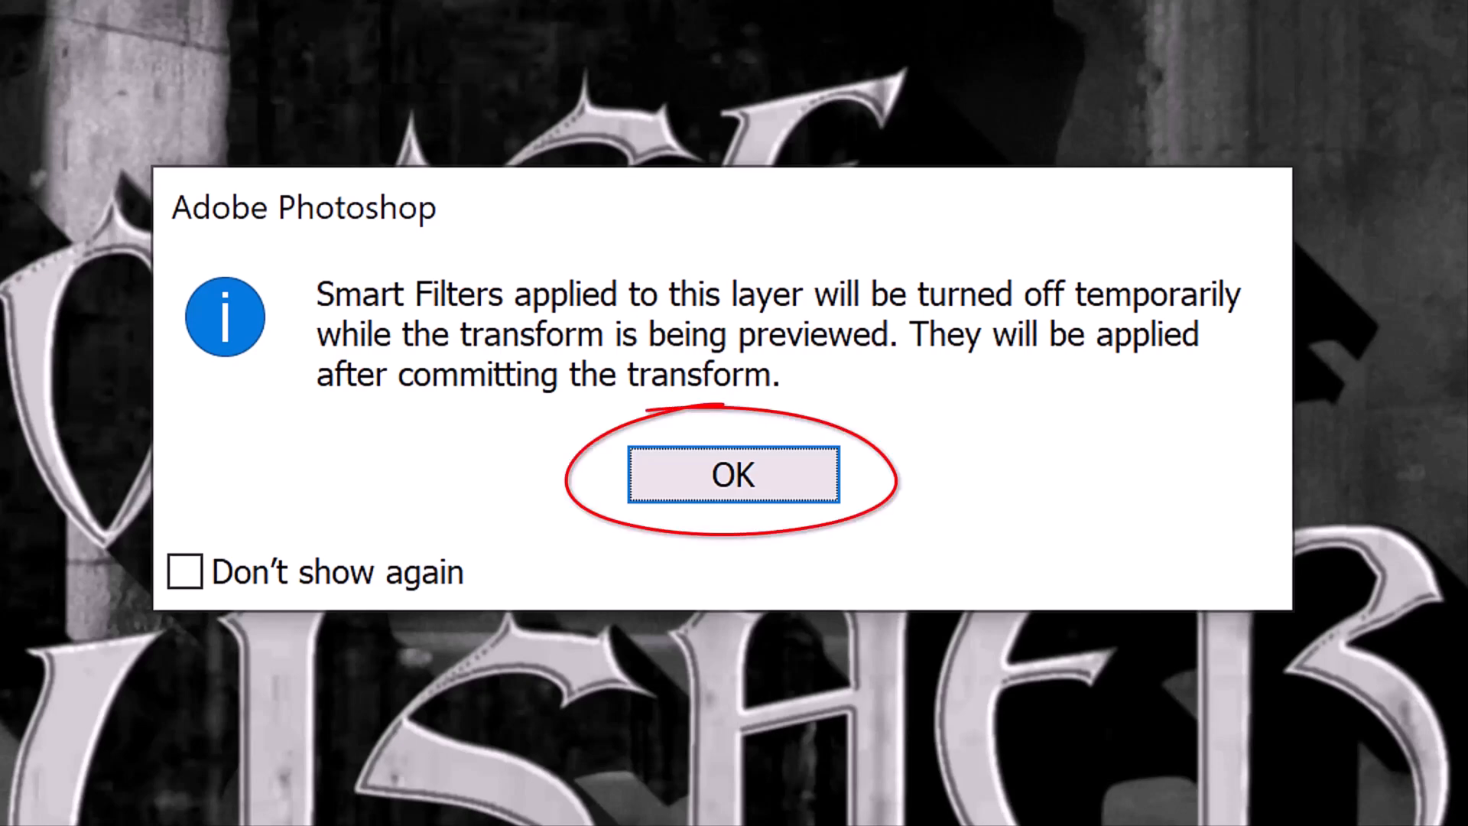
left_click(733, 475)
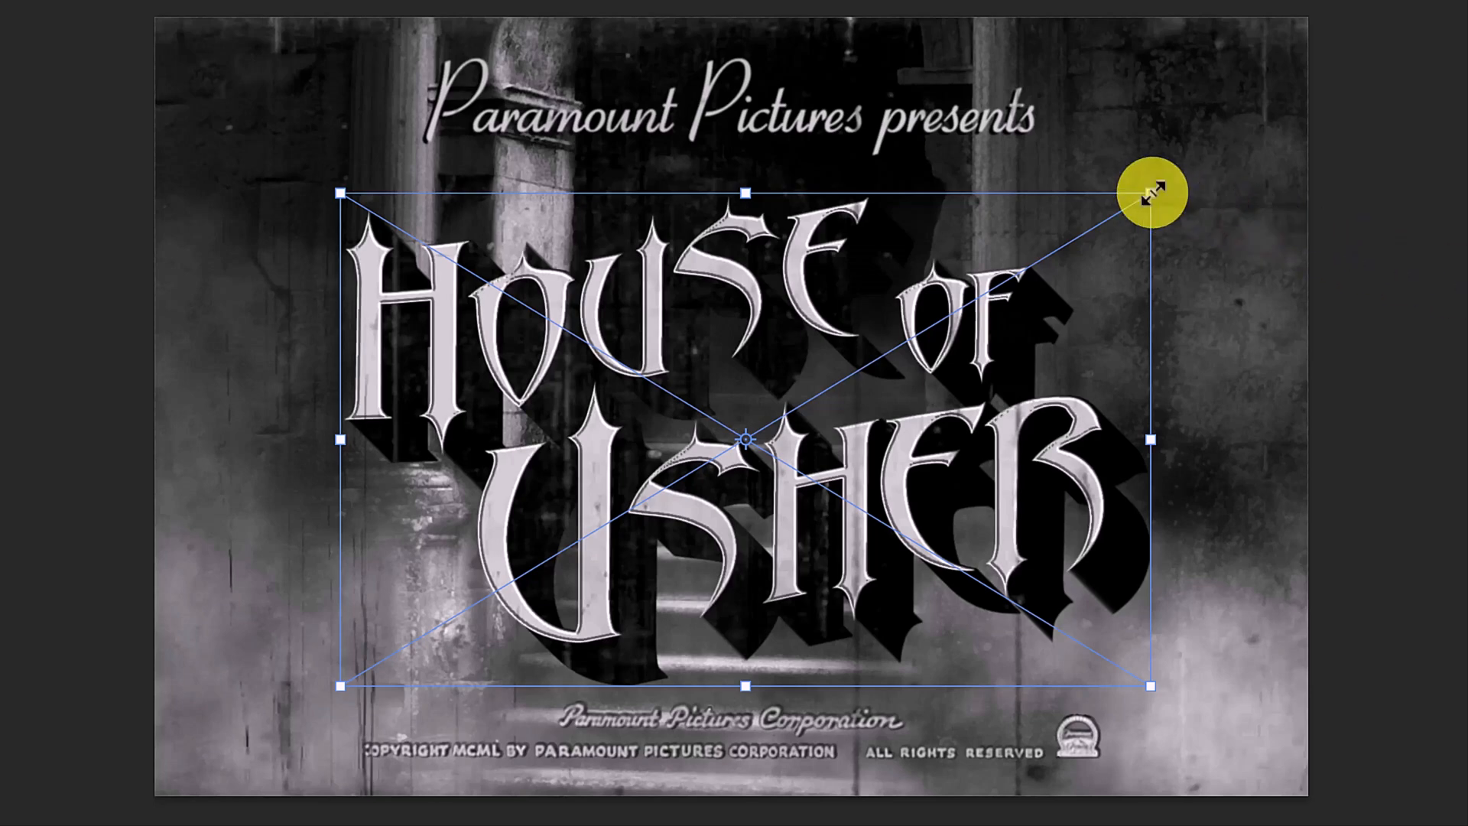
key("Alt")
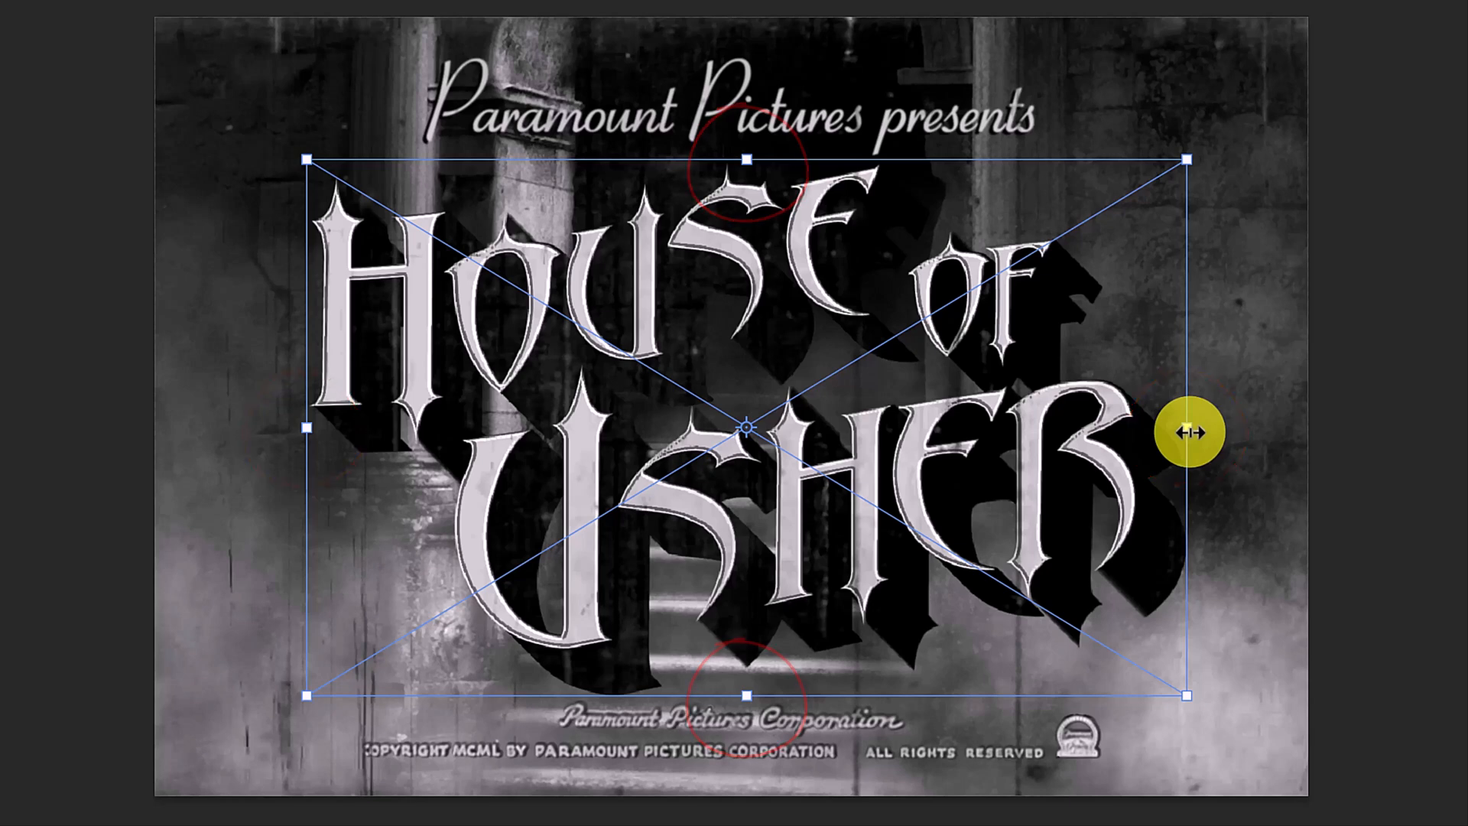
key("alt+shift")
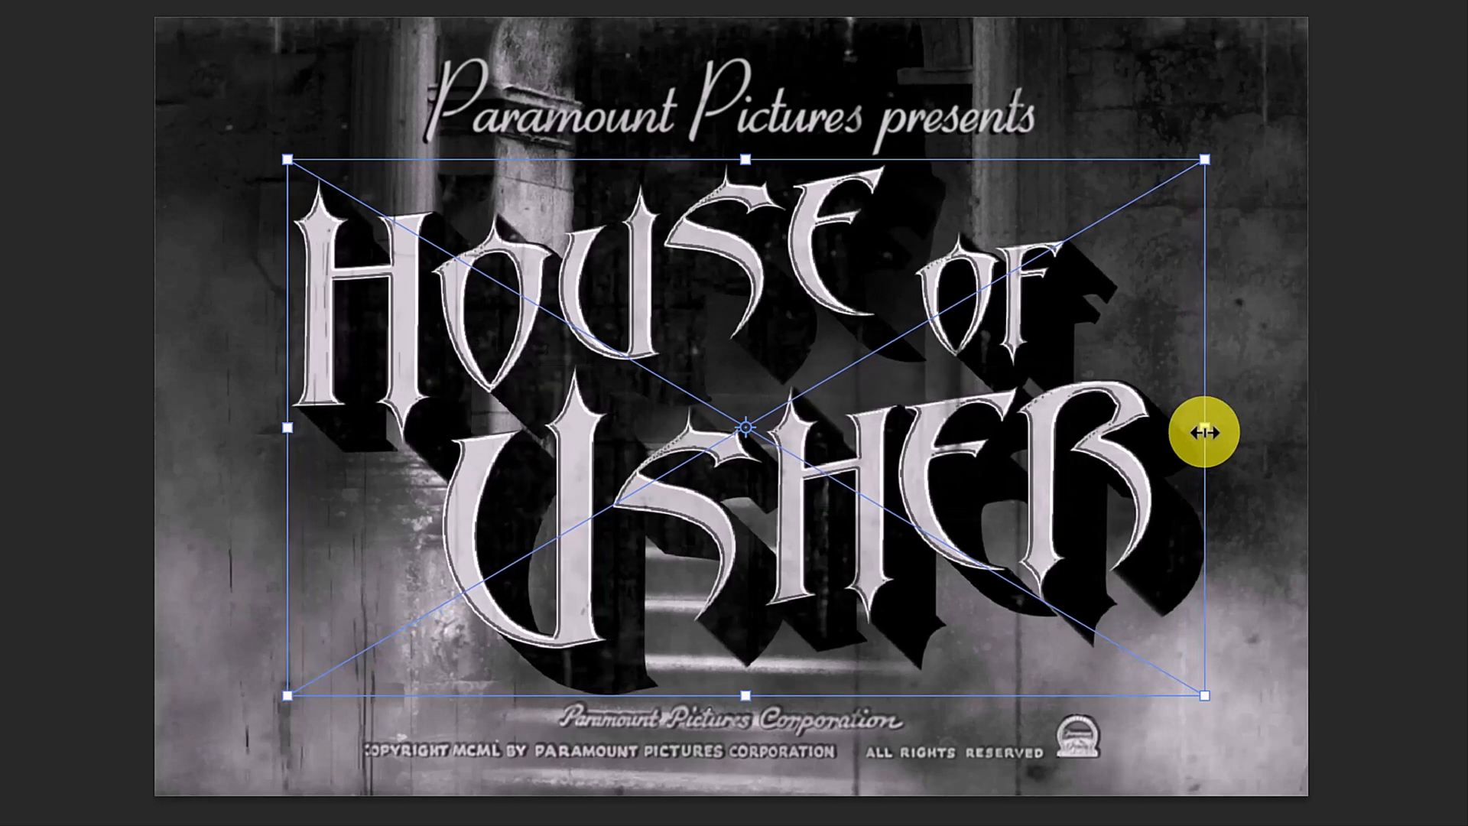
key("Enter")
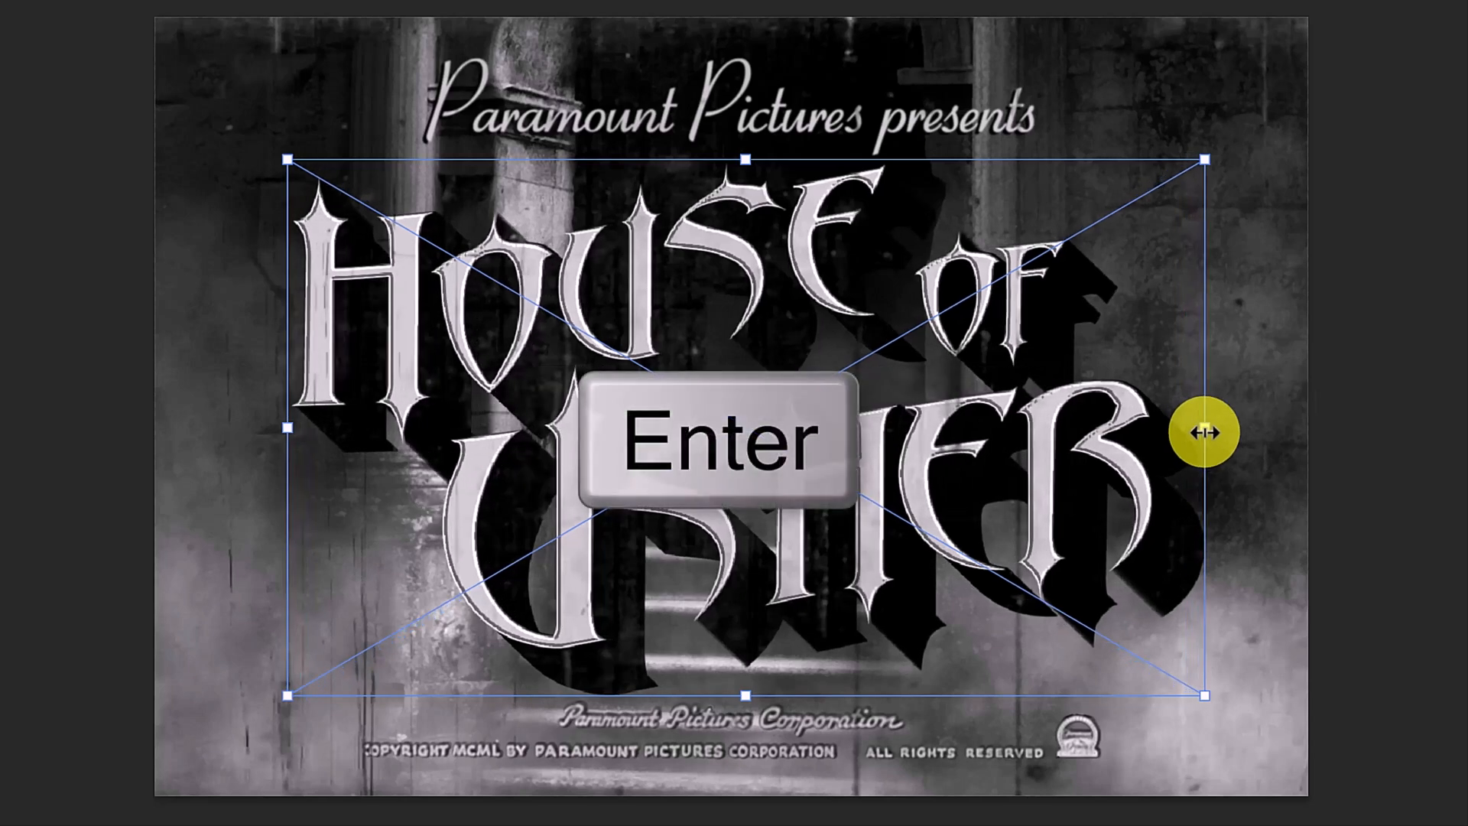
left_click(719, 440)
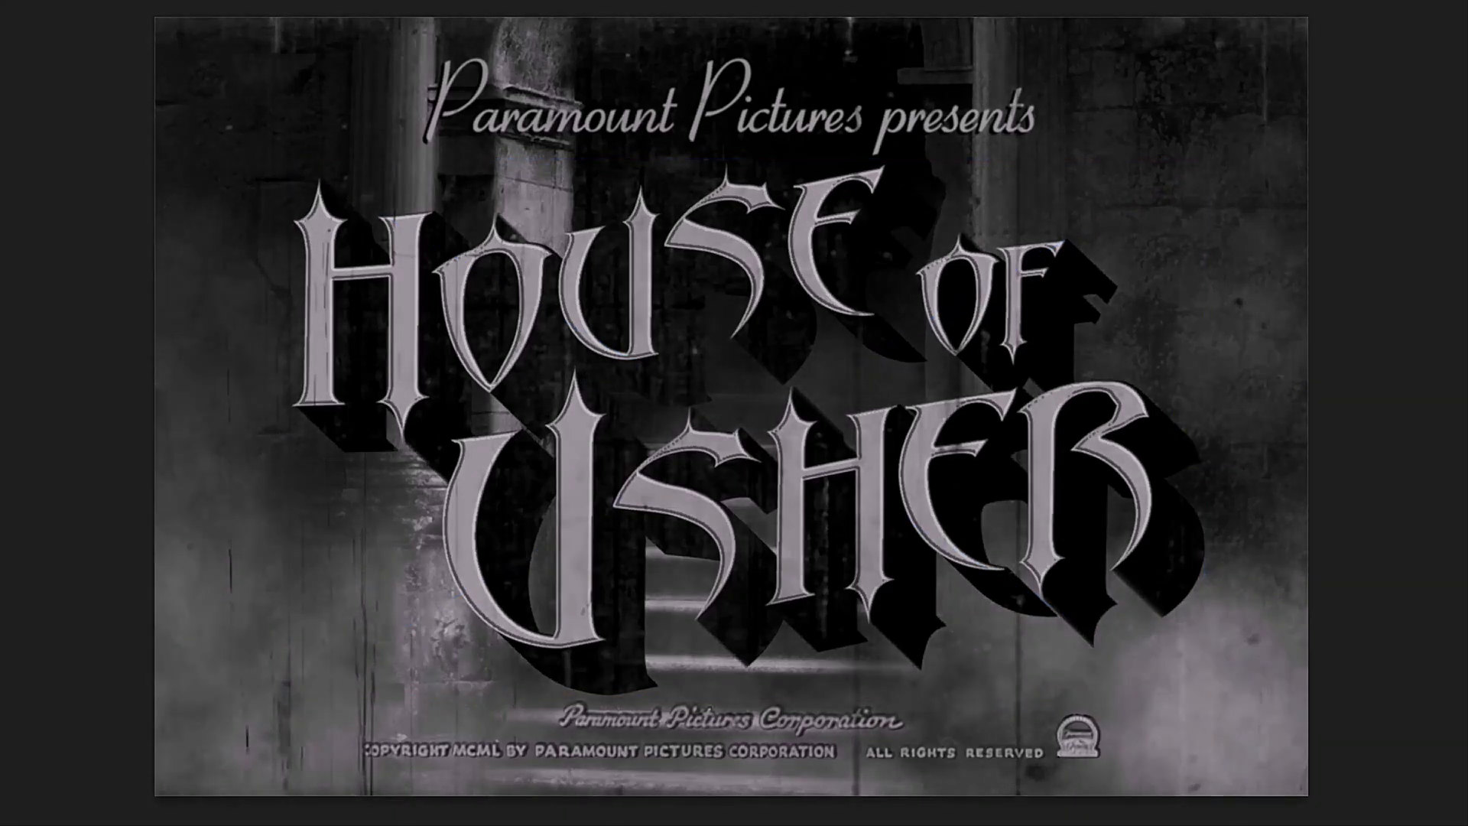